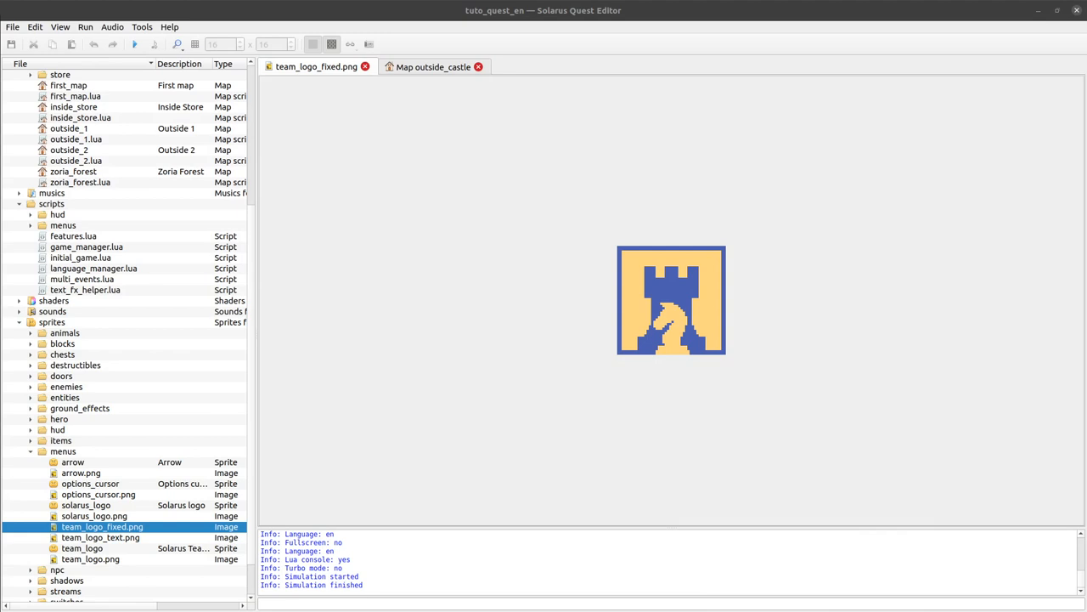
pyautogui.moveTo(469, 298)
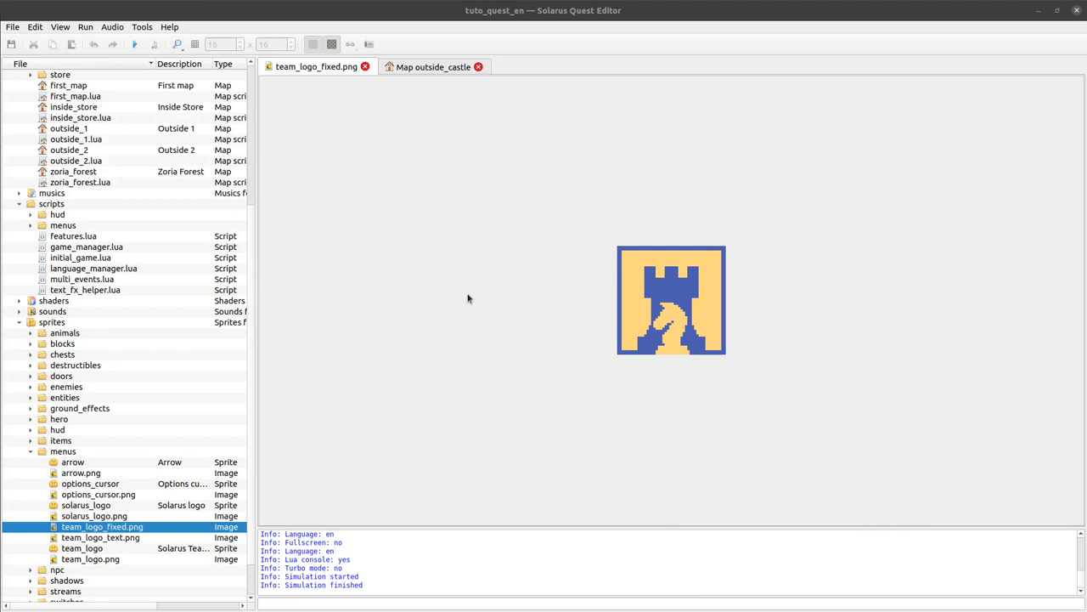
pyautogui.moveTo(449, 317)
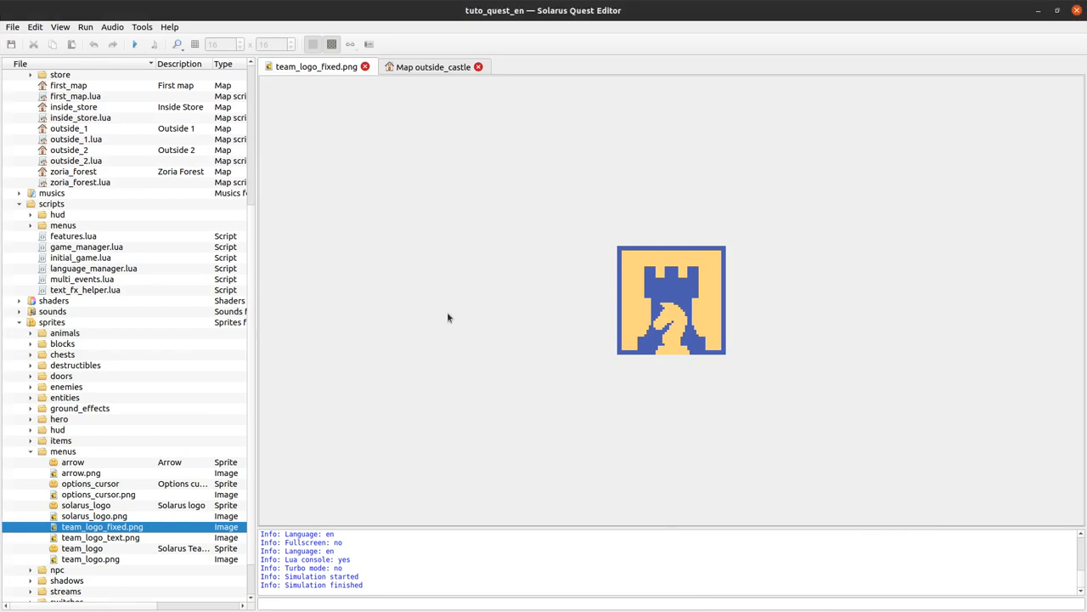
pyautogui.moveTo(328, 147)
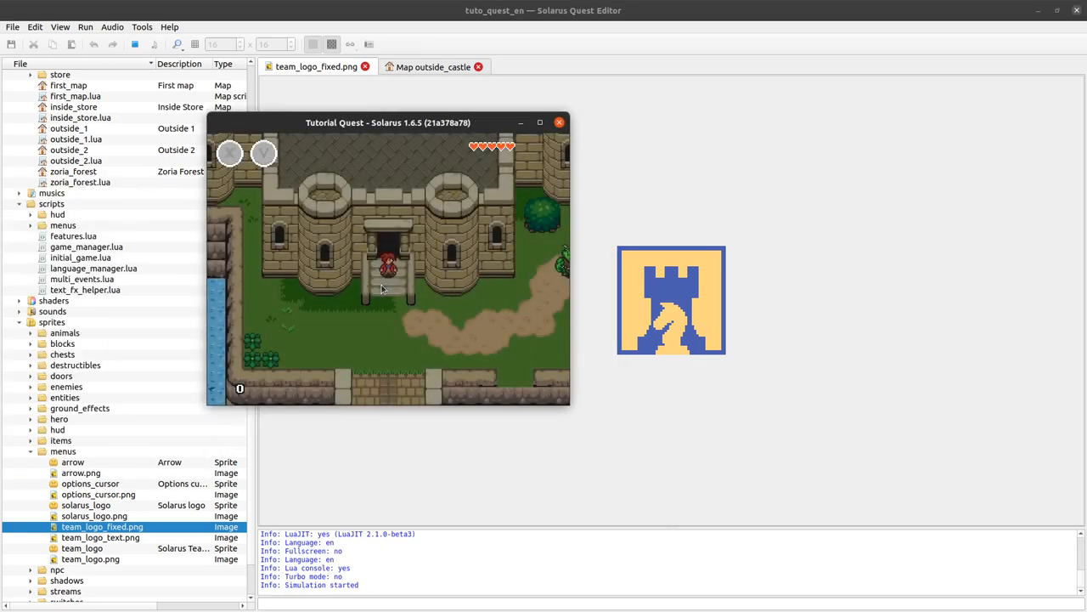
# Stop the running quest so its game window closes
pyautogui.press('Down')
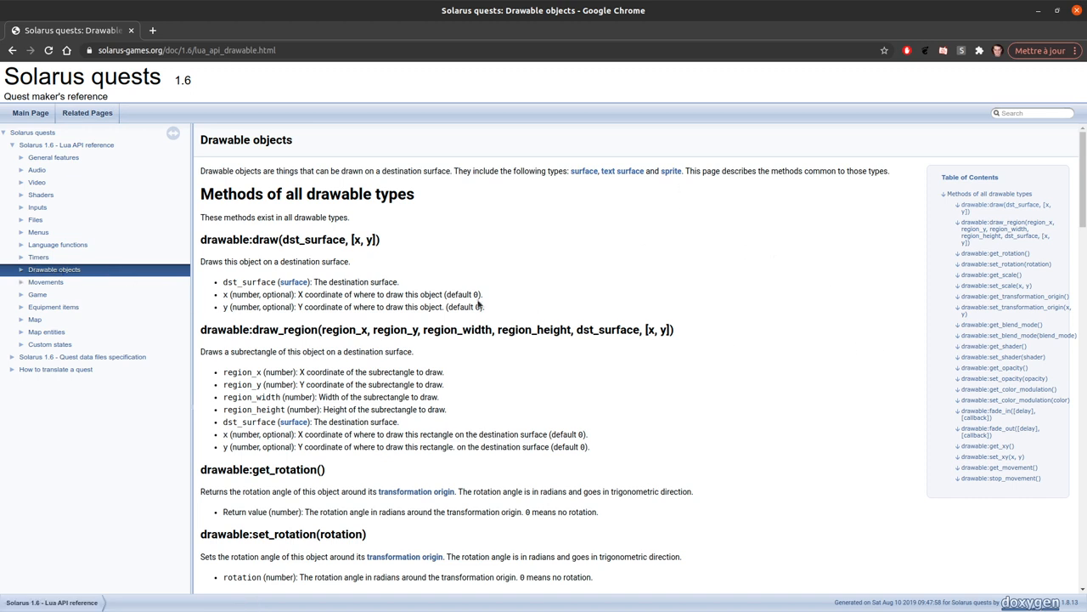
pyautogui.moveTo(21, 271)
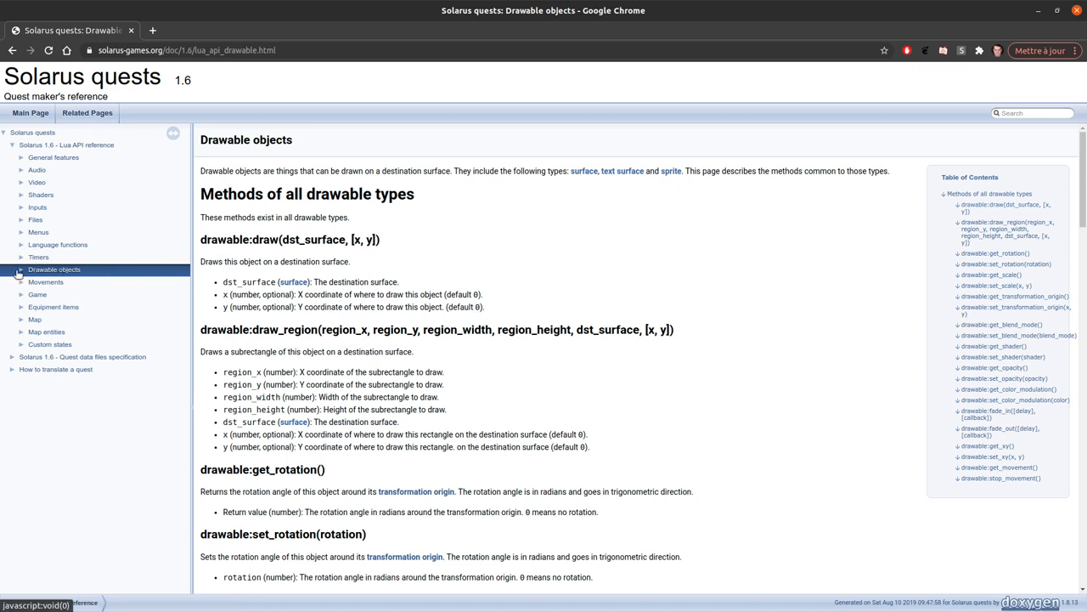
# Expand Drawable objects in the sidebar and highlight the dst_surface parameter of draw
pyautogui.click(22, 269)
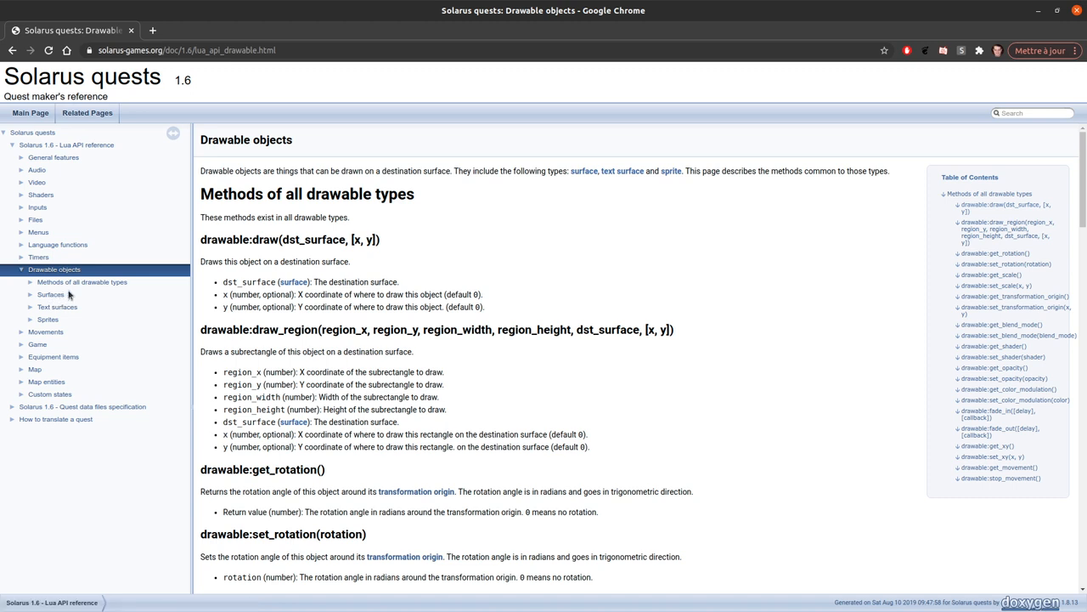
pyautogui.moveTo(62, 308)
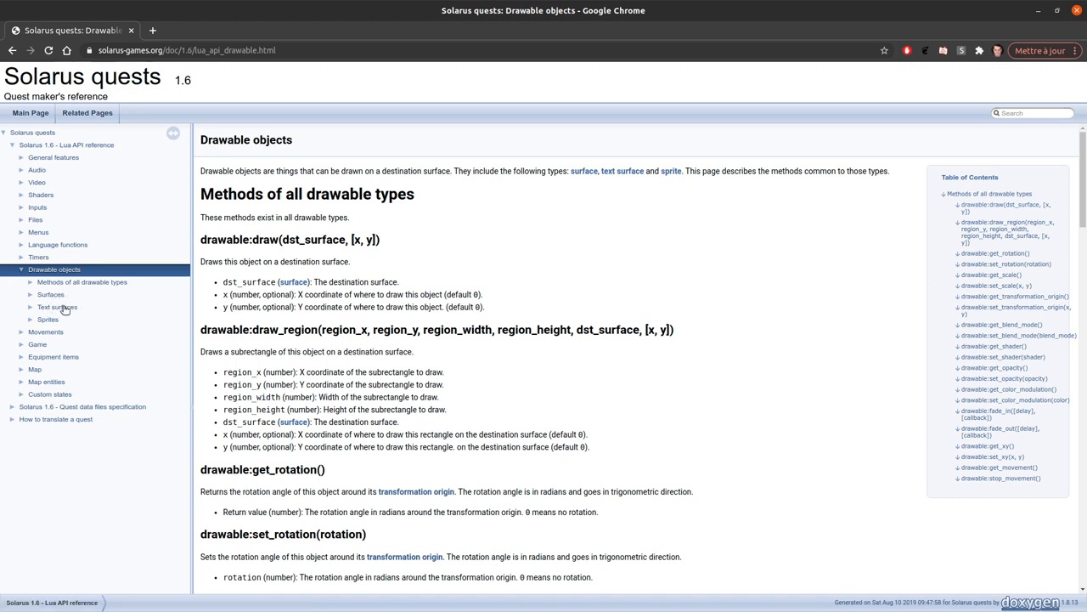
pyautogui.moveTo(58, 308)
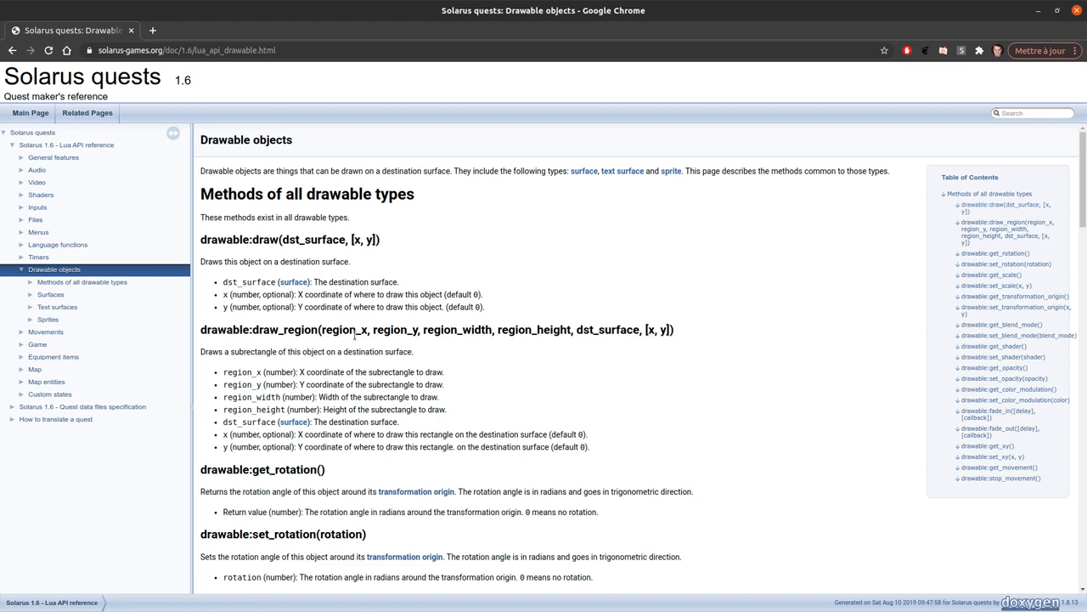
pyautogui.moveTo(186, 244)
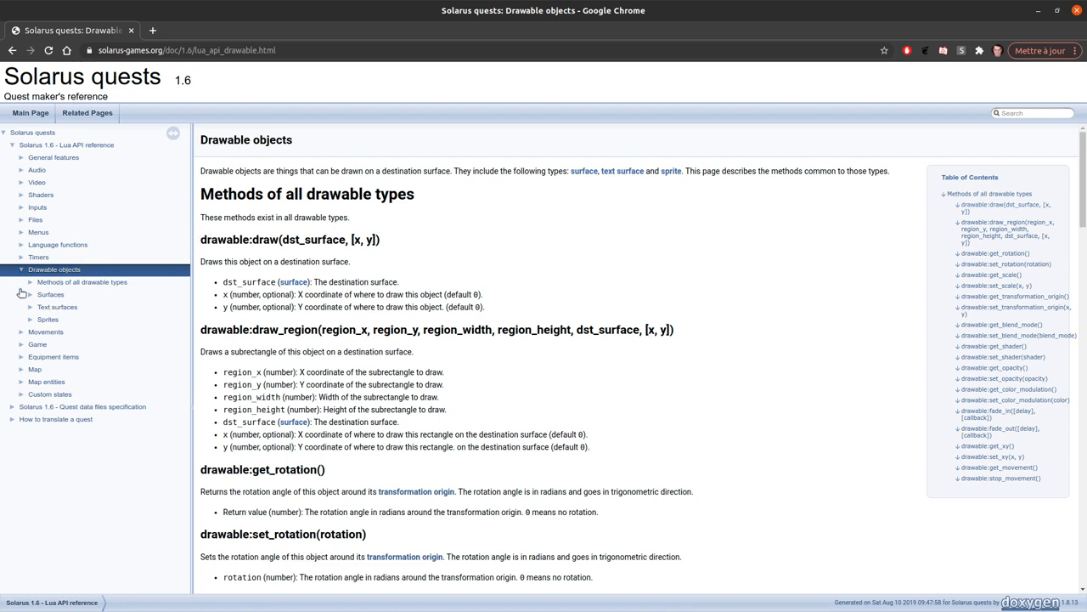
pyautogui.doubleClick(240, 238)
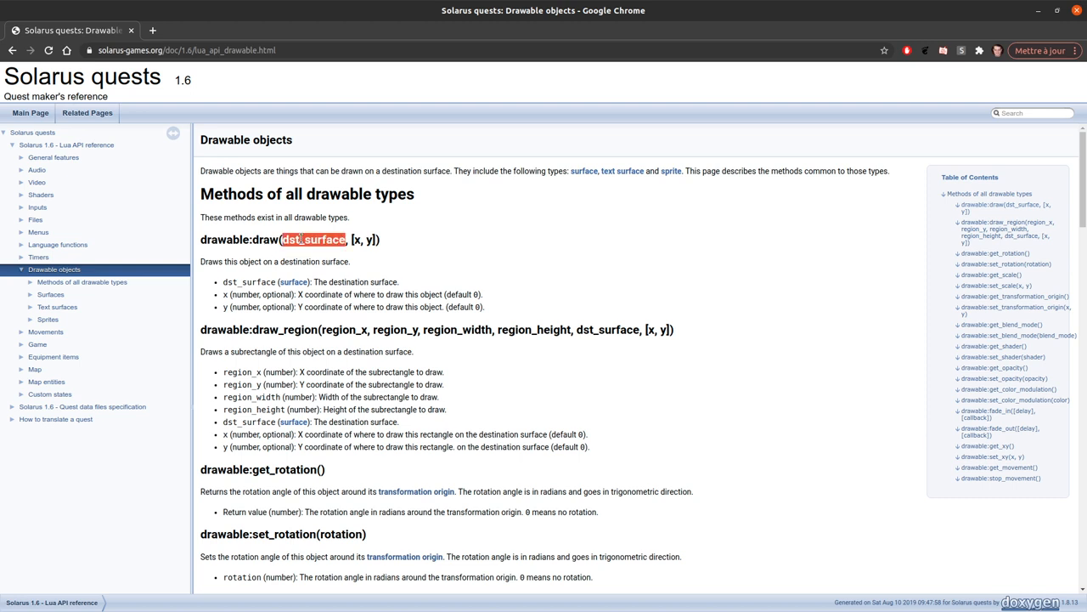
pyautogui.moveTo(496, 250)
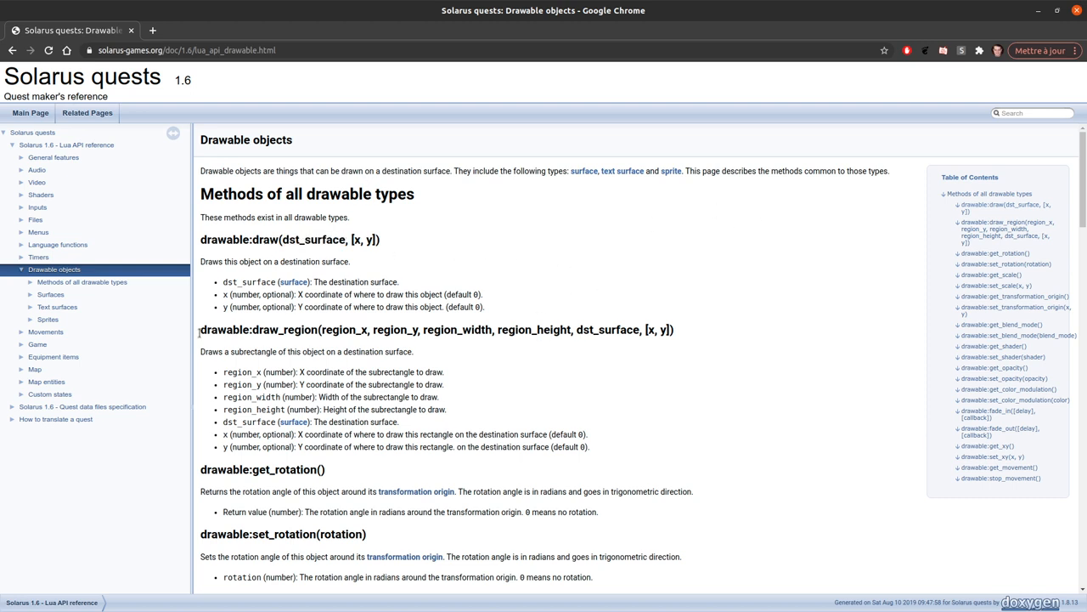
pyautogui.moveTo(518, 530)
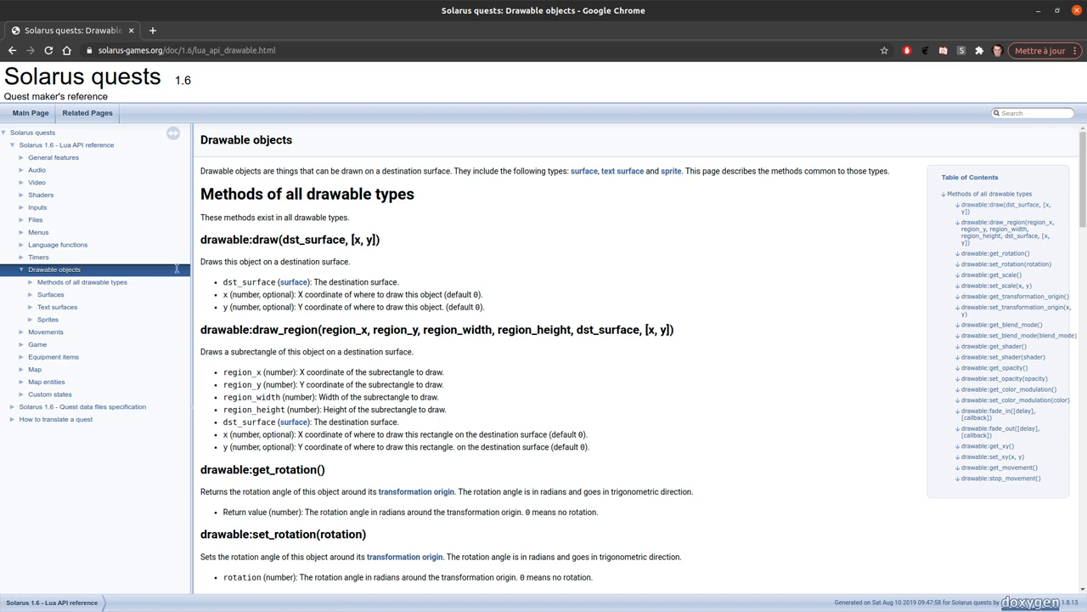
pyautogui.moveTo(454, 232)
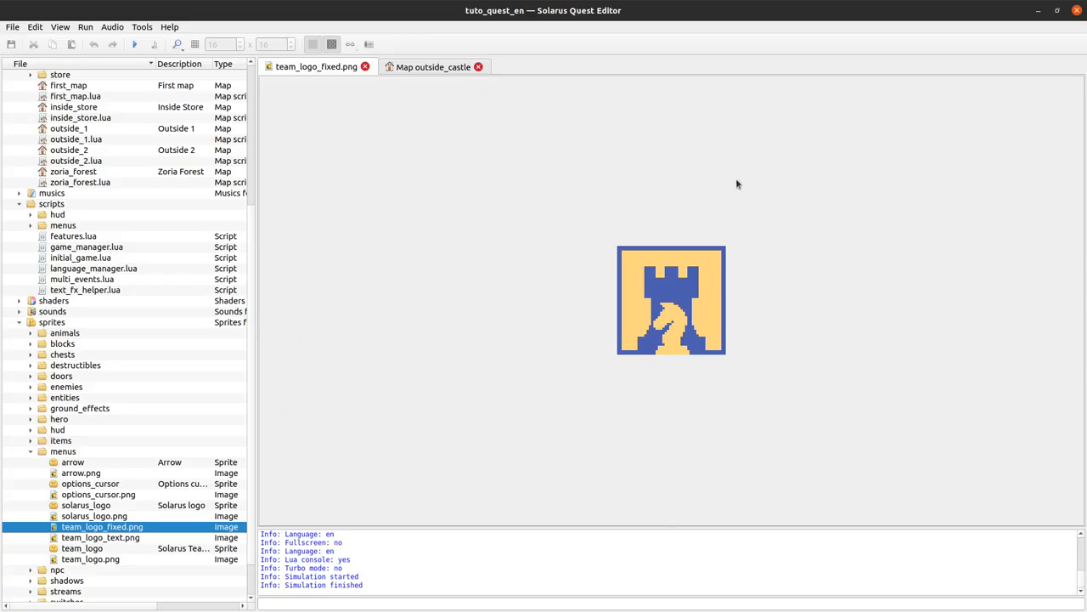
pyautogui.moveTo(611, 249)
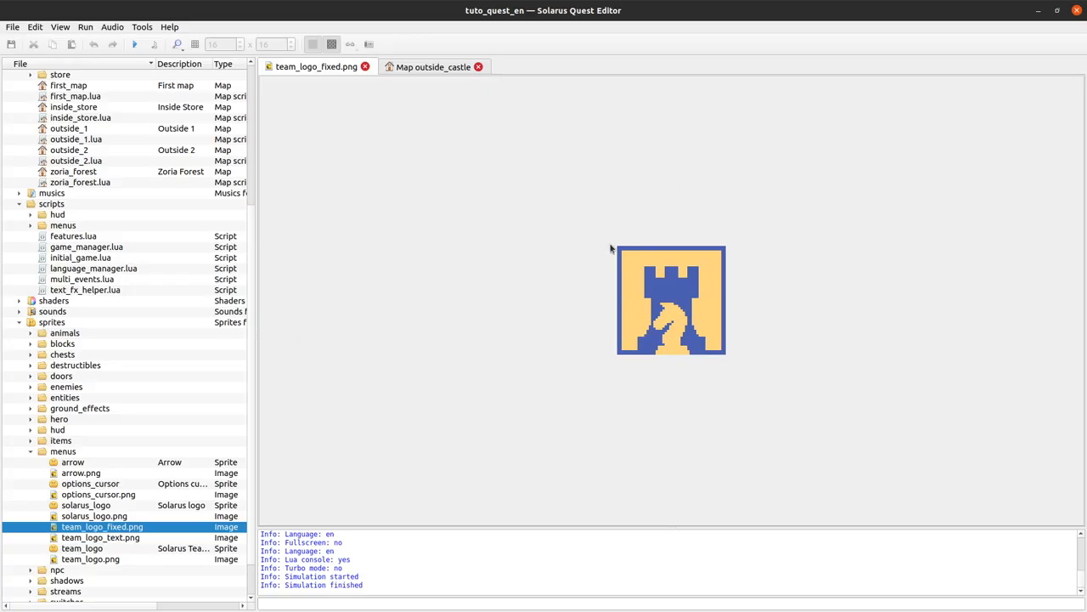
pyautogui.moveTo(629, 220)
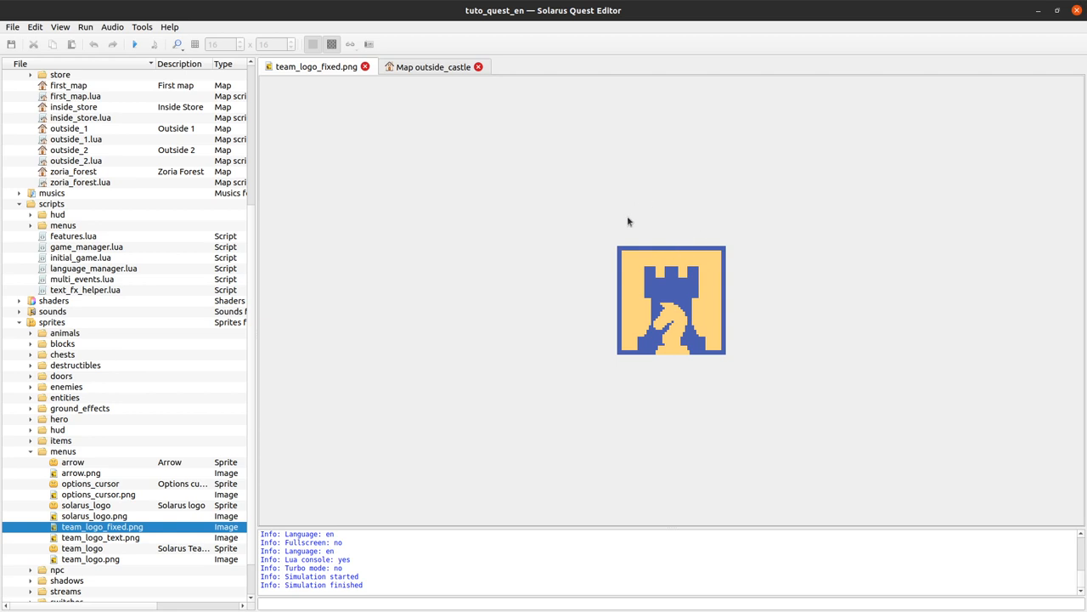
# Begin a new 'local' declaration below the last line of outside_castle.lua
pyautogui.click(434, 66)
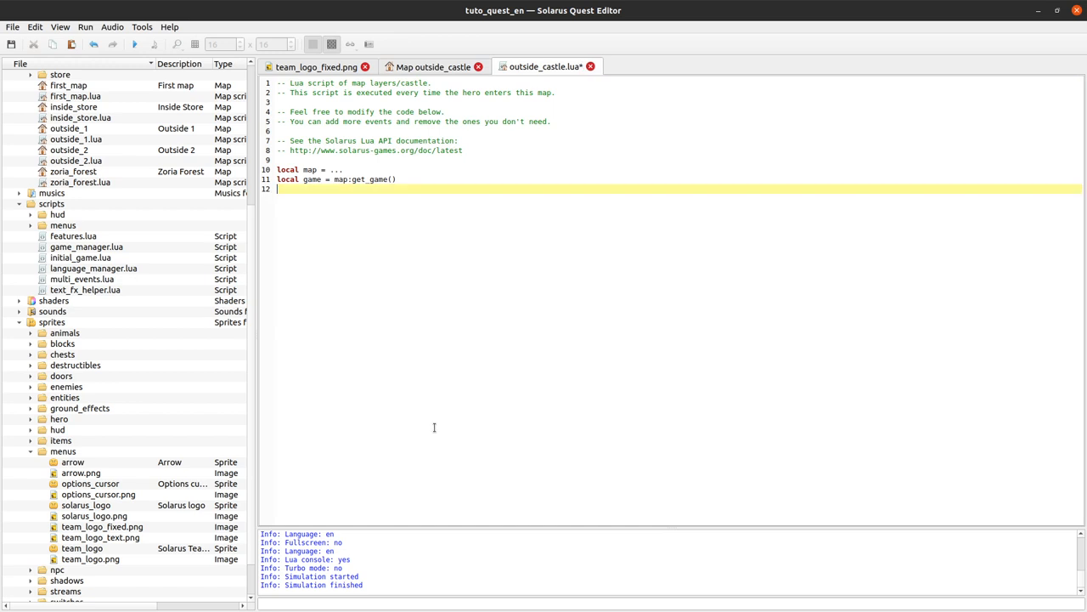
pyautogui.write('local')
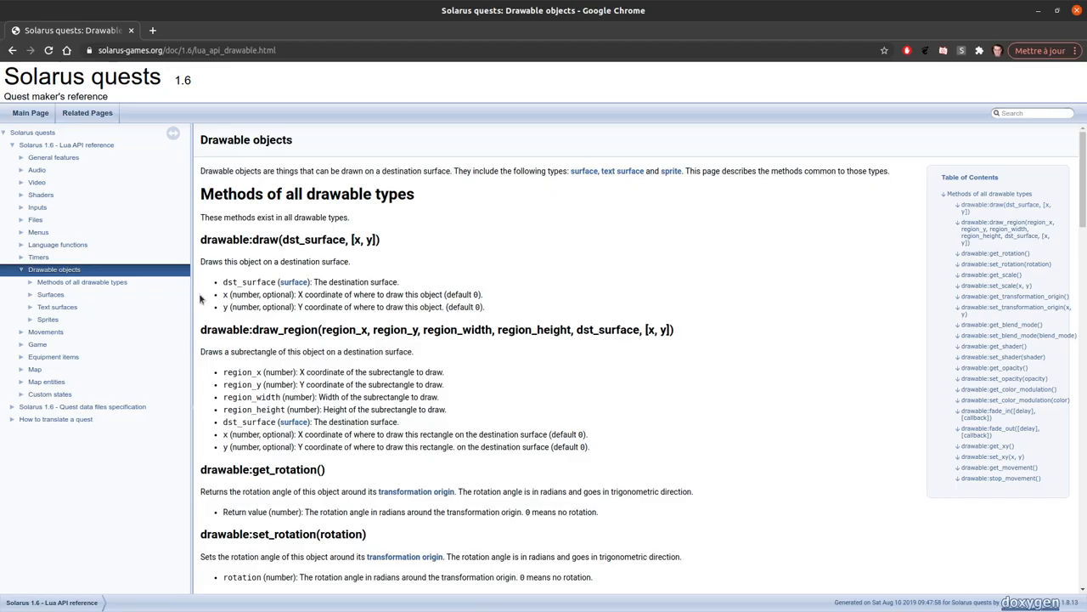
# Browse the Surfaces, Sprites and Text surfaces pages, settling on Surfaces and selecting words in its creation docs
pyautogui.click(50, 294)
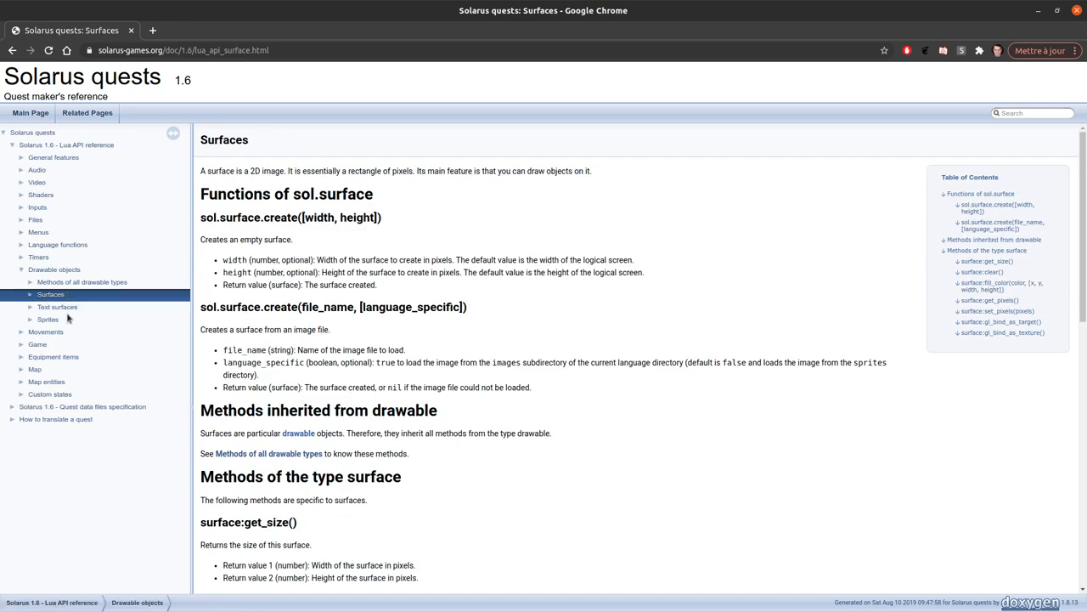
pyautogui.click(47, 319)
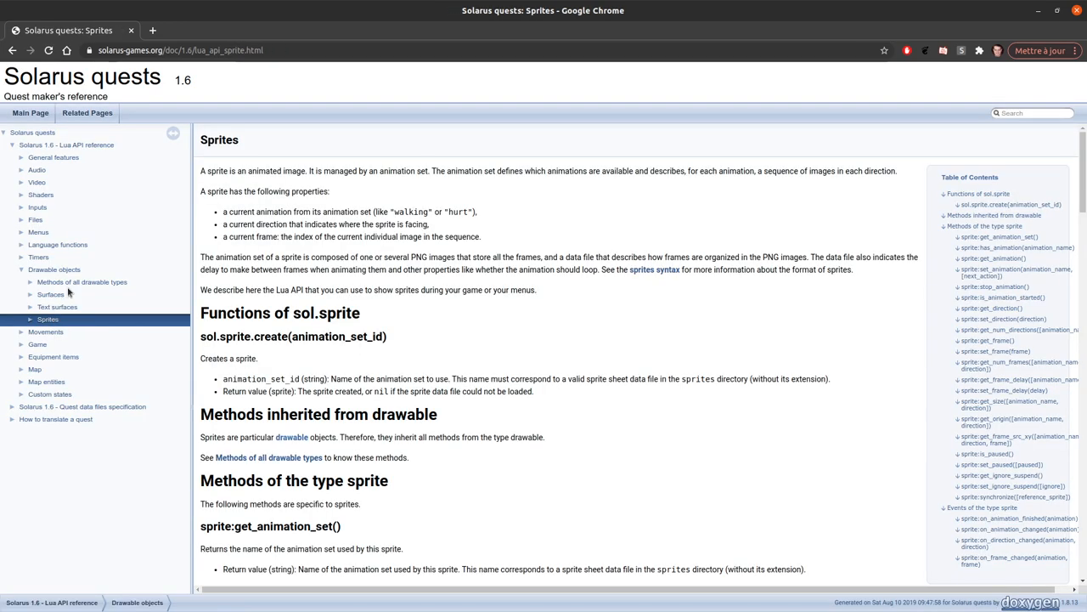
pyautogui.moveTo(252, 348)
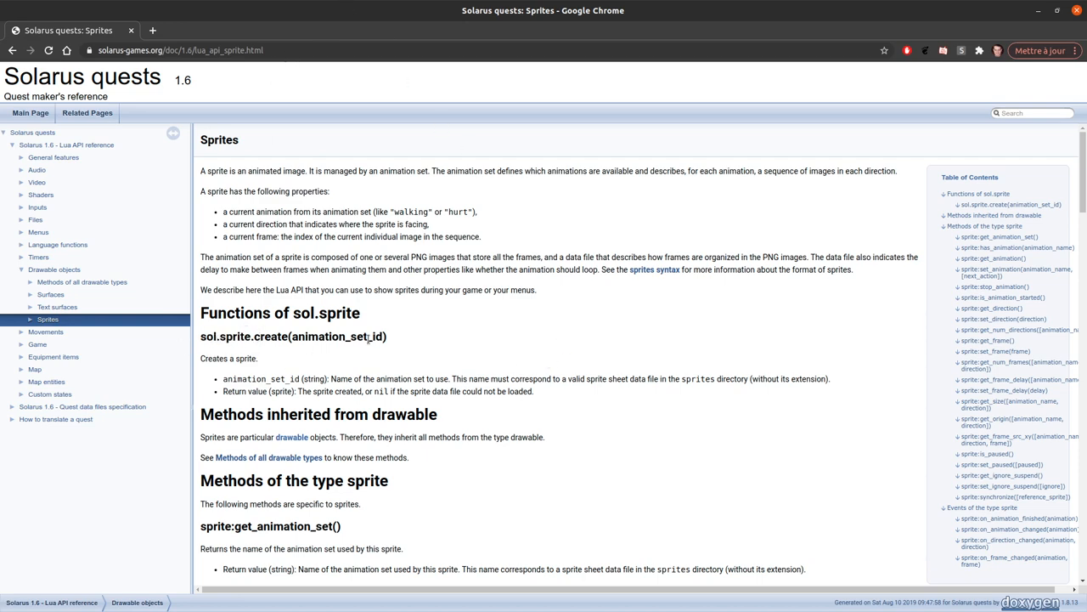
pyautogui.click(57, 306)
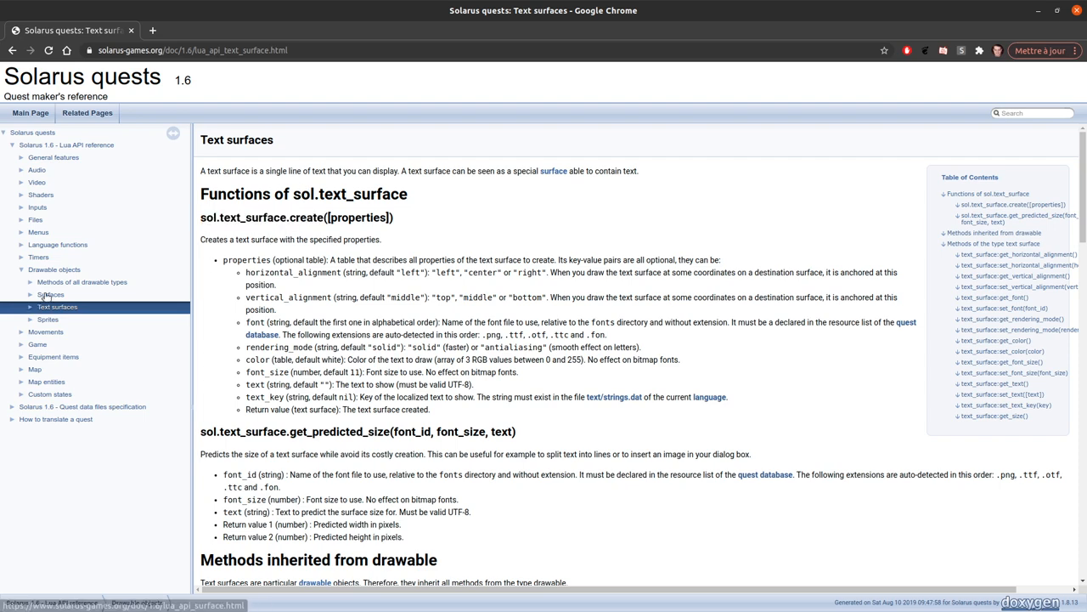
pyautogui.click(50, 293)
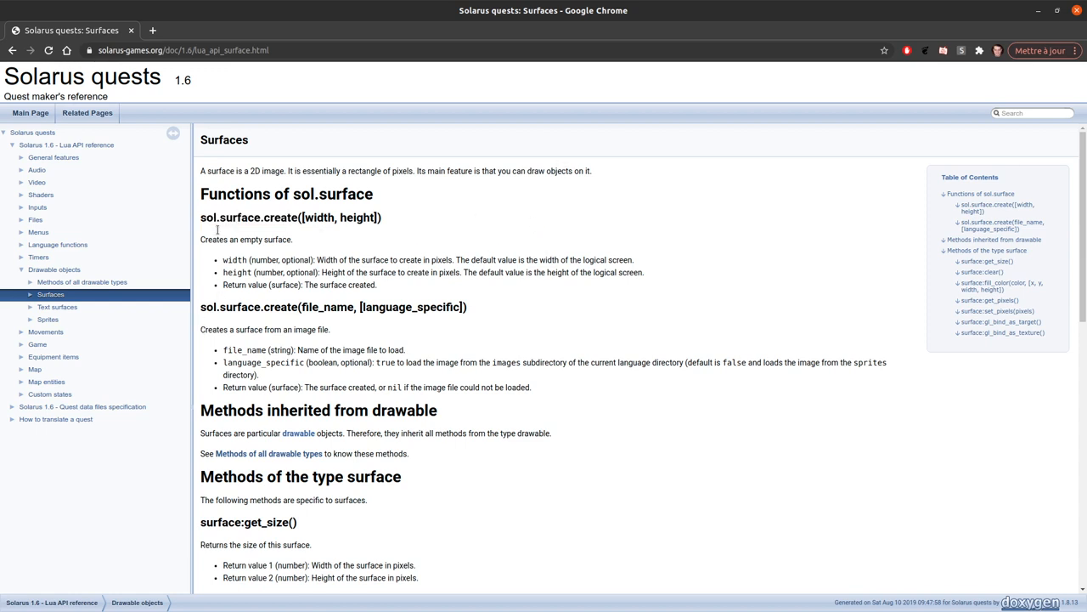
pyautogui.doubleClick(229, 308)
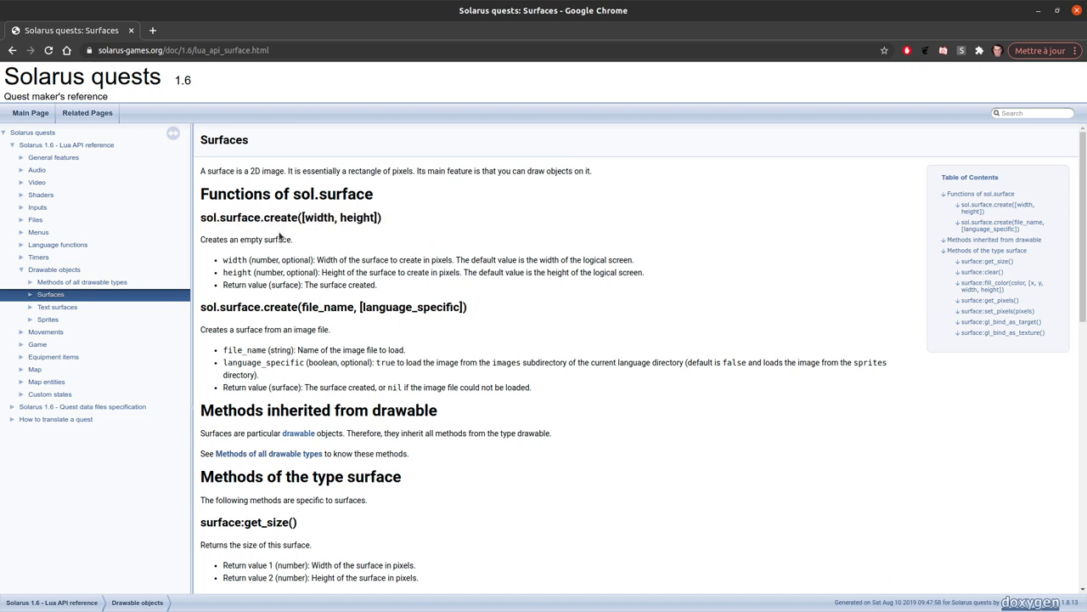
pyautogui.moveTo(697, 200)
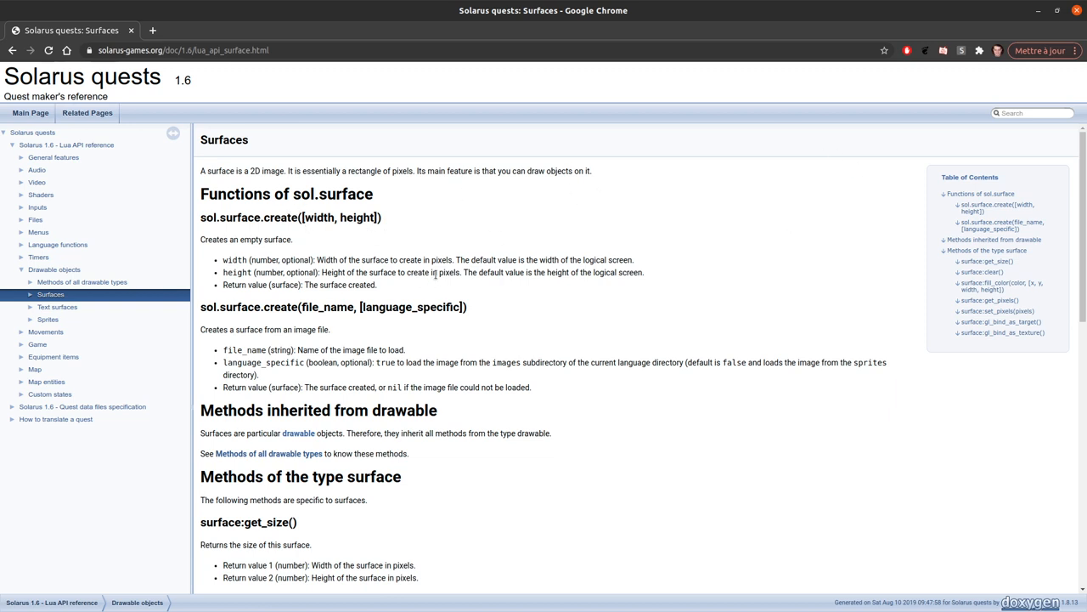
pyautogui.doubleClick(336, 217)
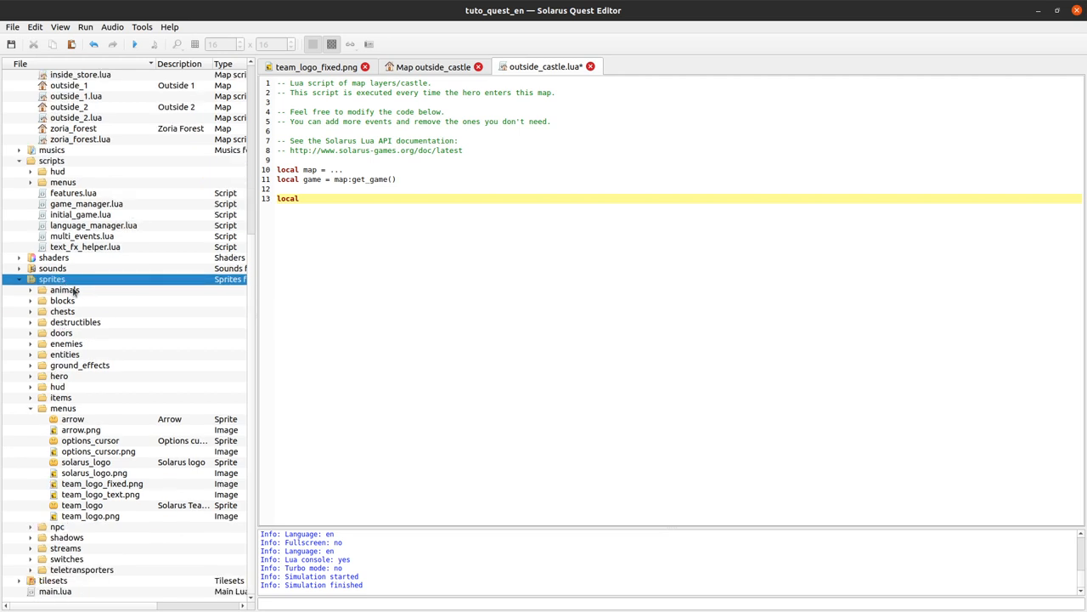
pyautogui.moveTo(99, 275)
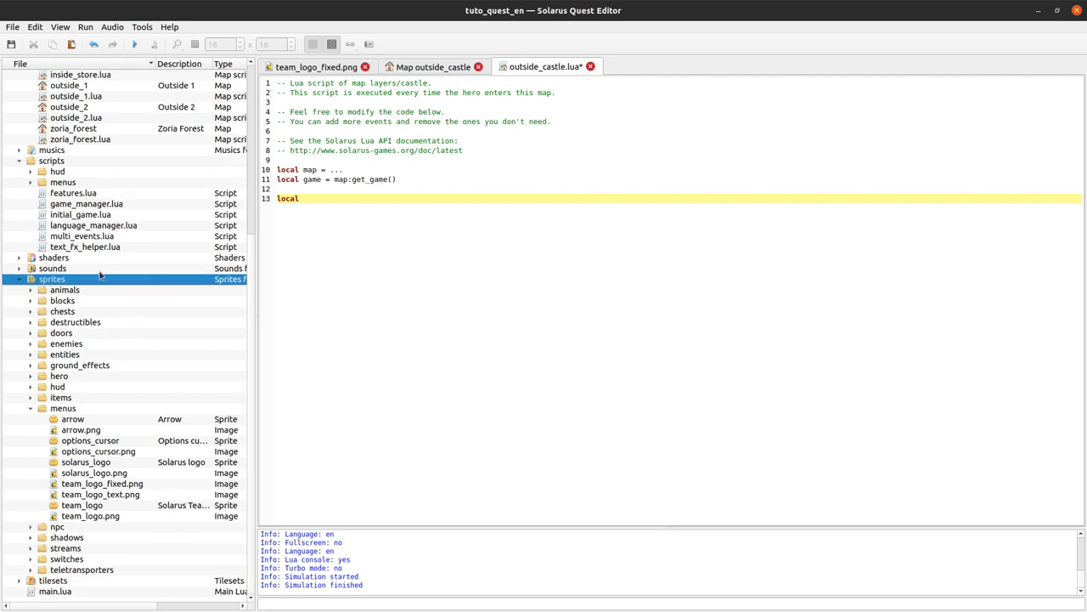
pyautogui.moveTo(99, 310)
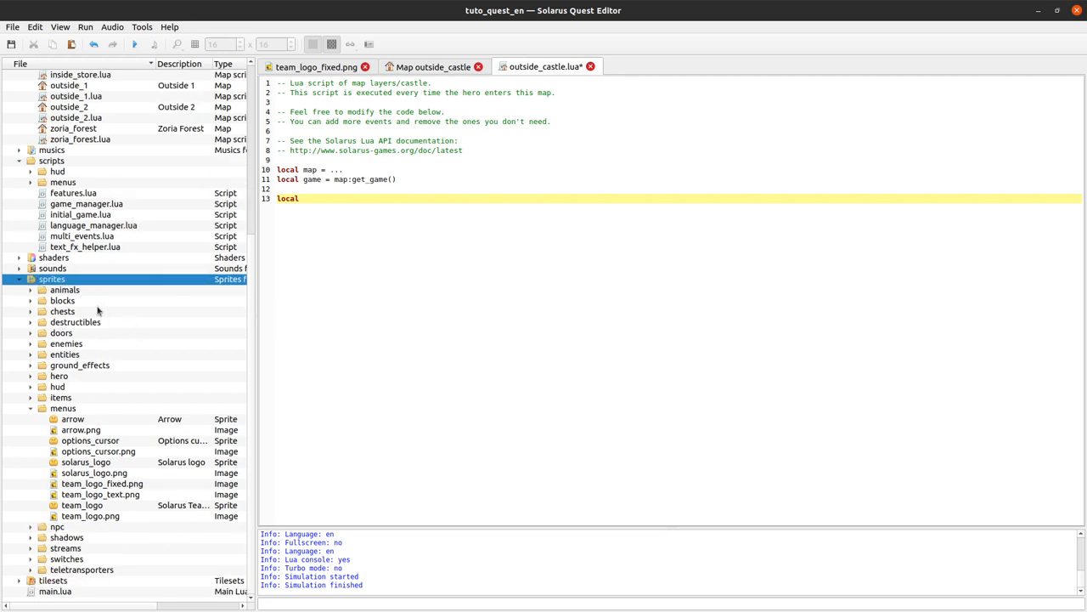
pyautogui.moveTo(214, 344)
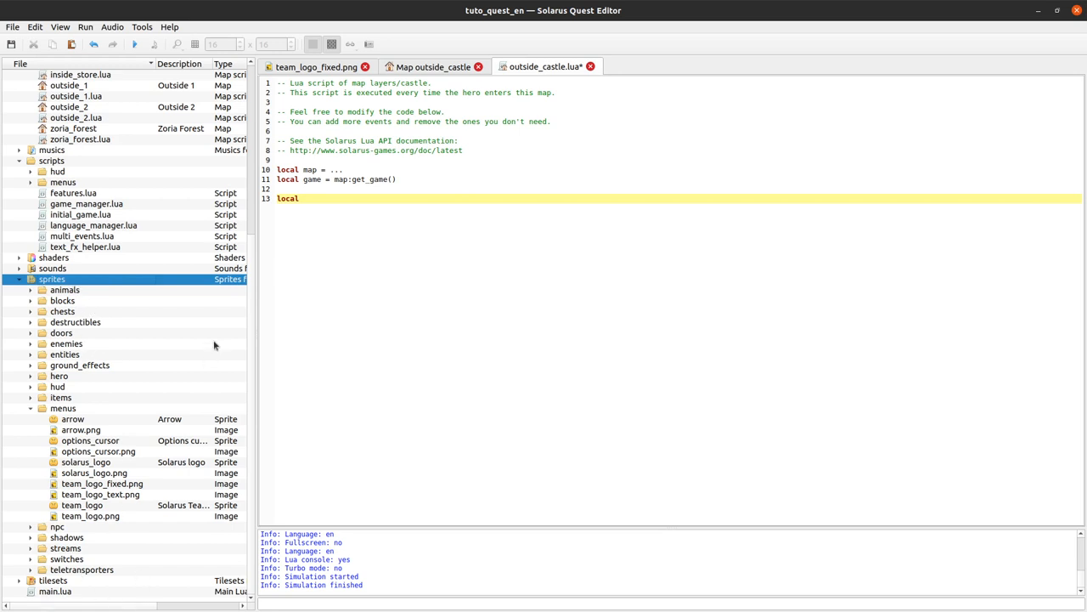
# Declare local logo_img = sol.surface.create("menus/team_logo_fixed.png") in the castle map script
pyautogui.click(102, 483)
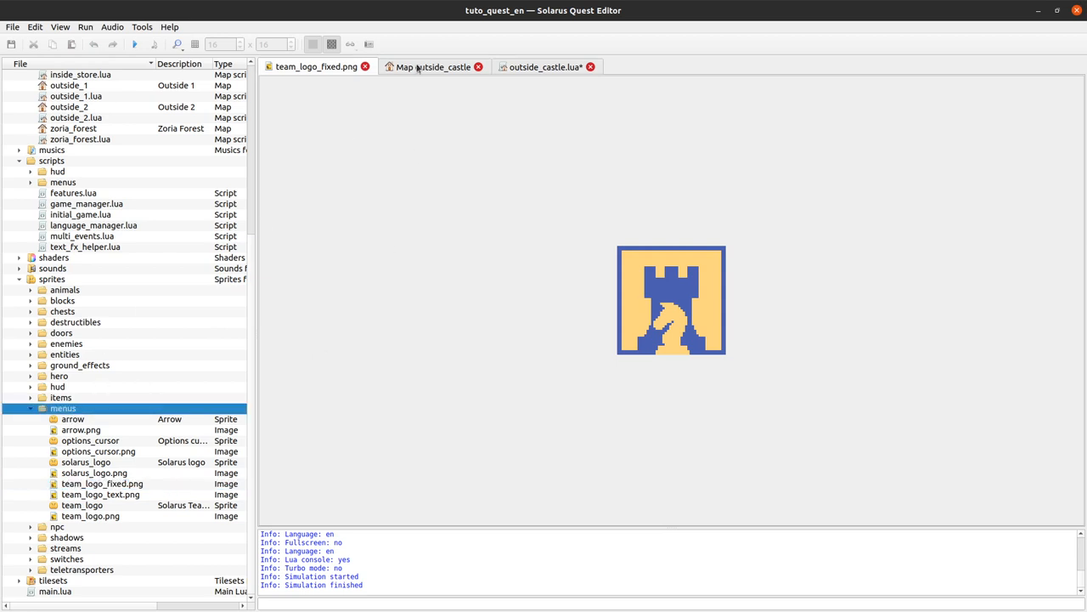
pyautogui.click(551, 66)
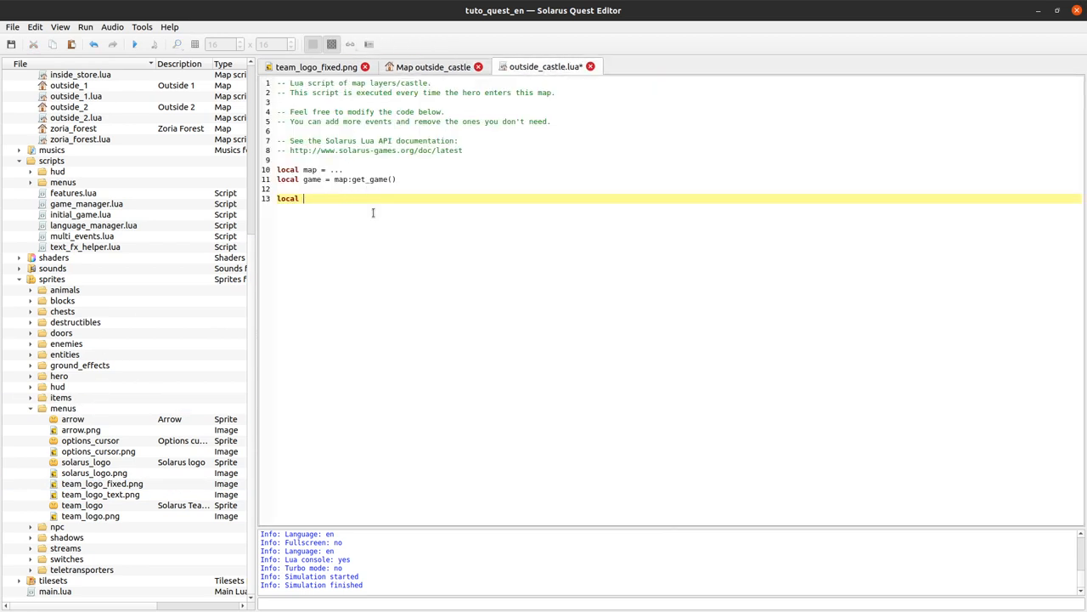
pyautogui.write('logo')
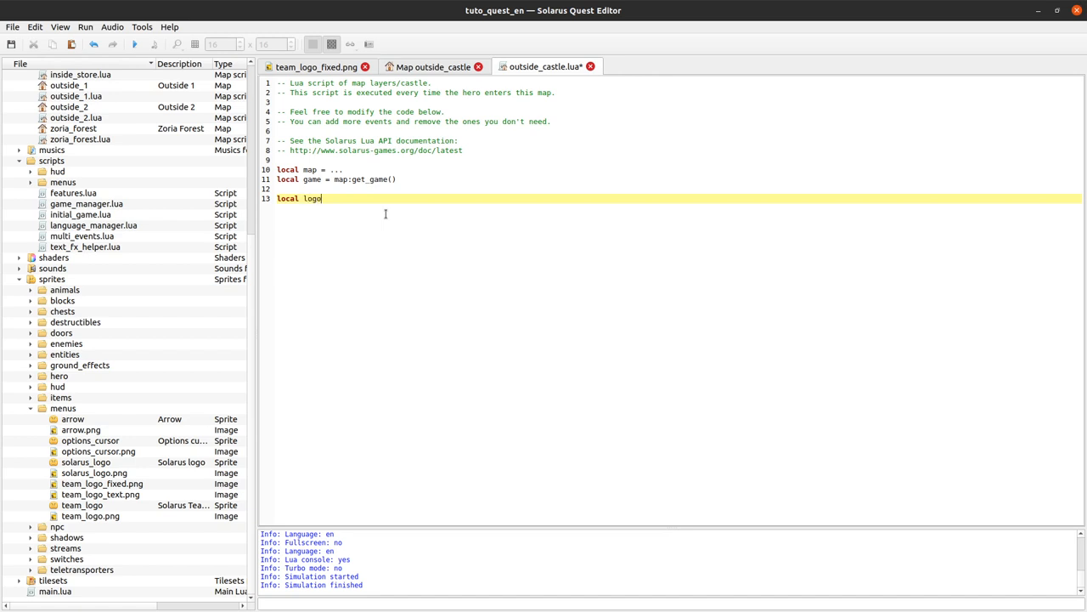
pyautogui.write('_img')
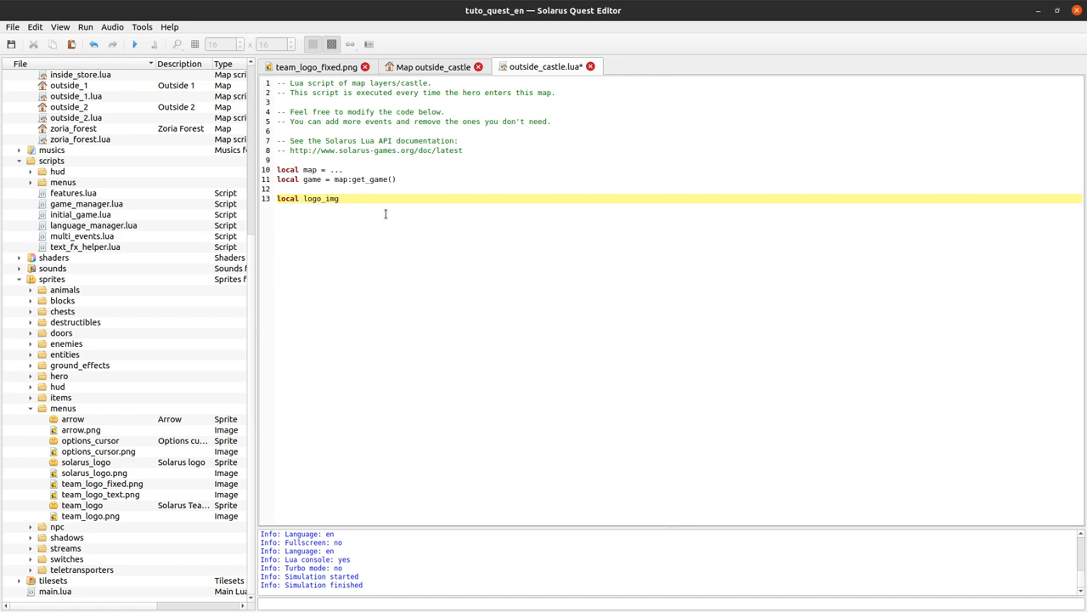
pyautogui.write('=')
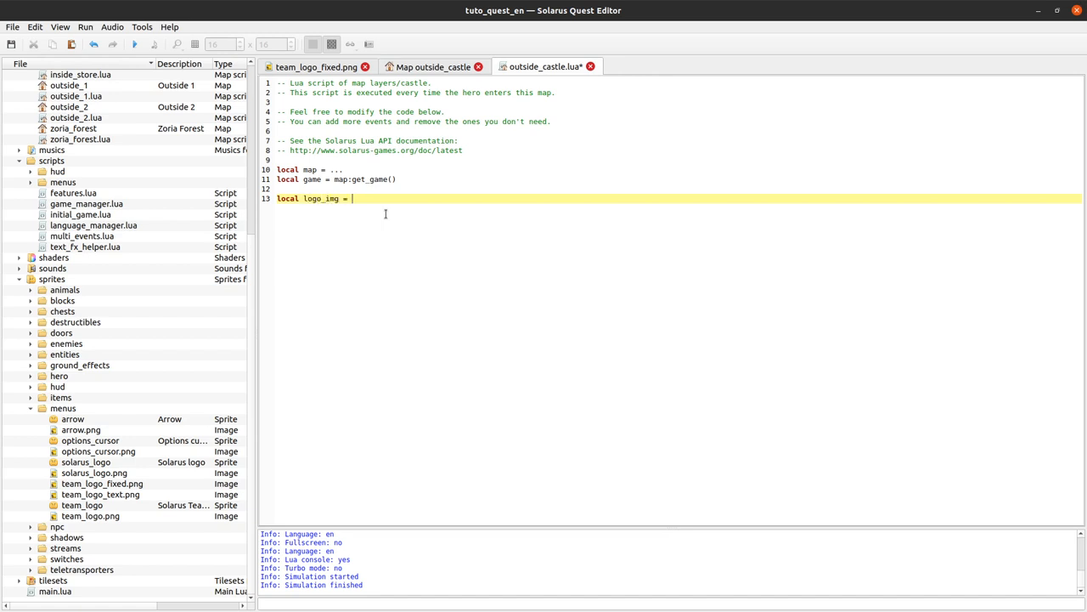
pyautogui.write('sol.surface.c')
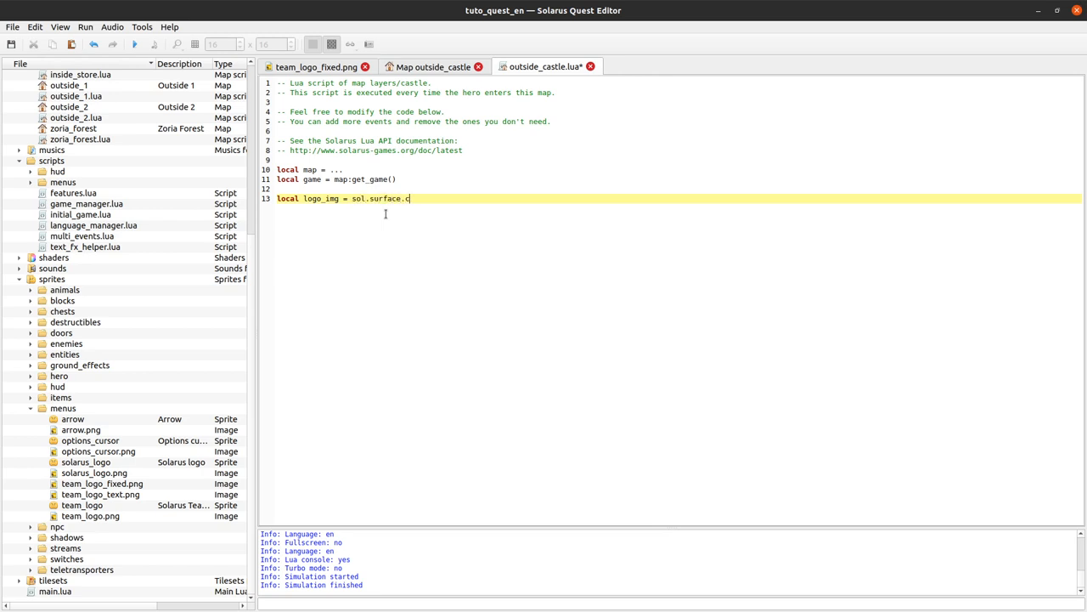
pyautogui.write('reate("')
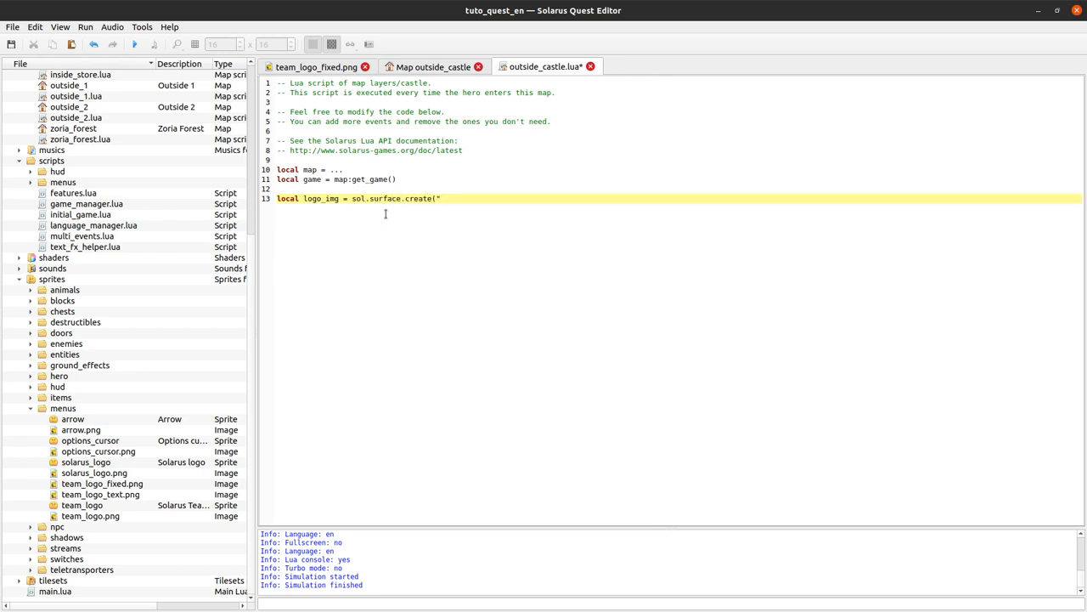
pyautogui.write('menus')
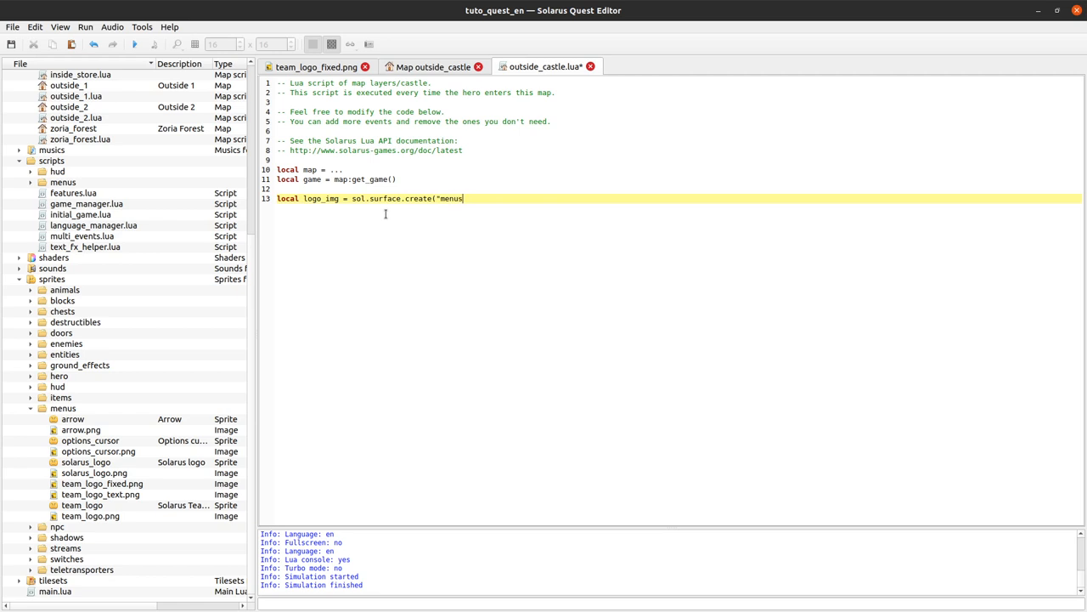
pyautogui.write('/')
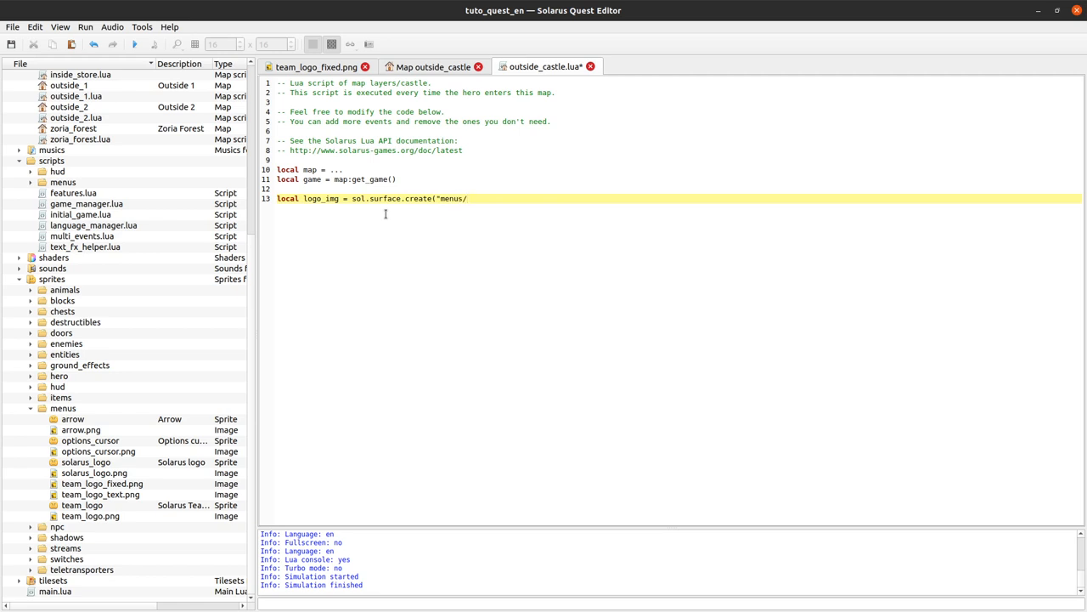
pyautogui.write('team')
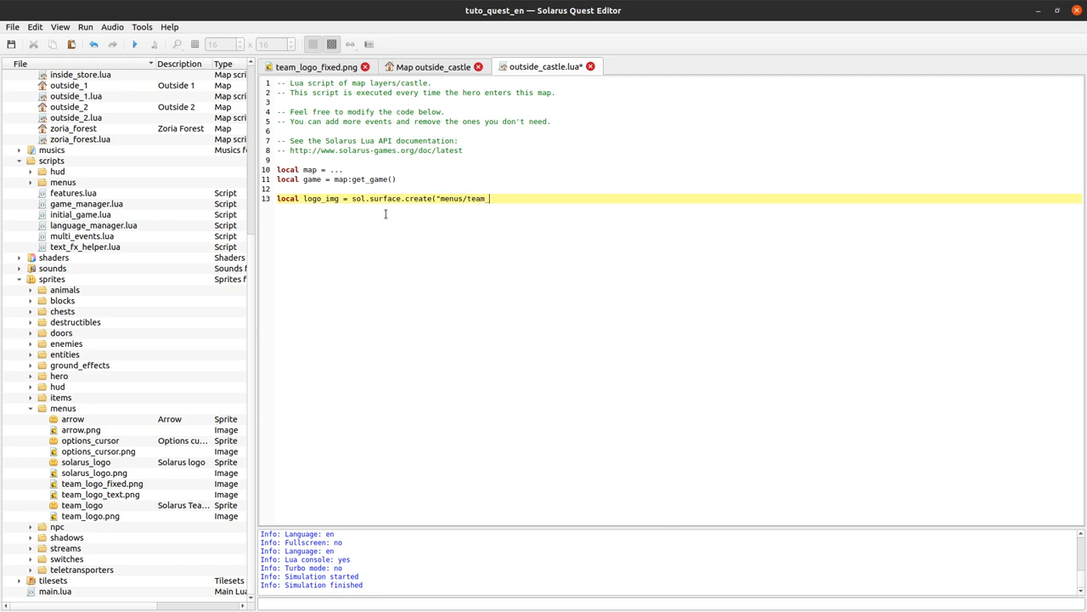
pyautogui.write('_logo_fix')
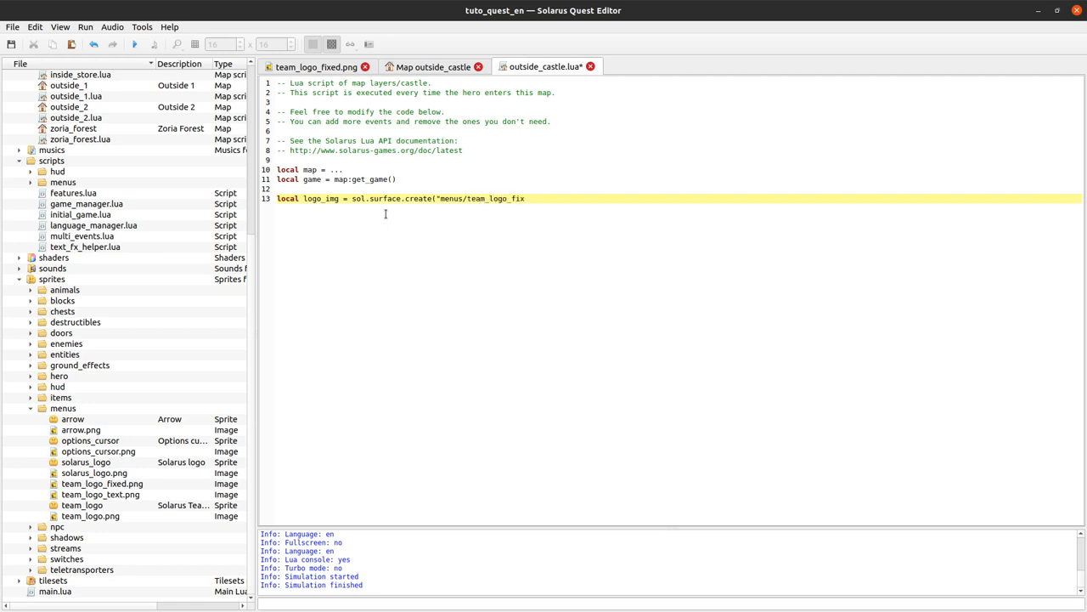
pyautogui.write('ed.')
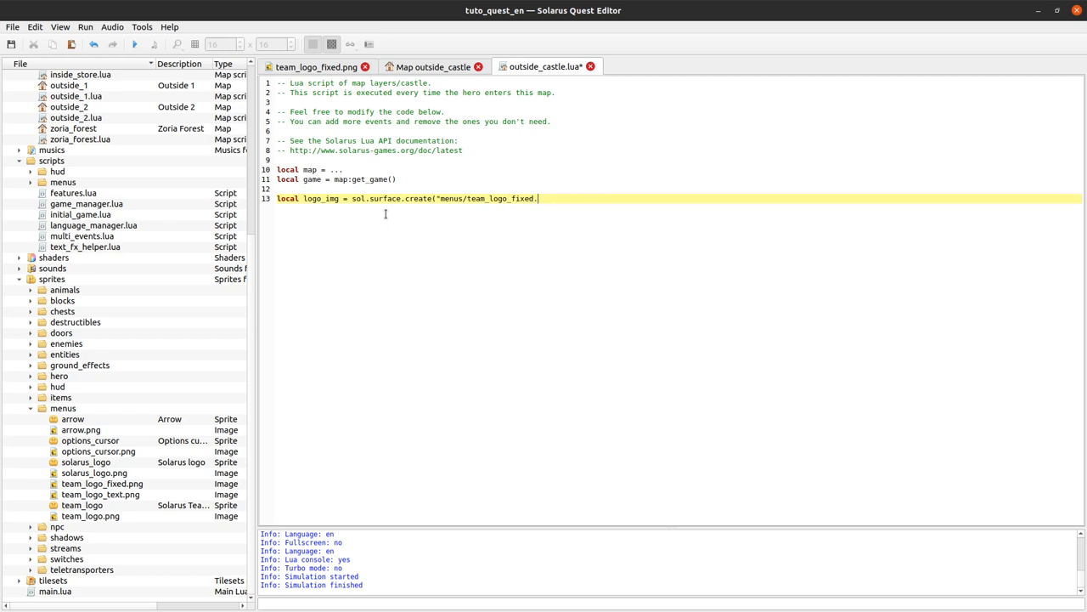
pyautogui.write('png")')
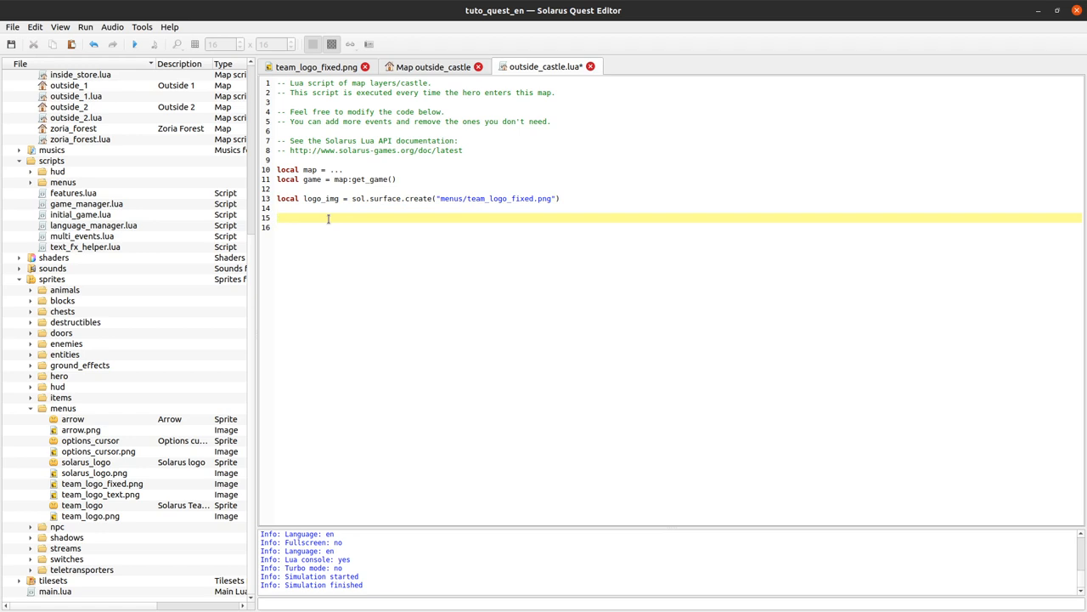
# Add function map:on_draw(screen) calling logo_img:draw(screen) and save the script
pyautogui.write('function')
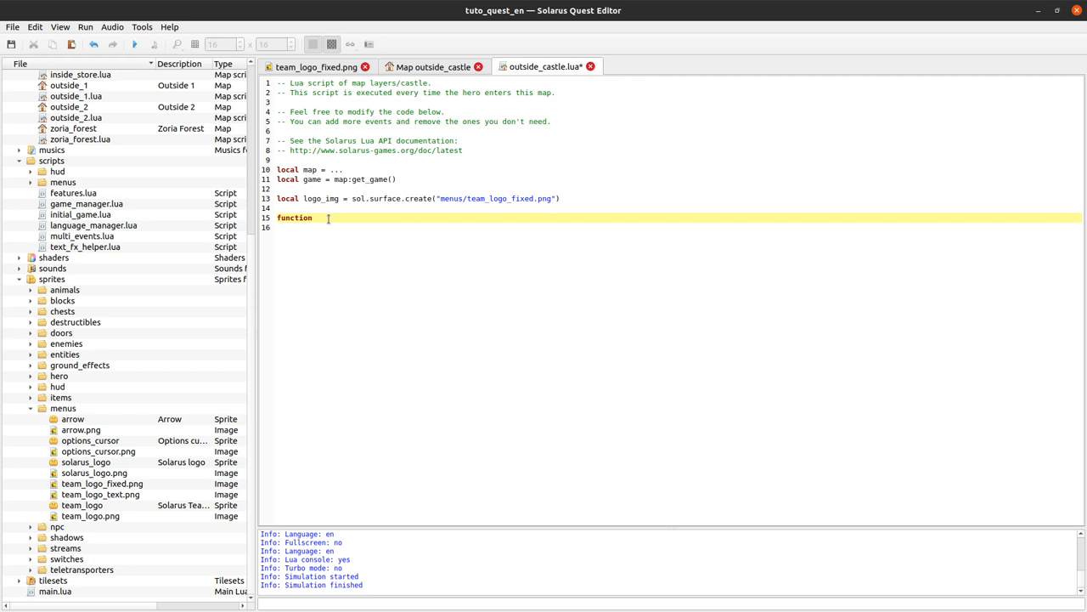
pyautogui.write('map:on_draw')
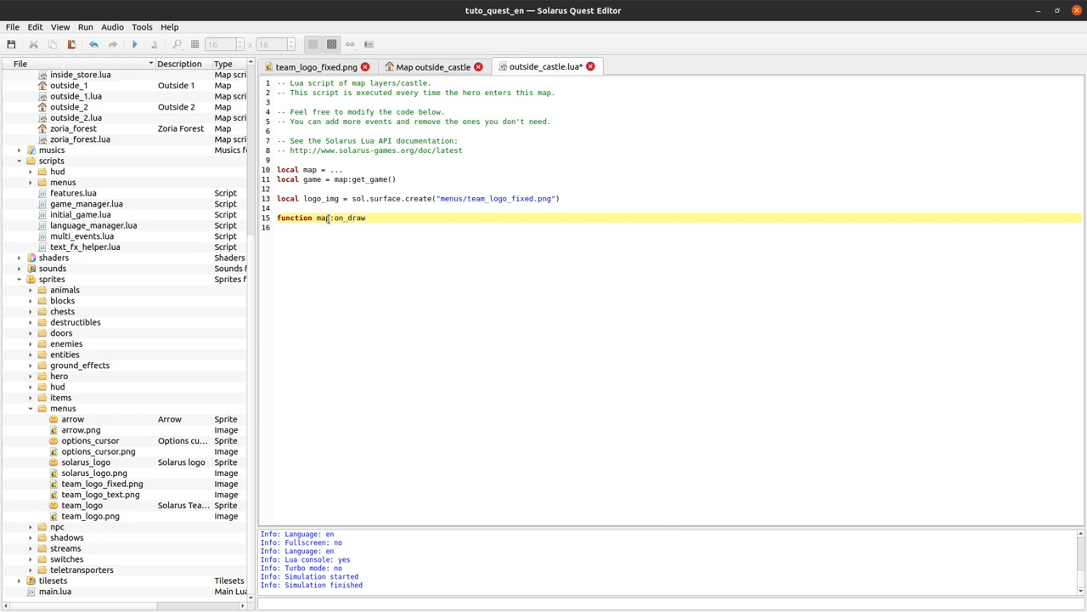
pyautogui.write('(')
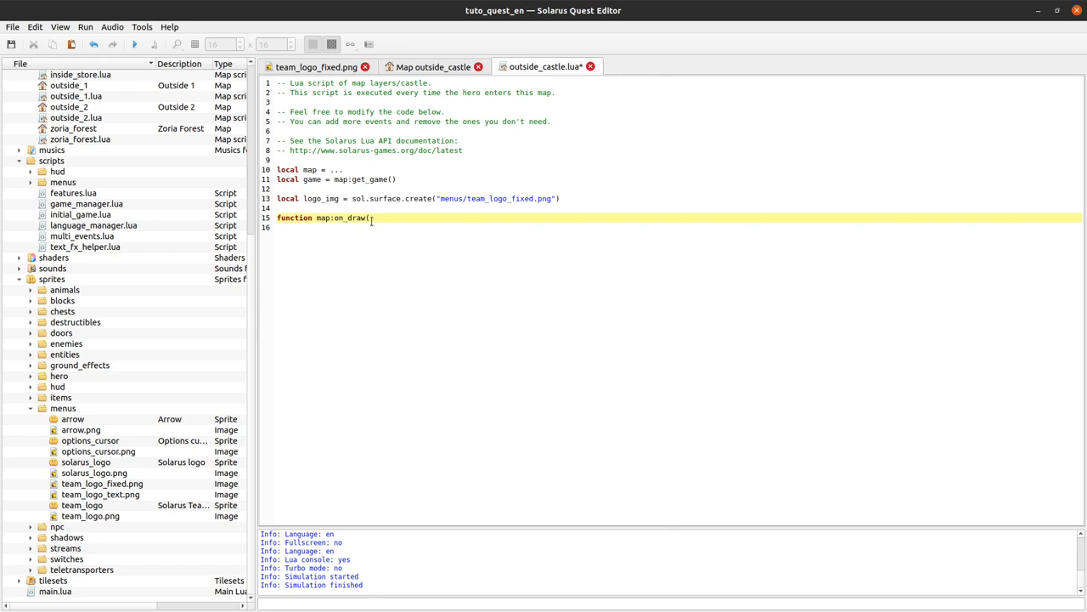
pyautogui.write('screen')
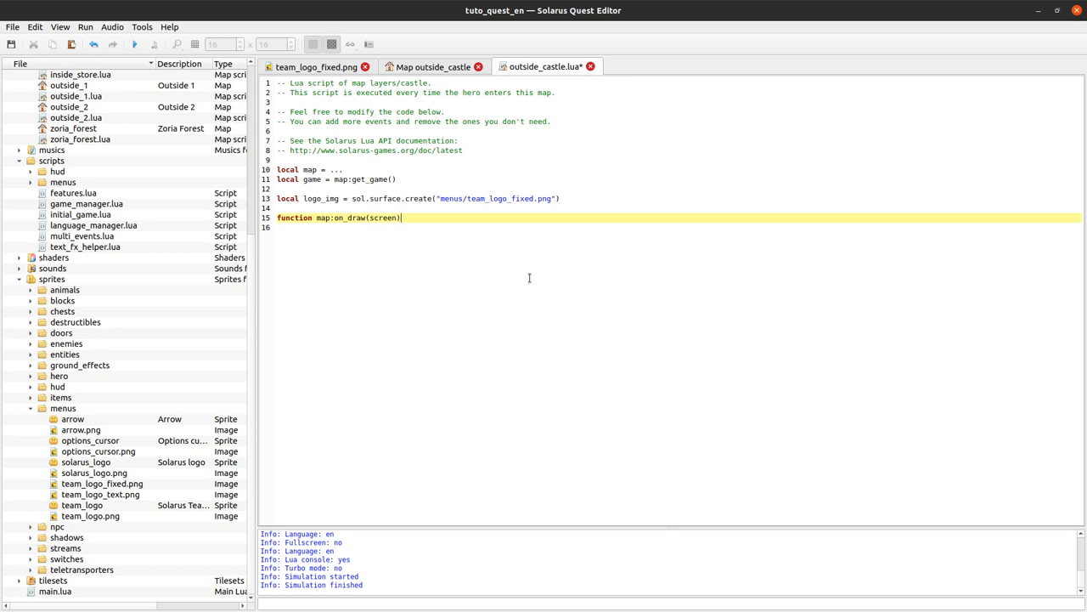
pyautogui.doubleClick(383, 218)
pyautogui.write('end')
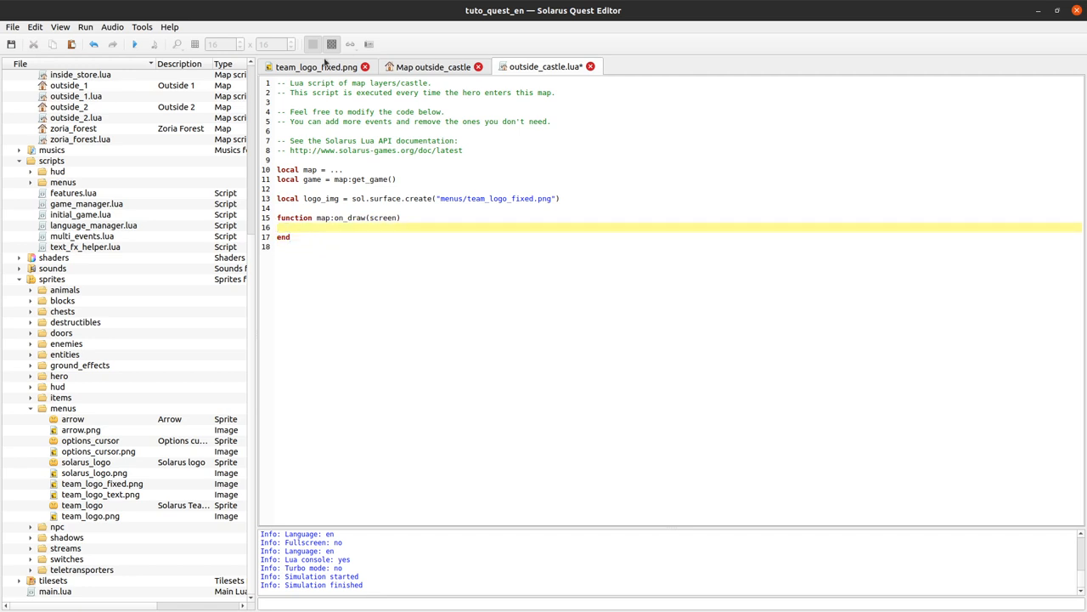
pyautogui.click(446, 66)
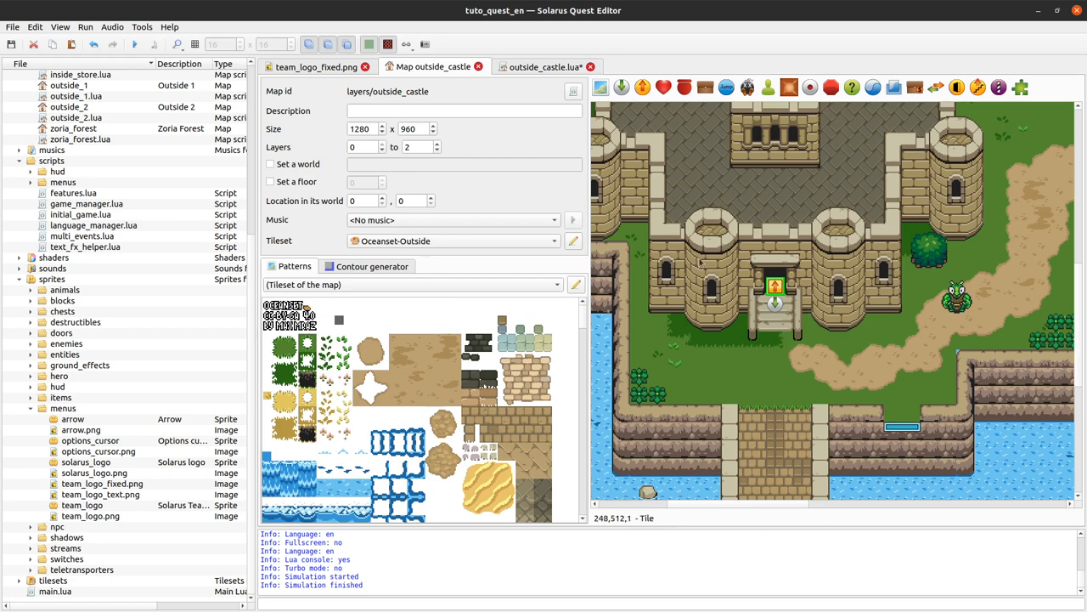
pyautogui.click(544, 66)
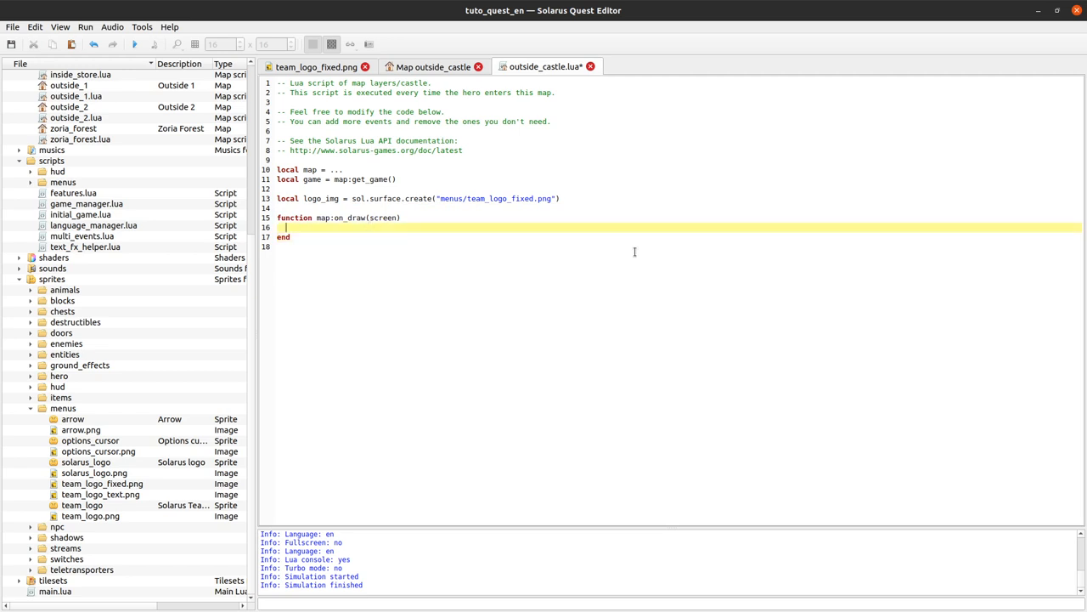
pyautogui.write('l')
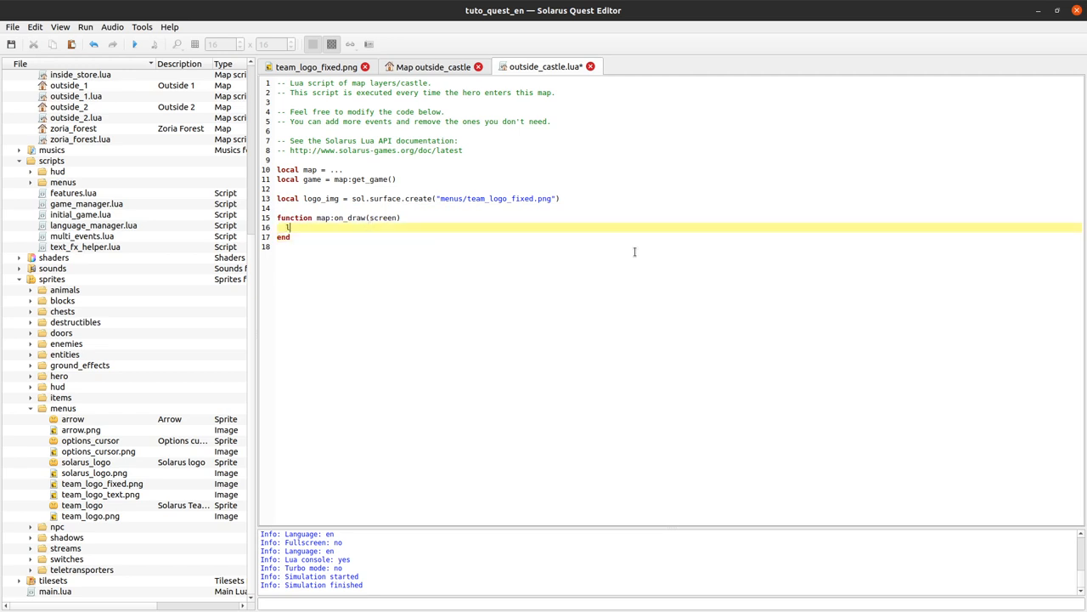
pyautogui.write('ogo_img:')
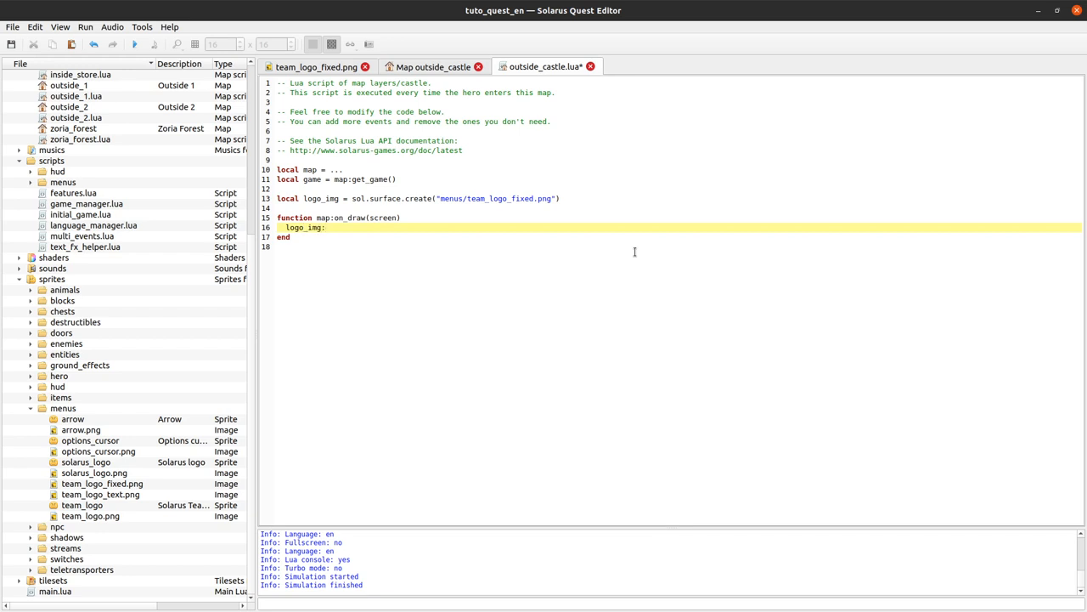
pyautogui.write('draw(screen)')
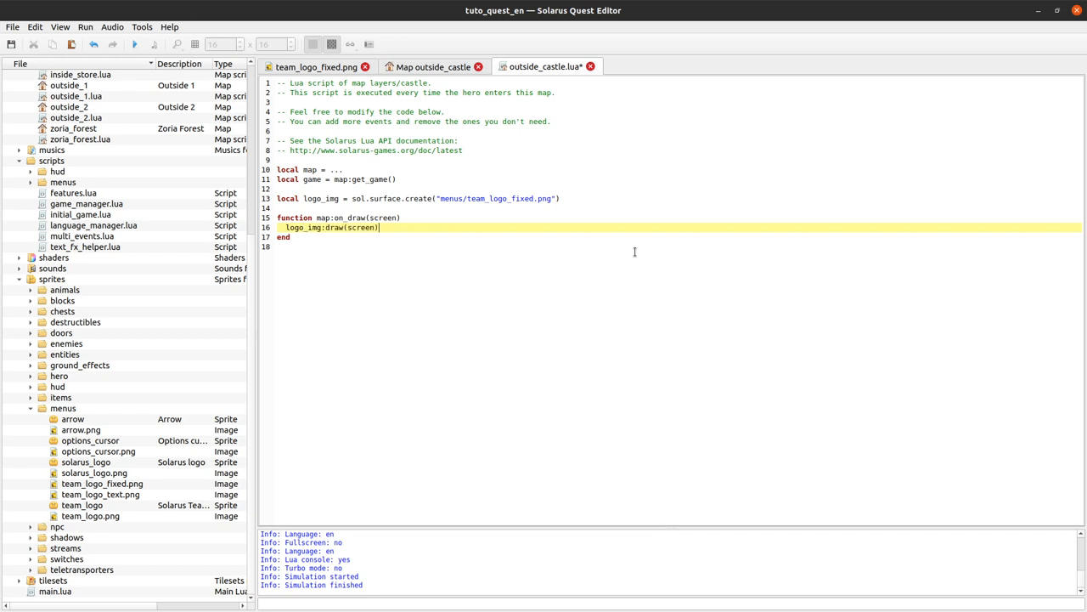
pyautogui.press('ctrl+s')
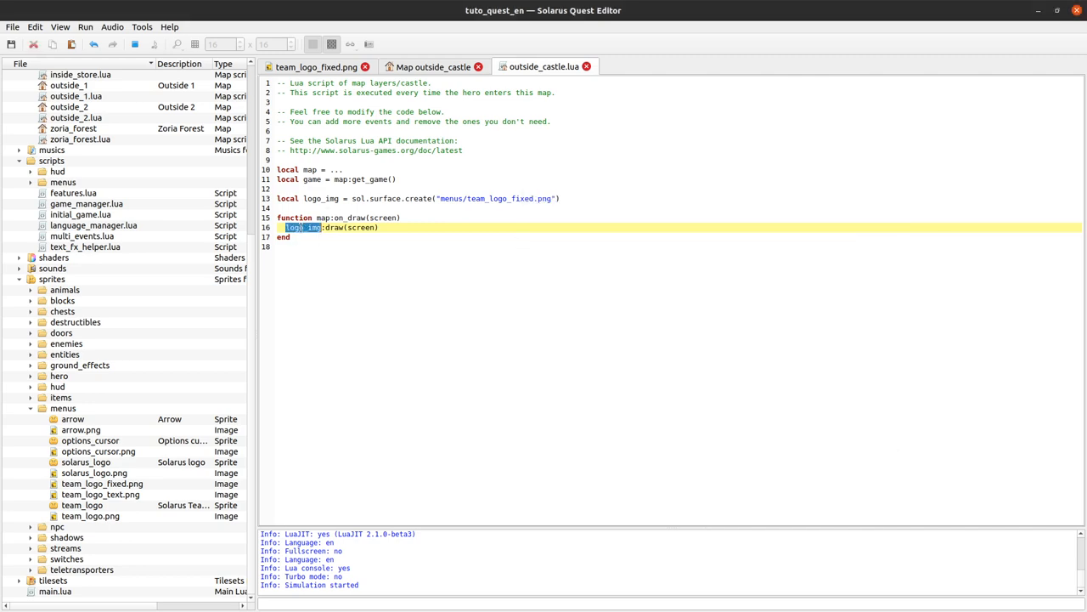
pyautogui.click(92, 45)
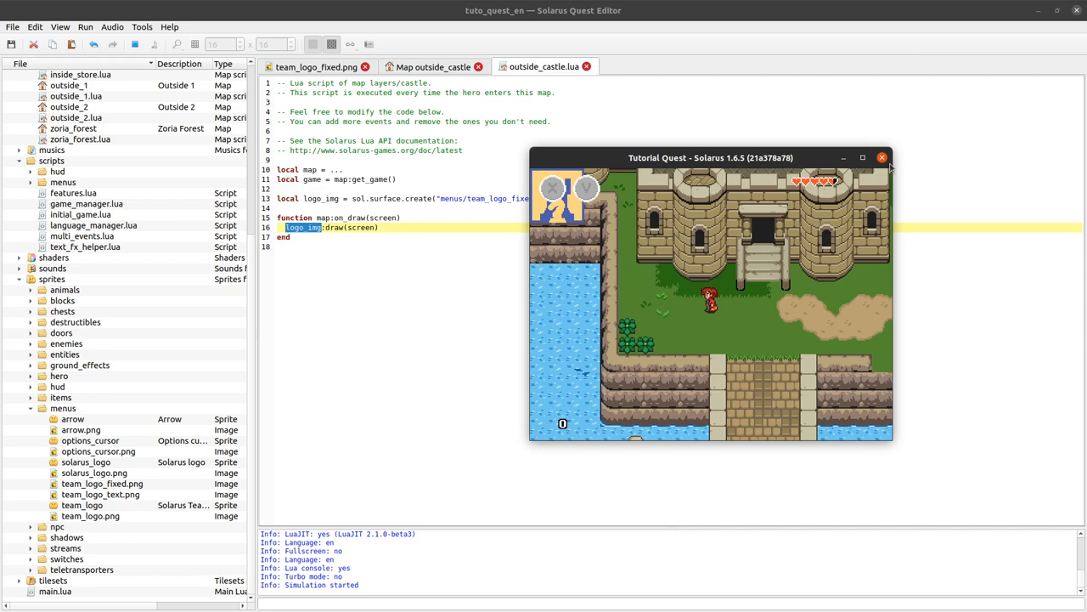
pyautogui.click(881, 157)
pyautogui.write(', ')
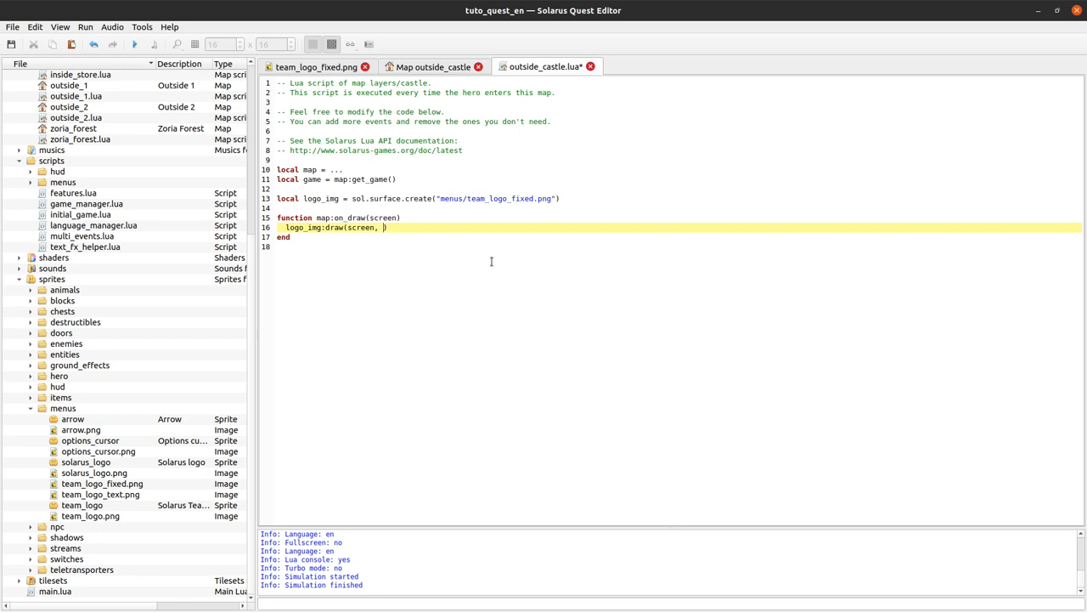
# Pass coordinates 40, 40 to logo_img:draw and run the quest to see the repositioned logo
pyautogui.write('40, 40')
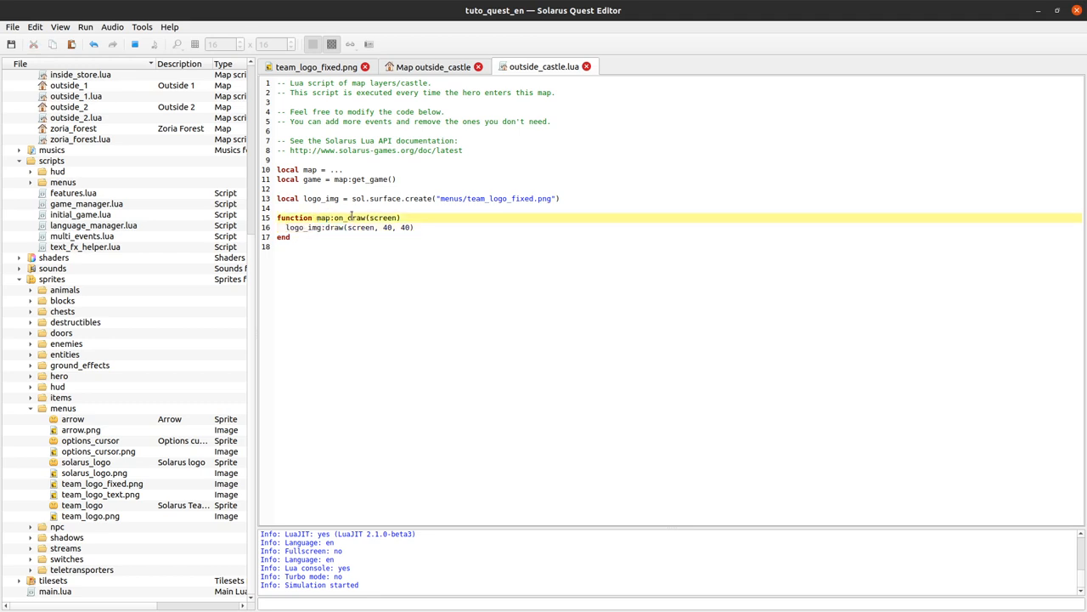
pyautogui.doubleClick(317, 217)
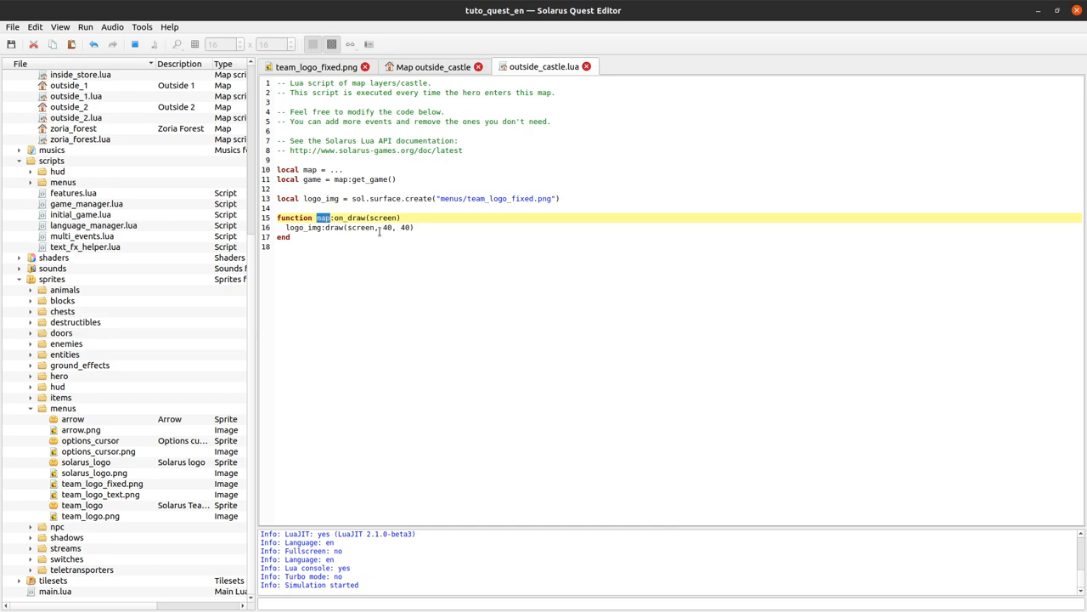
pyautogui.click(433, 66)
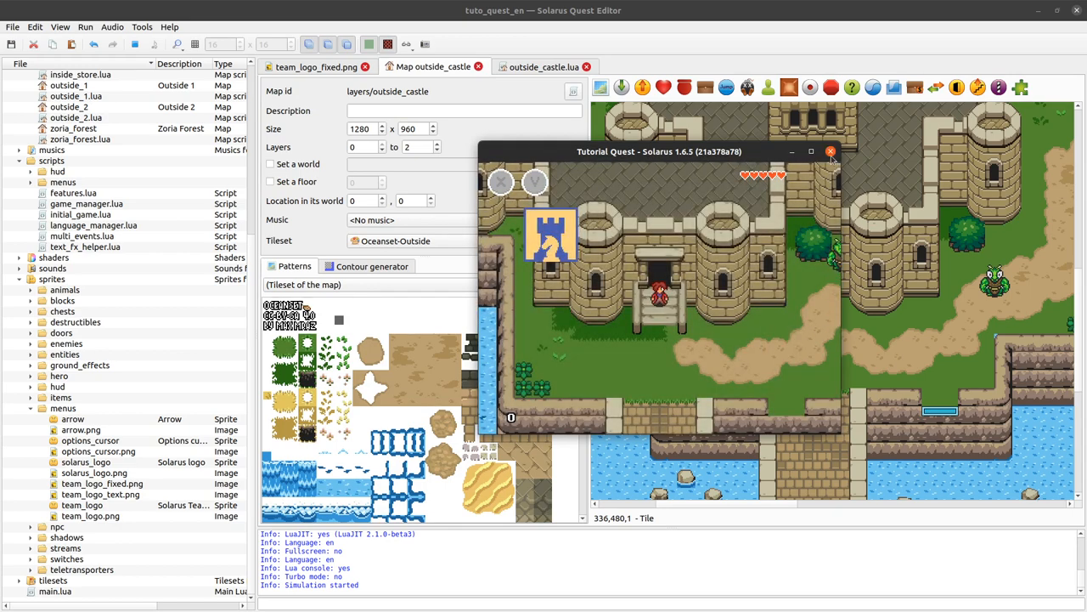
pyautogui.click(830, 151)
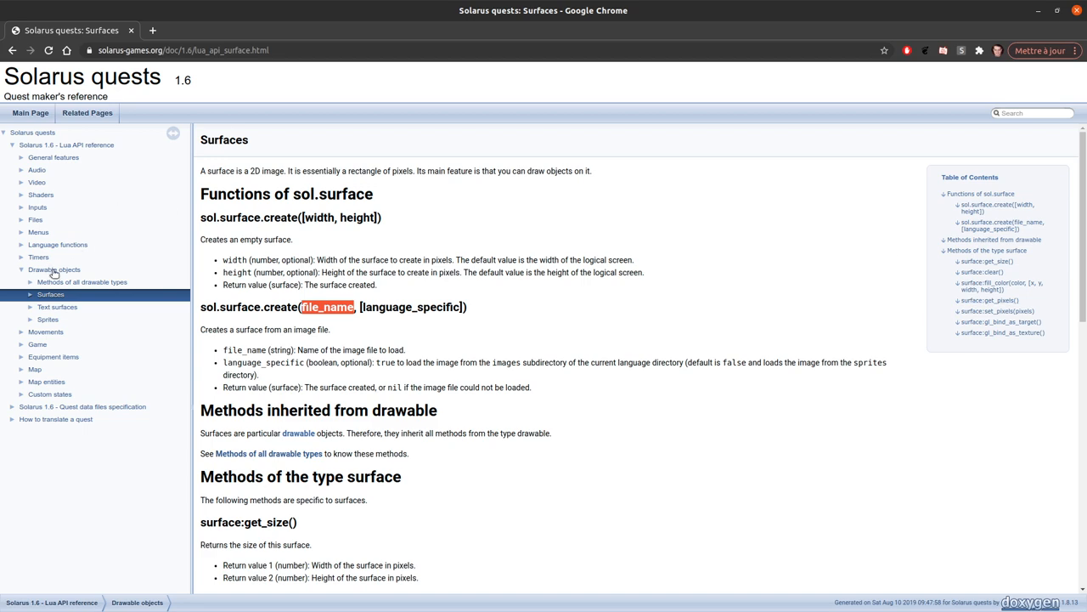
# Open the Drawable objects reference showing drawable:draw(dst_surface, [x, y])
pyautogui.click(53, 270)
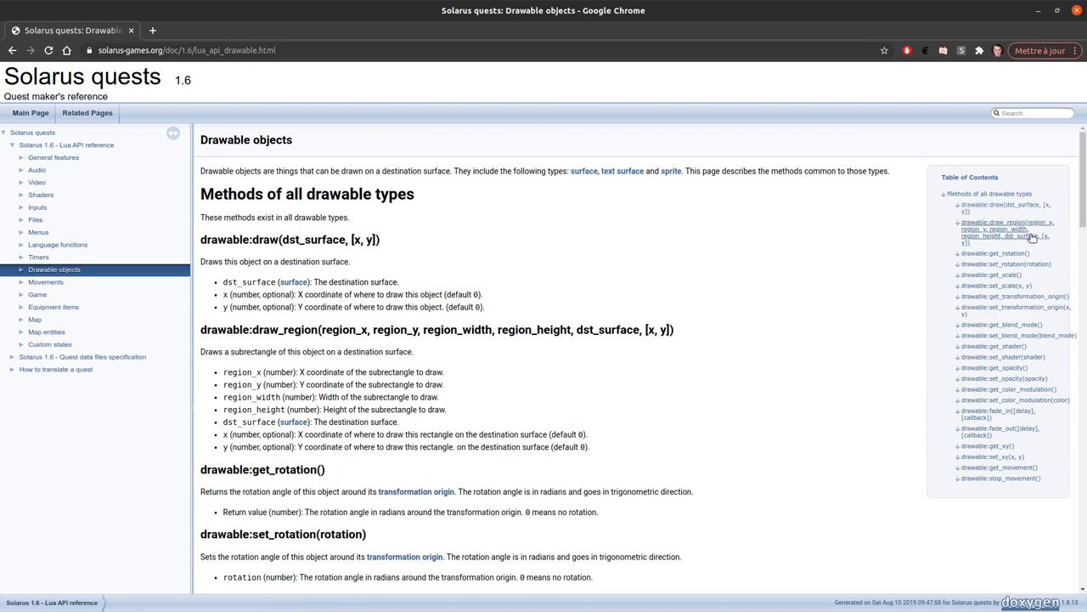
pyautogui.moveTo(706, 367)
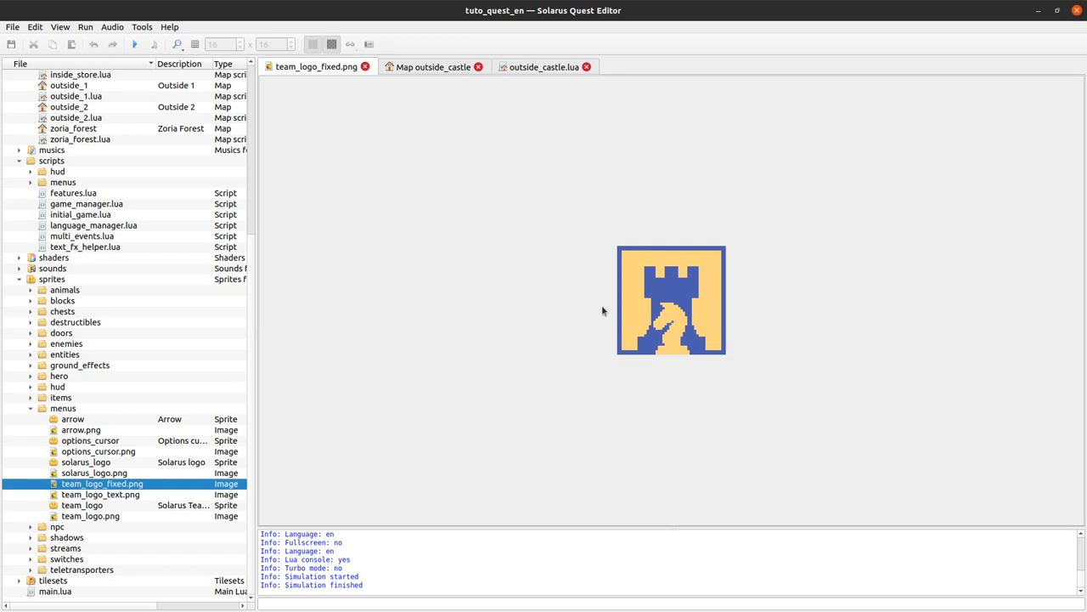
pyautogui.moveTo(468, 62)
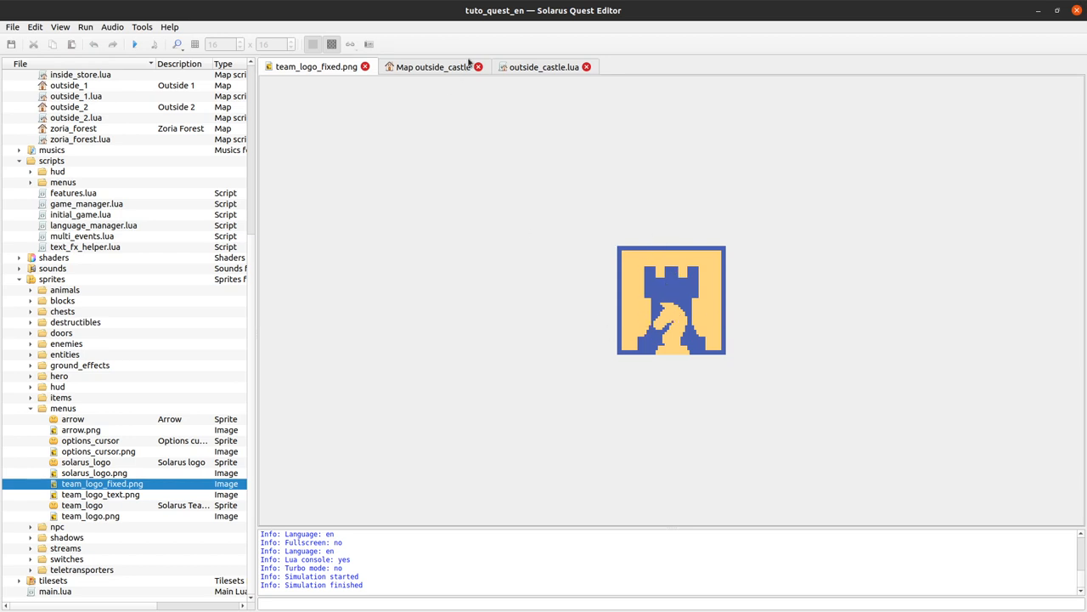
# Change the call to logo_img:draw_region(10, 10, 20, 20, screen, 40, 40), test it and close the quest window
pyautogui.click(544, 67)
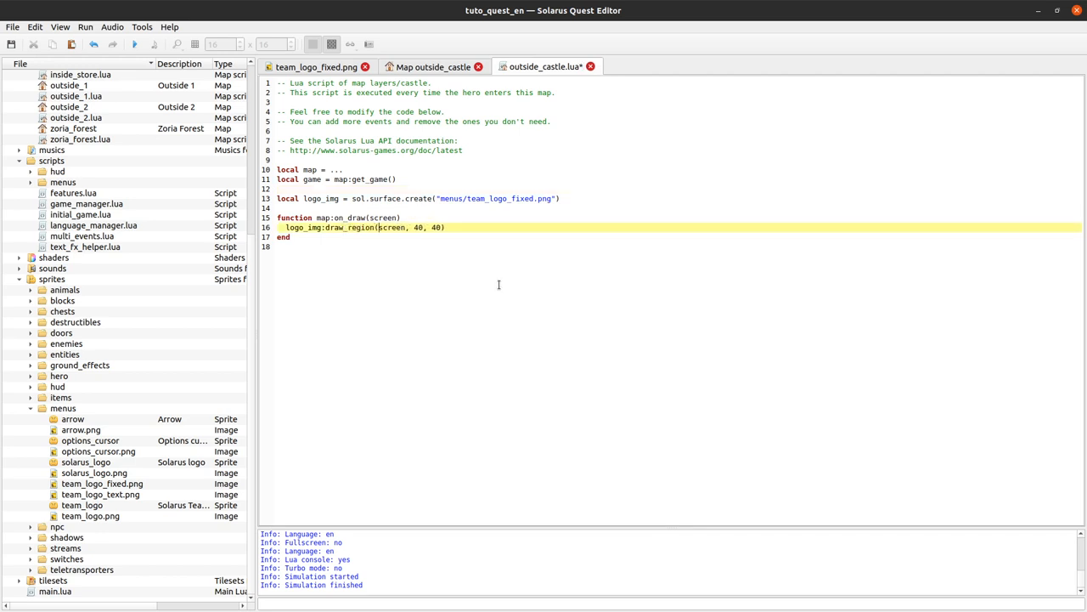
pyautogui.write('0, 0,')
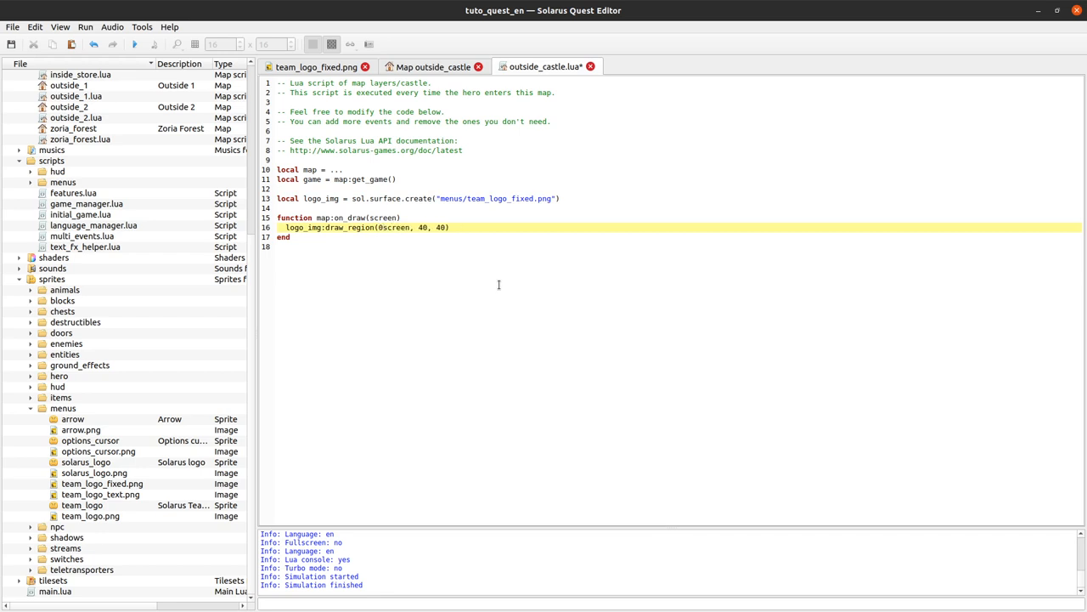
pyautogui.write('10, 10, 20, 20,')
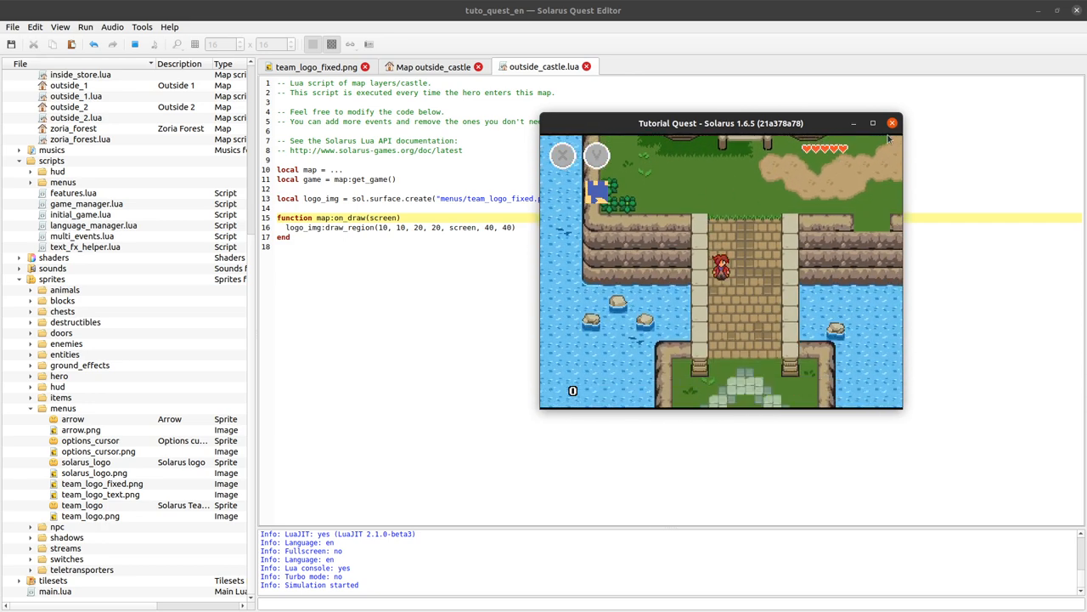
pyautogui.click(892, 124)
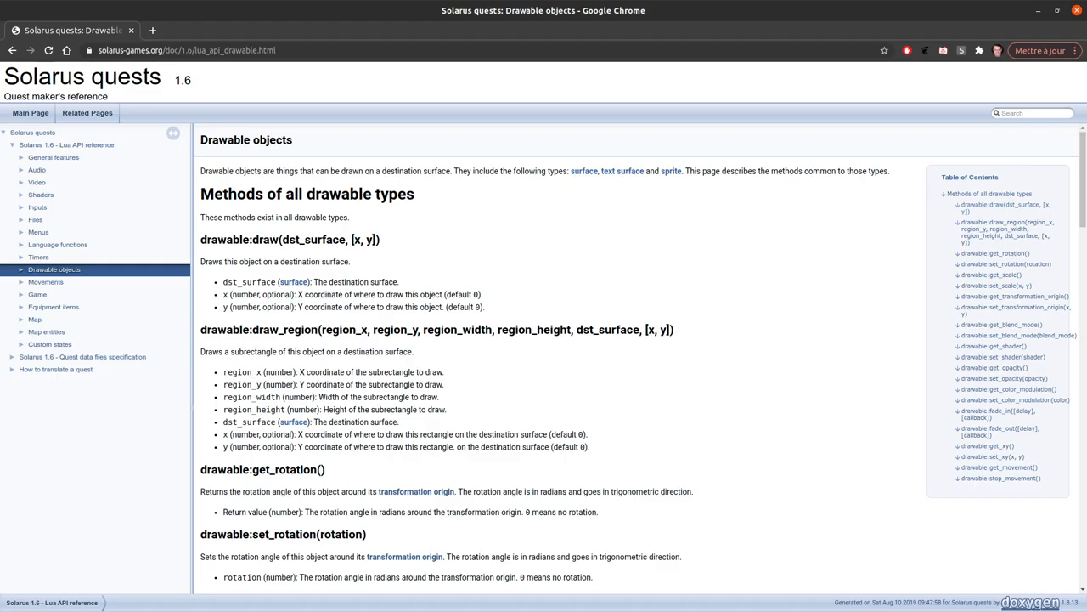
pyautogui.moveTo(530, 281)
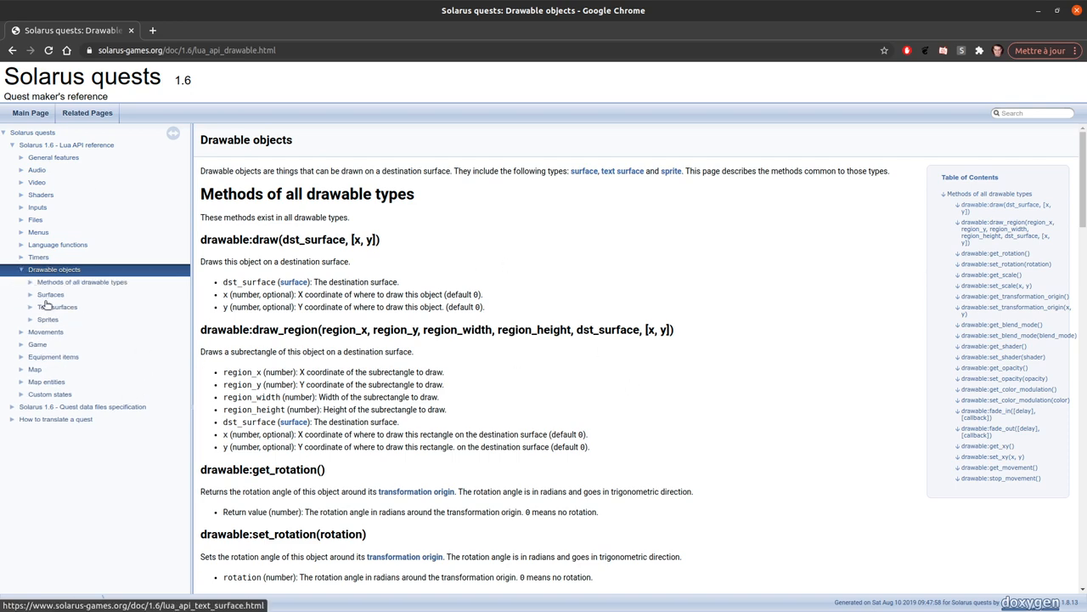
# Open the Sprites page of the Solarus Lua reference
pyautogui.click(47, 319)
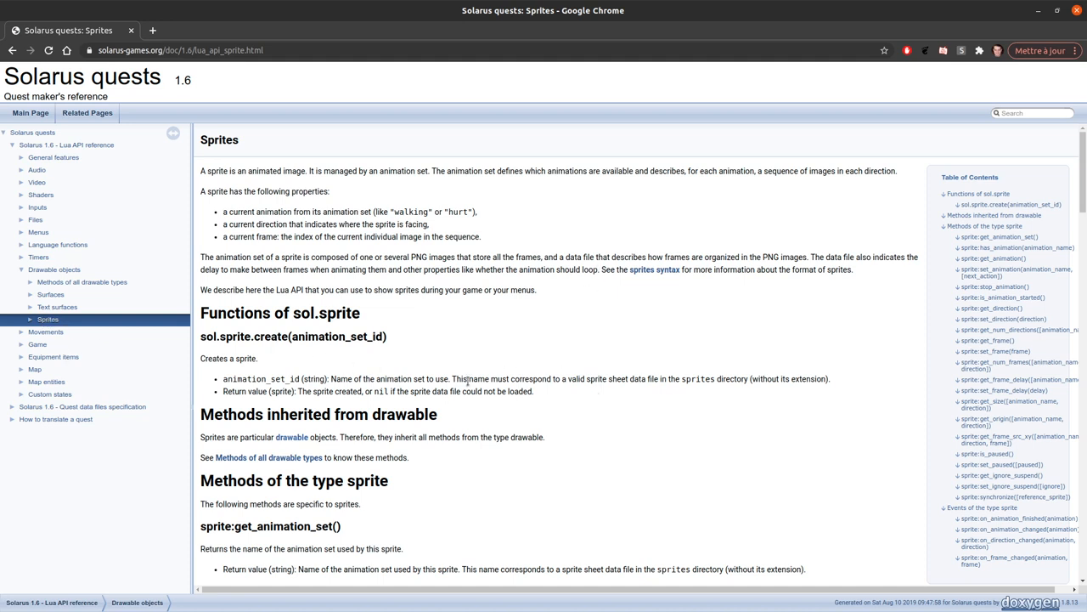
pyautogui.moveTo(451, 344)
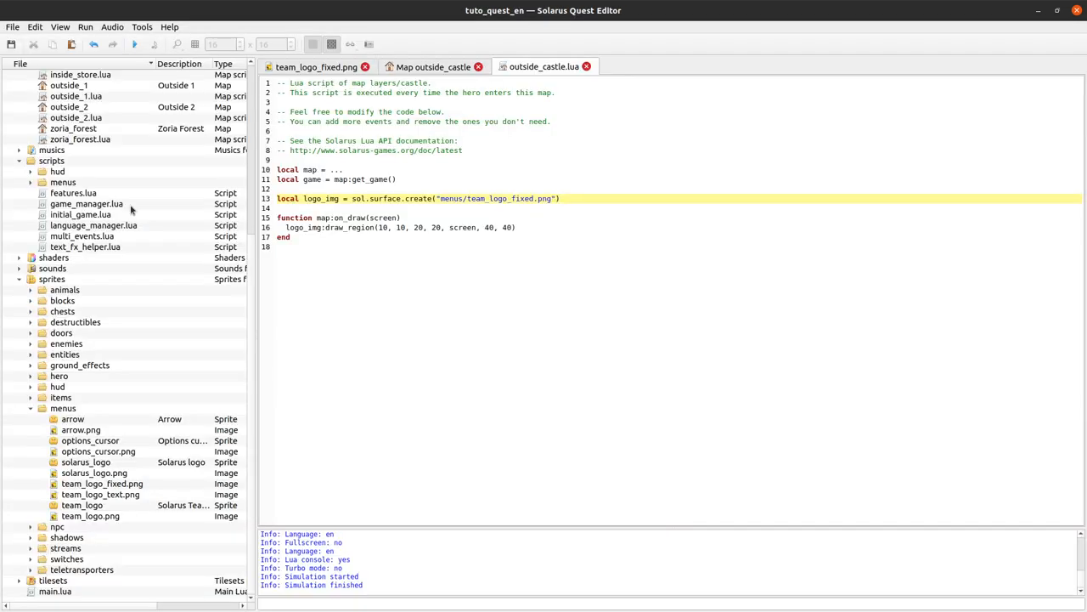
# Rewrite line 13 as local logo_sprite = sol.sprite.create("menus/"), removing the old png path
pyautogui.click(474, 259)
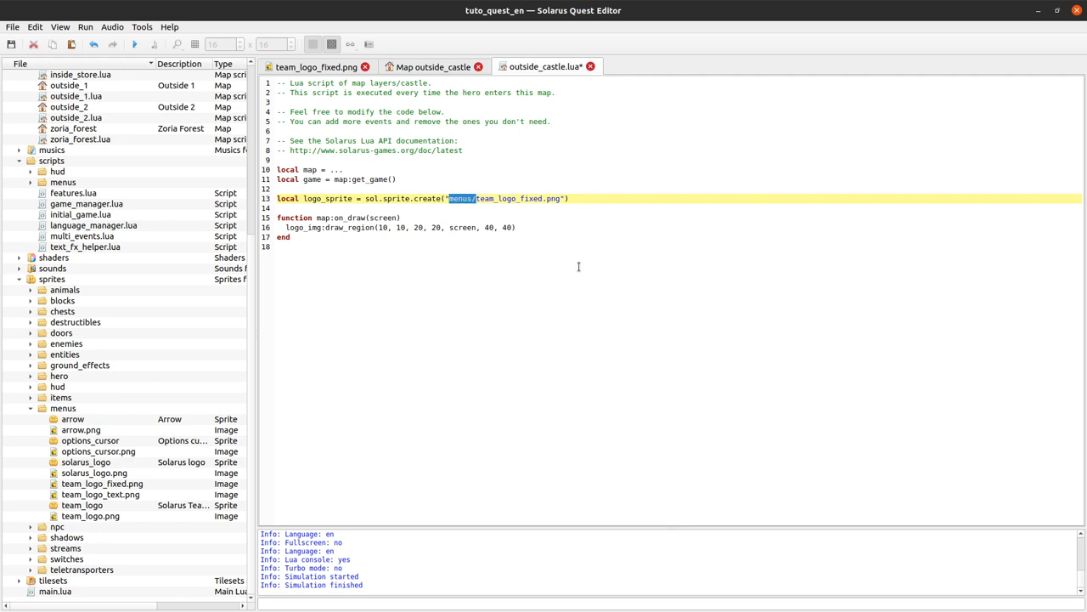
pyautogui.press('Delete')
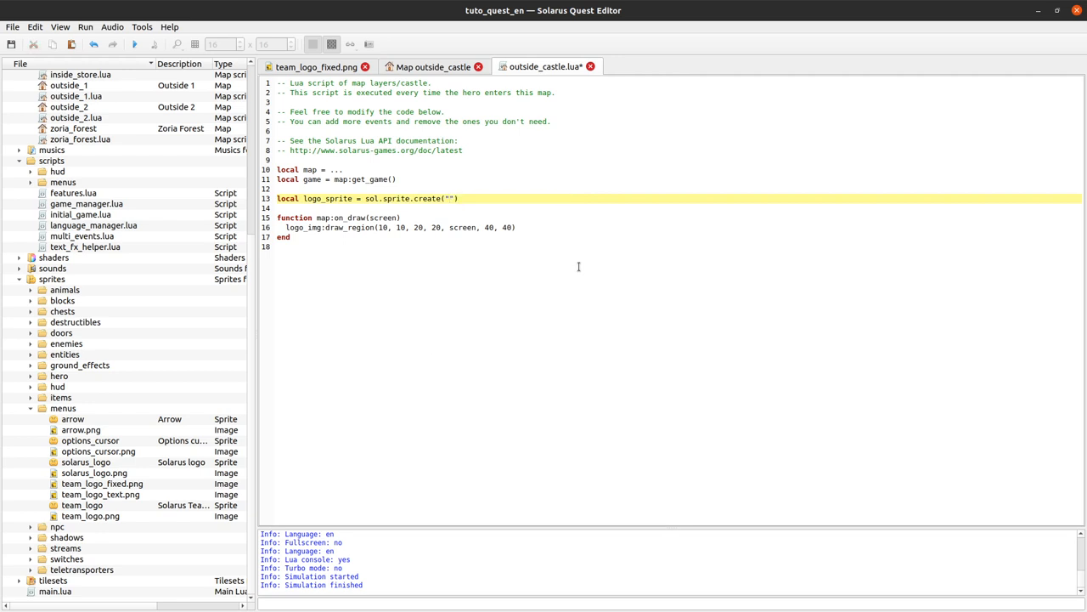
pyautogui.moveTo(125, 384)
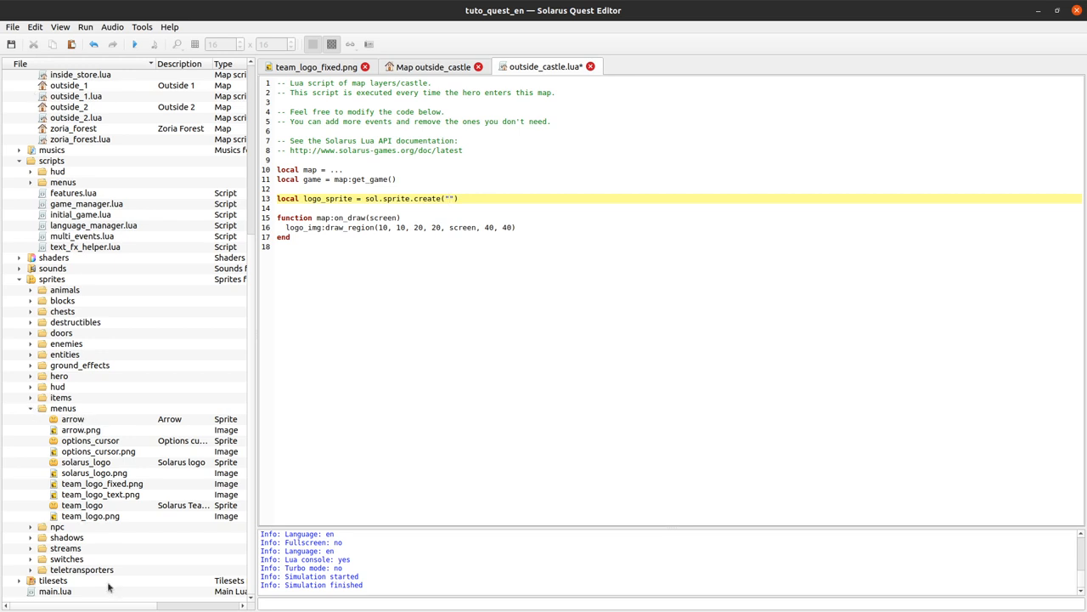
pyautogui.click(452, 199)
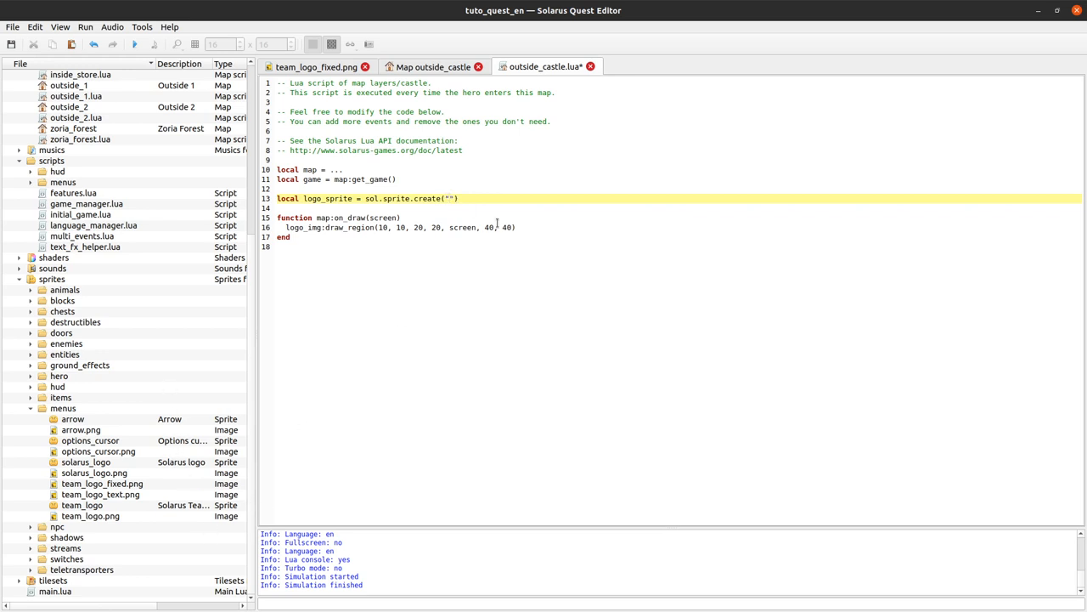
pyautogui.write('menus/')
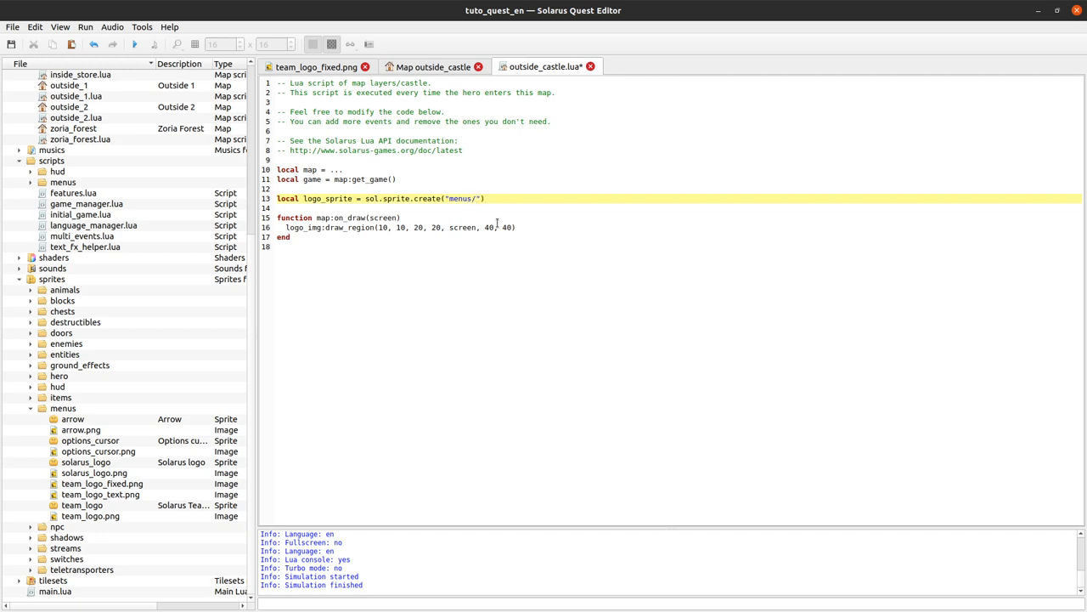
# Browse the quest's sprite resources past arrow and options_cursor to pick team_logo
pyautogui.click(52, 276)
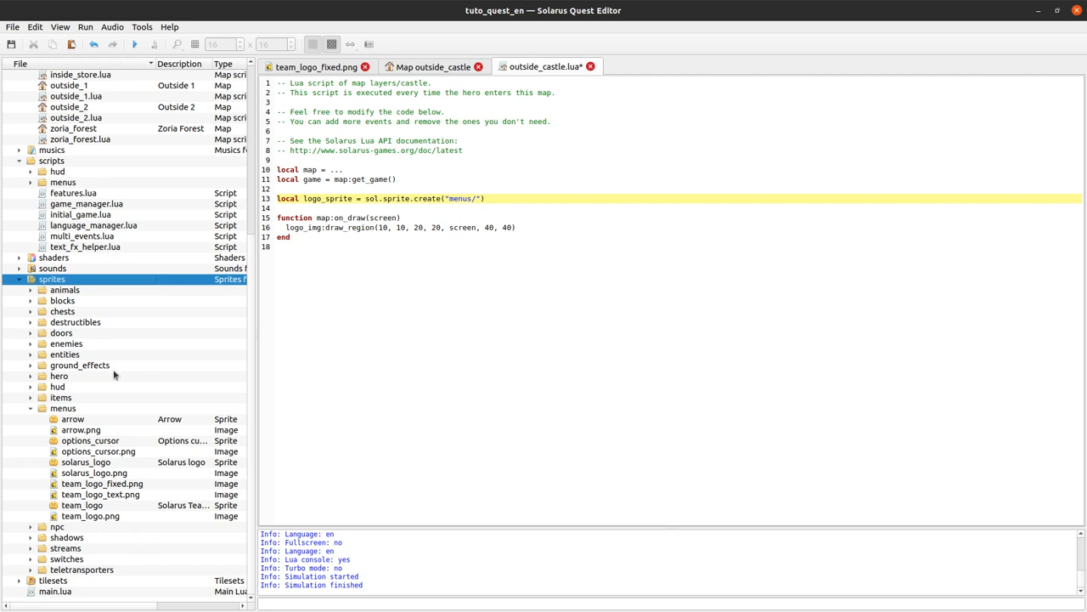
pyautogui.click(73, 419)
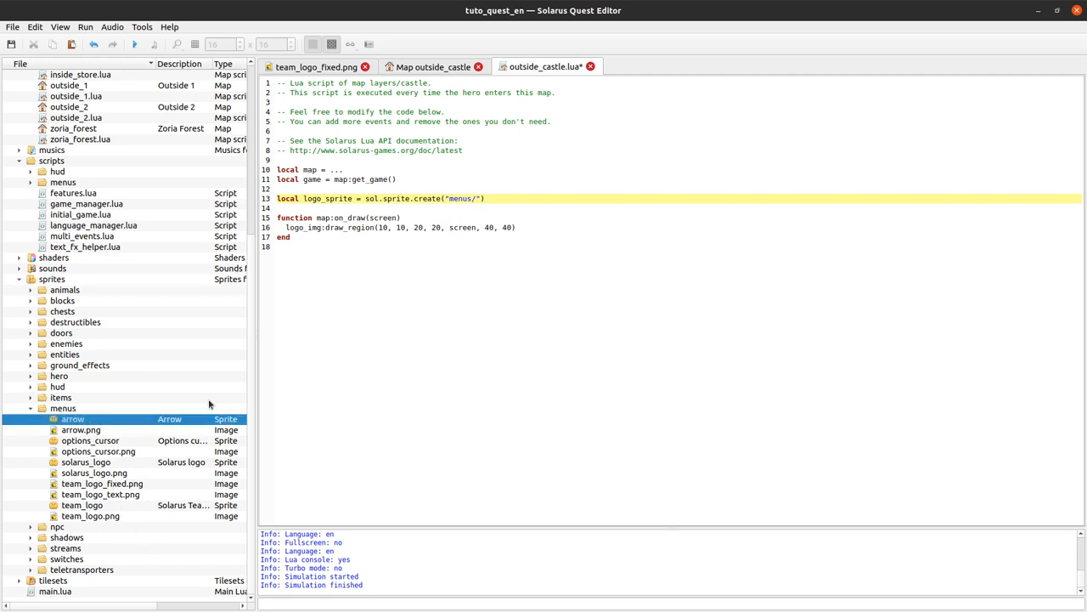
pyautogui.click(86, 440)
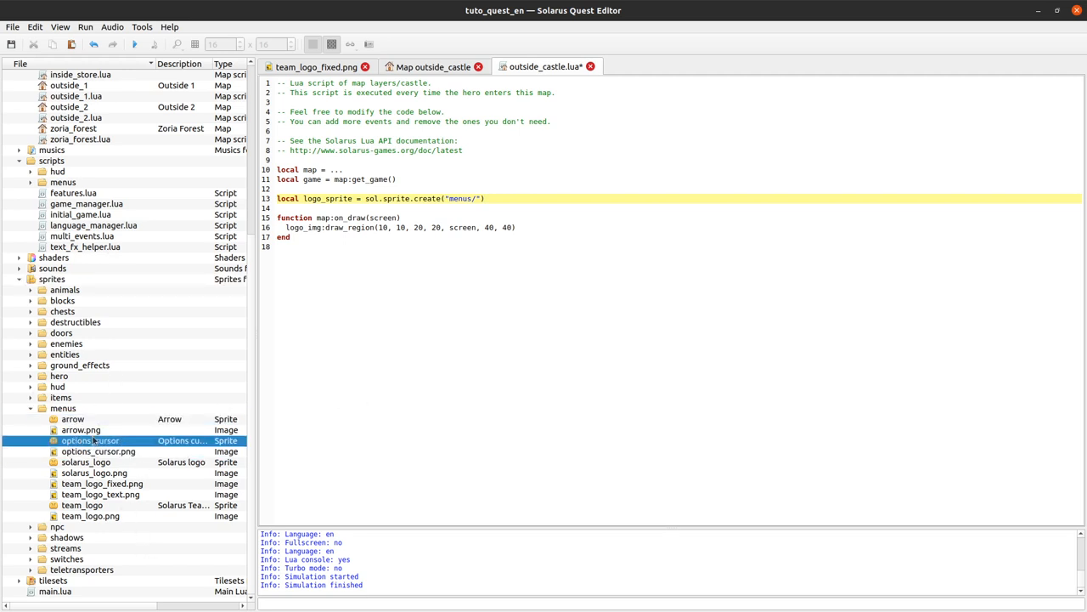
pyautogui.click(83, 507)
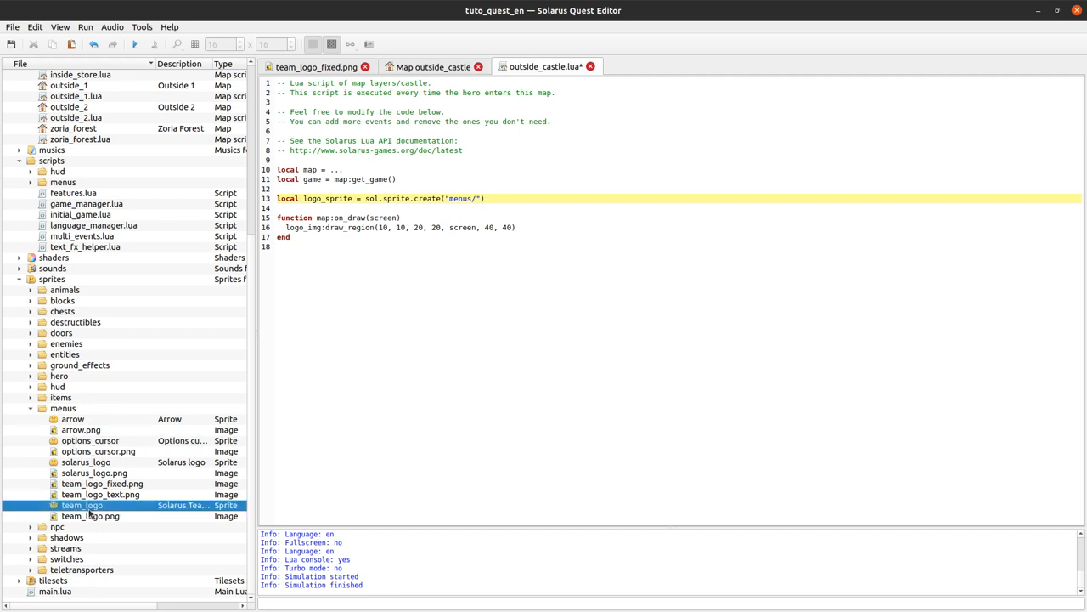
# Inspect the menus/team_logo sprite's animations and frames, then return to the script
pyautogui.doubleClick(82, 504)
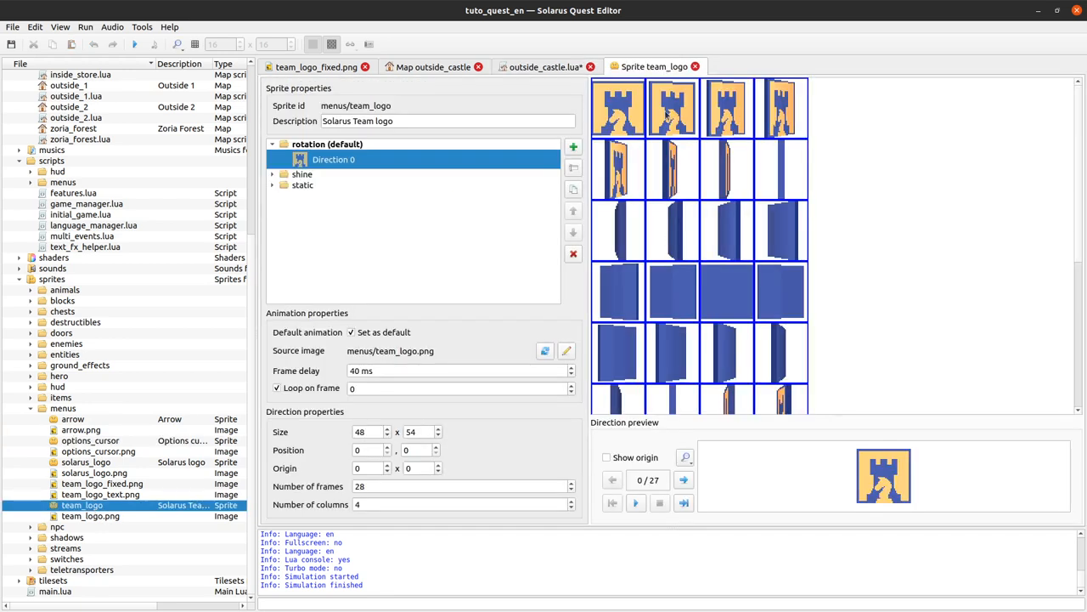
pyautogui.click(636, 503)
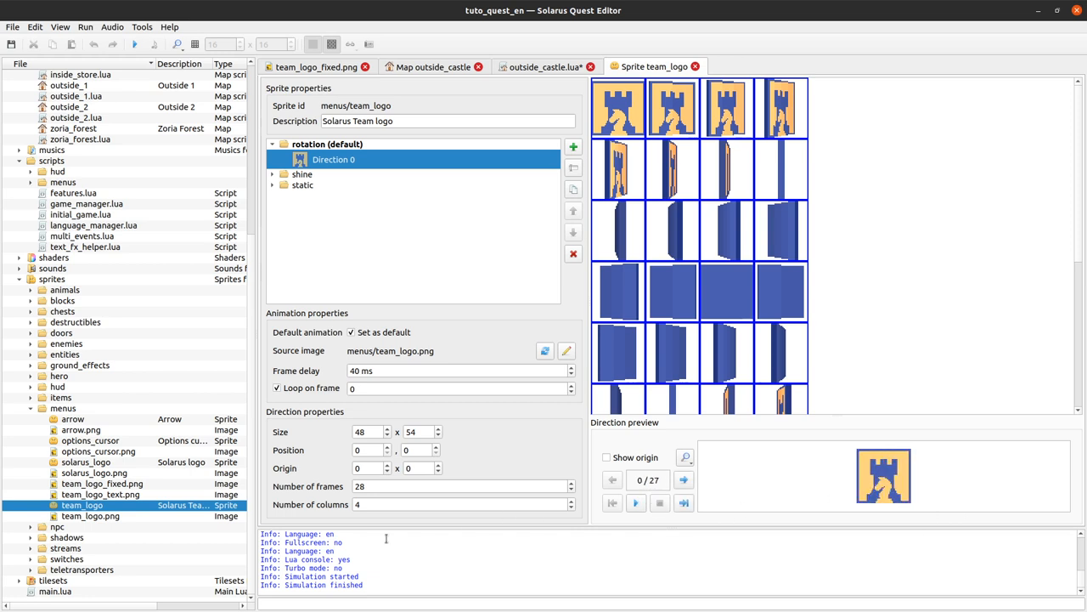
pyautogui.moveTo(745, 346)
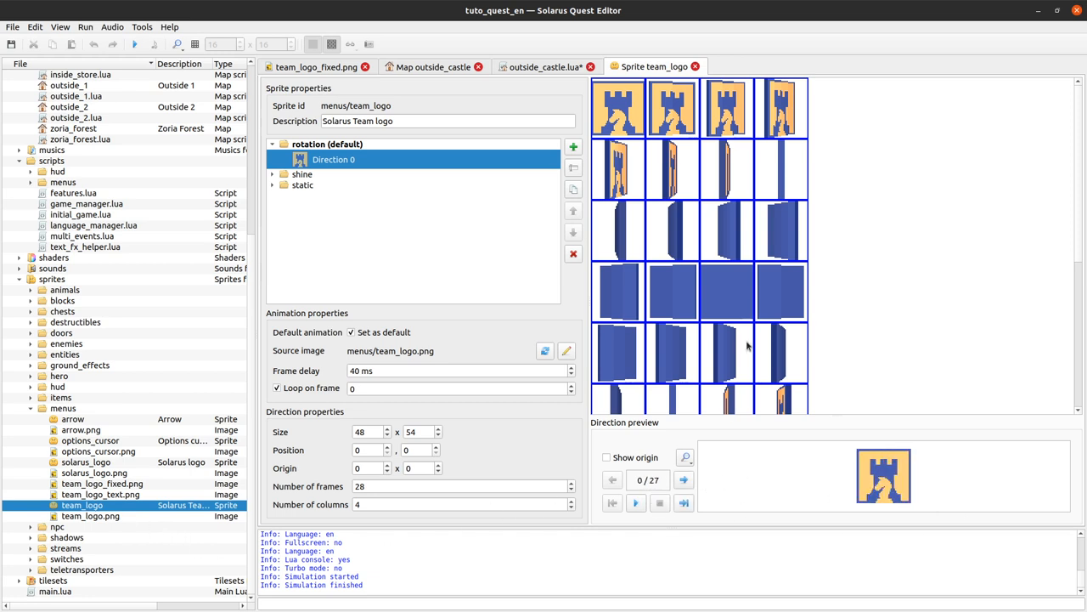
pyautogui.moveTo(601, 238)
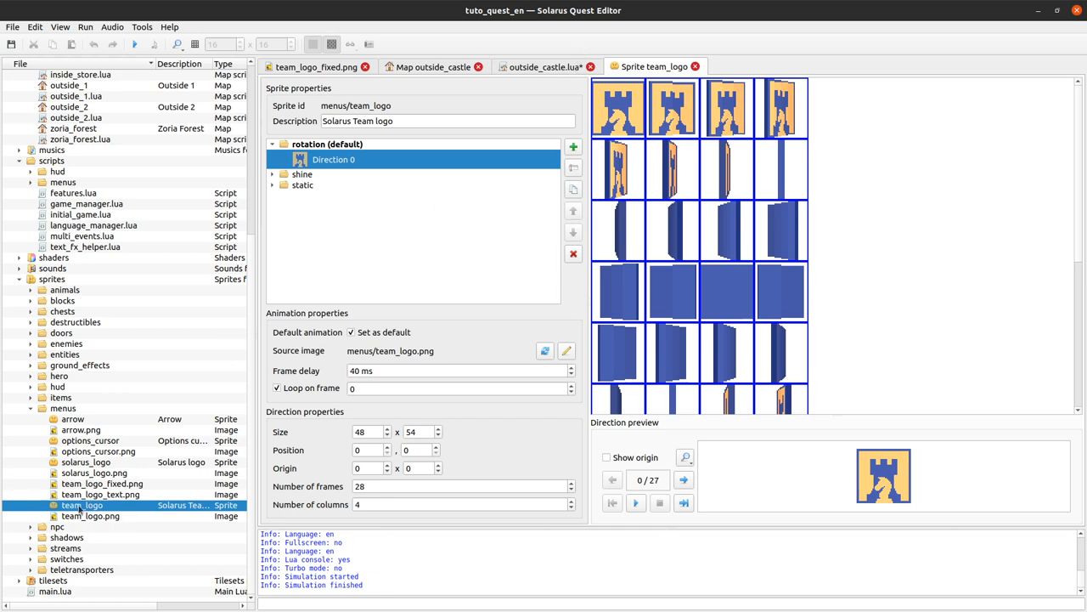
pyautogui.click(100, 494)
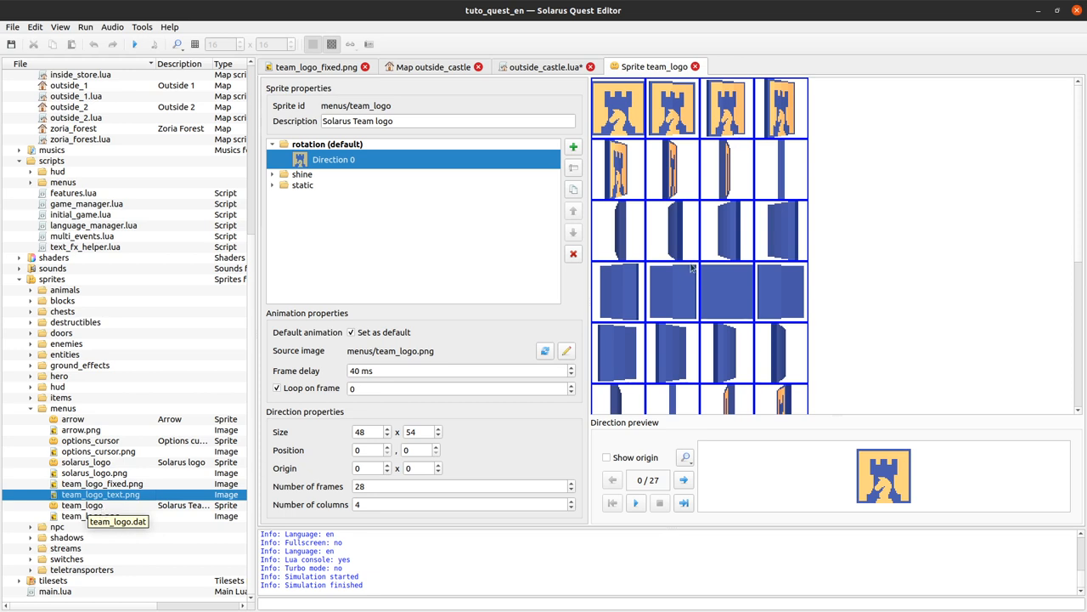
pyautogui.click(544, 66)
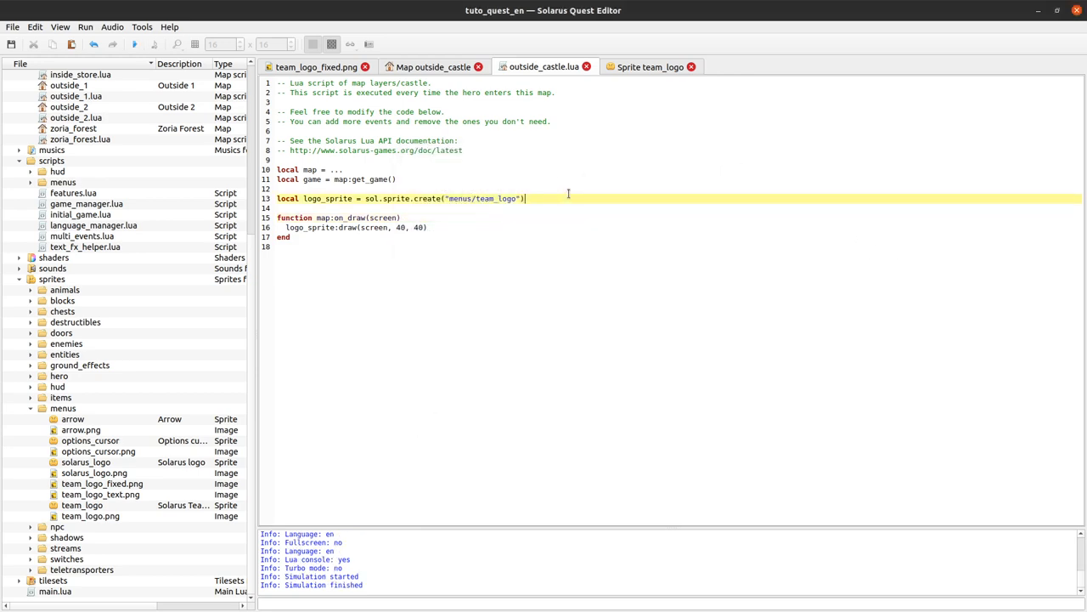
# Load the sprite from "menus/team_logo", draw it at 40,40, and begin local welcome_text = sol.text_surf
pyautogui.write('log')
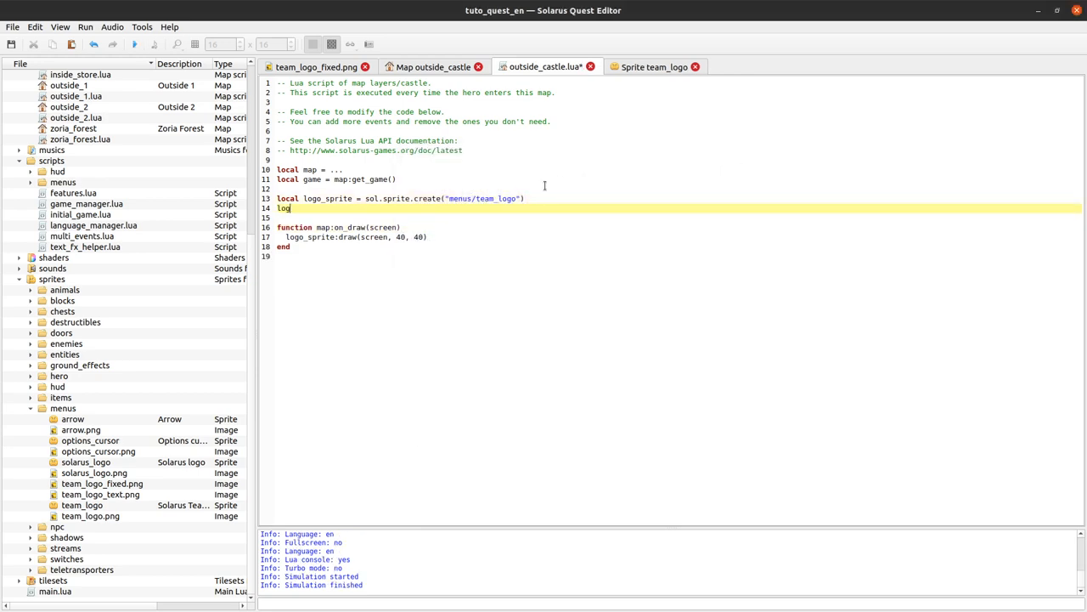
pyautogui.write('o')
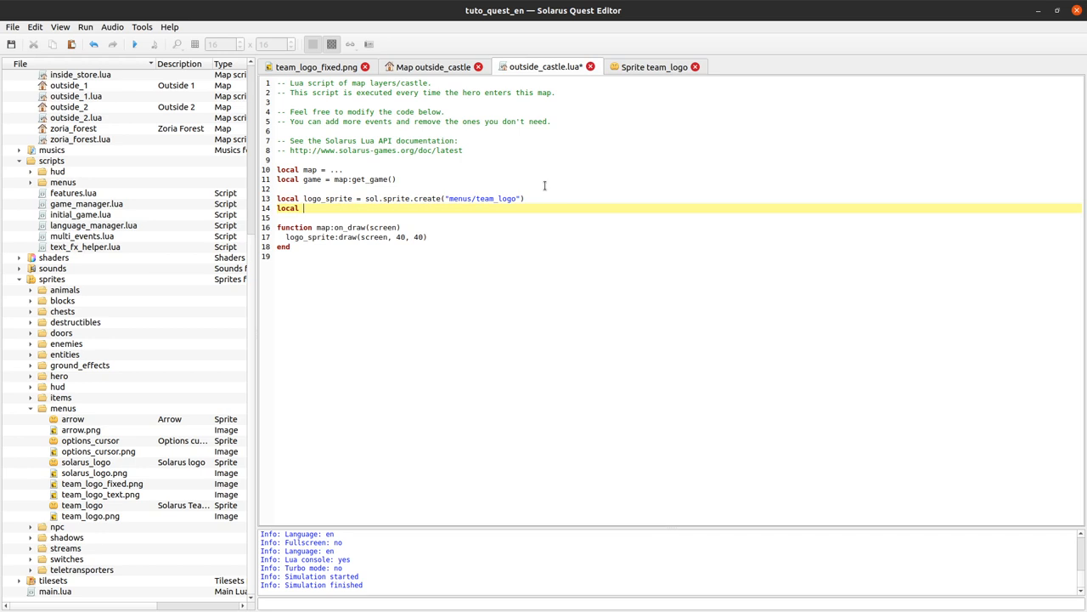
pyautogui.write('welcome')
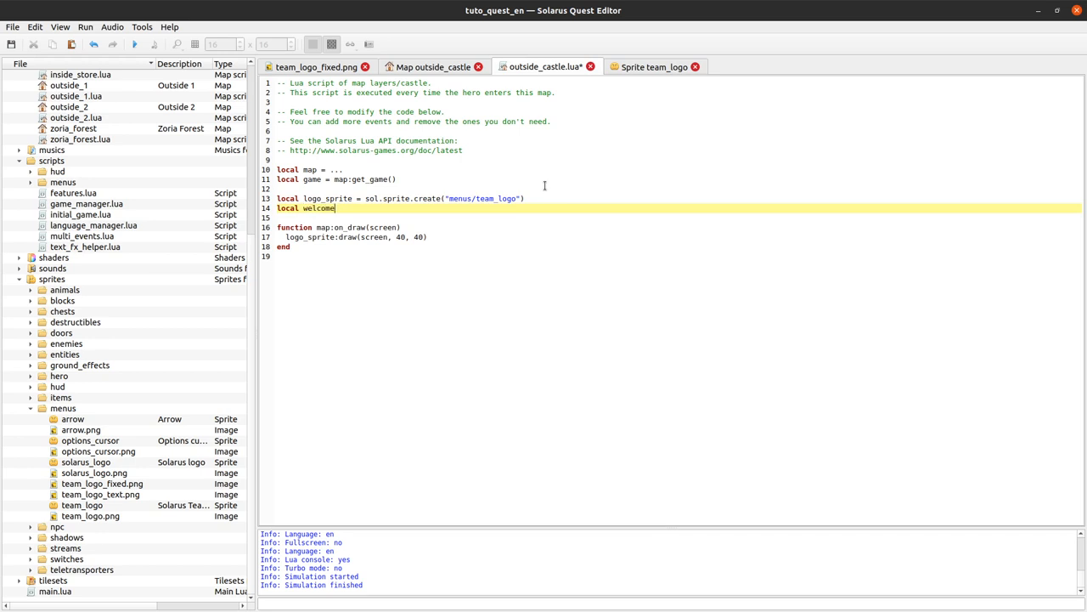
pyautogui.write('_text = s')
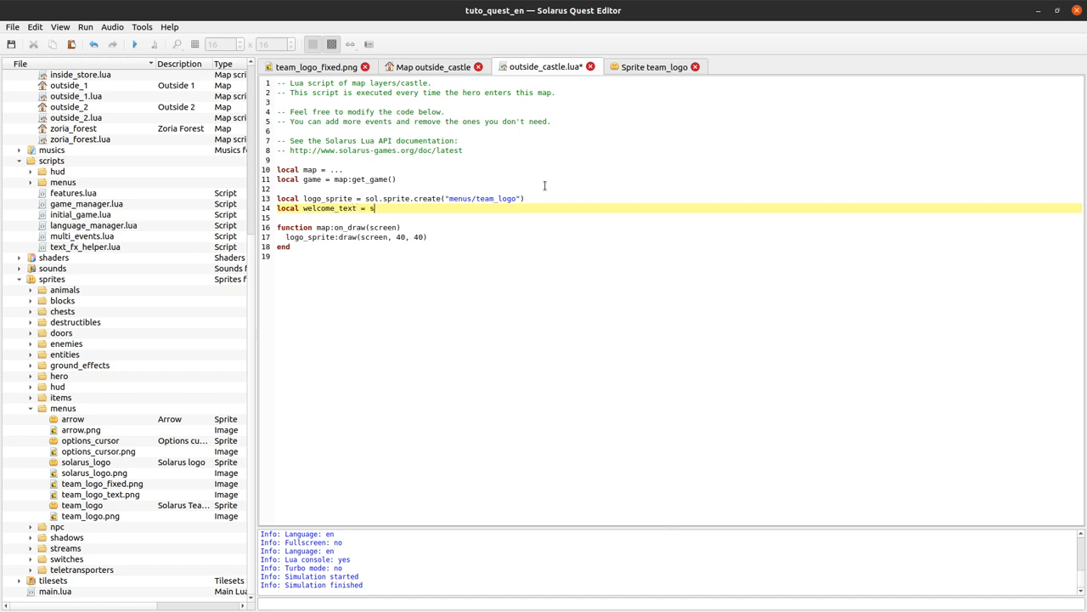
pyautogui.write('ol.text_surf')
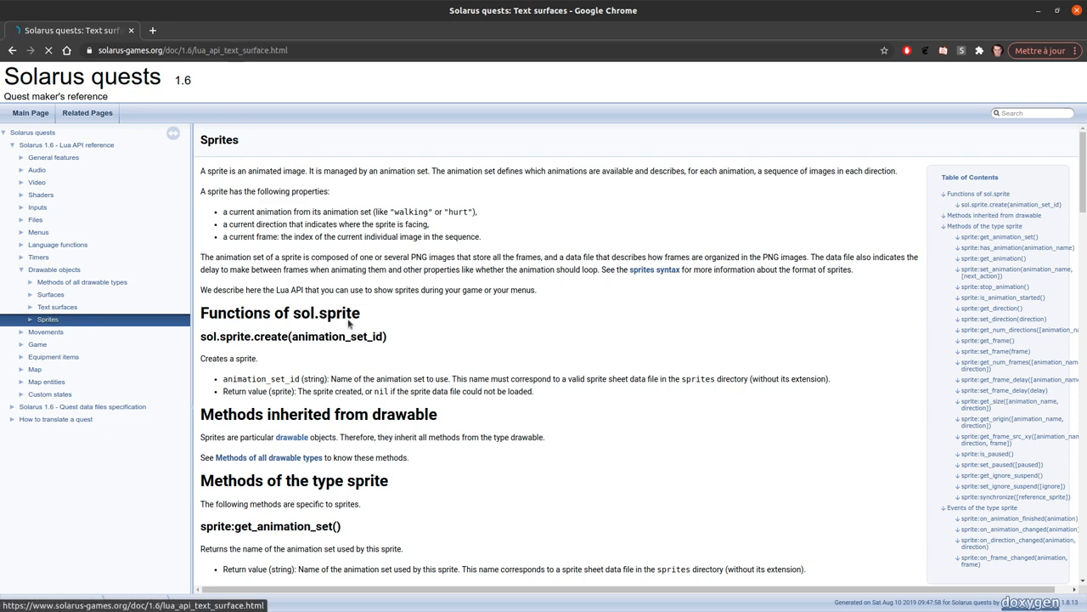
# View the Text surfaces reference page under Drawable objects
pyautogui.click(57, 306)
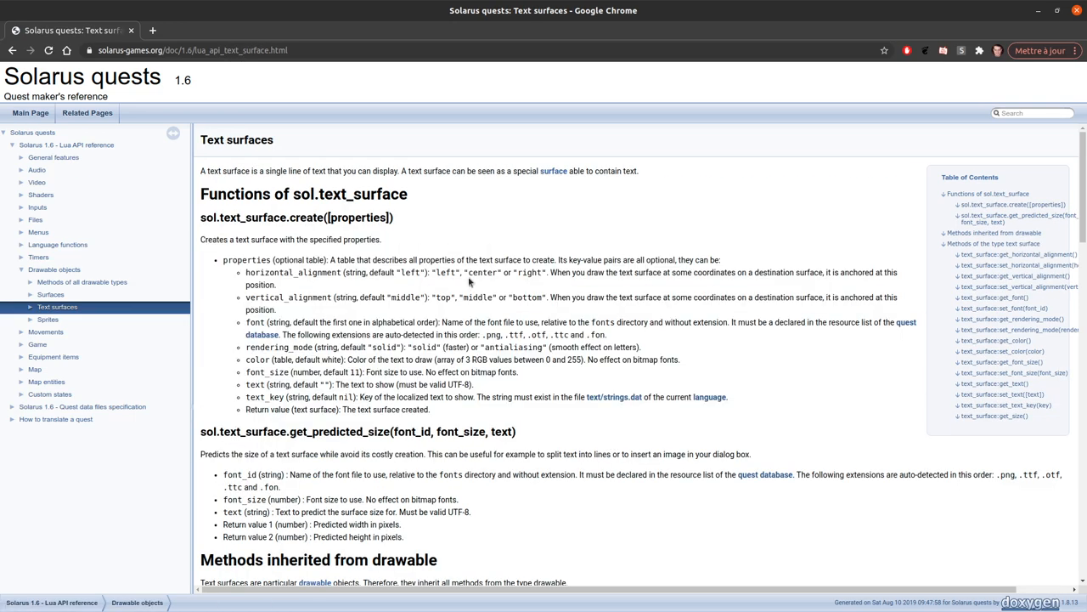
pyautogui.moveTo(257, 382)
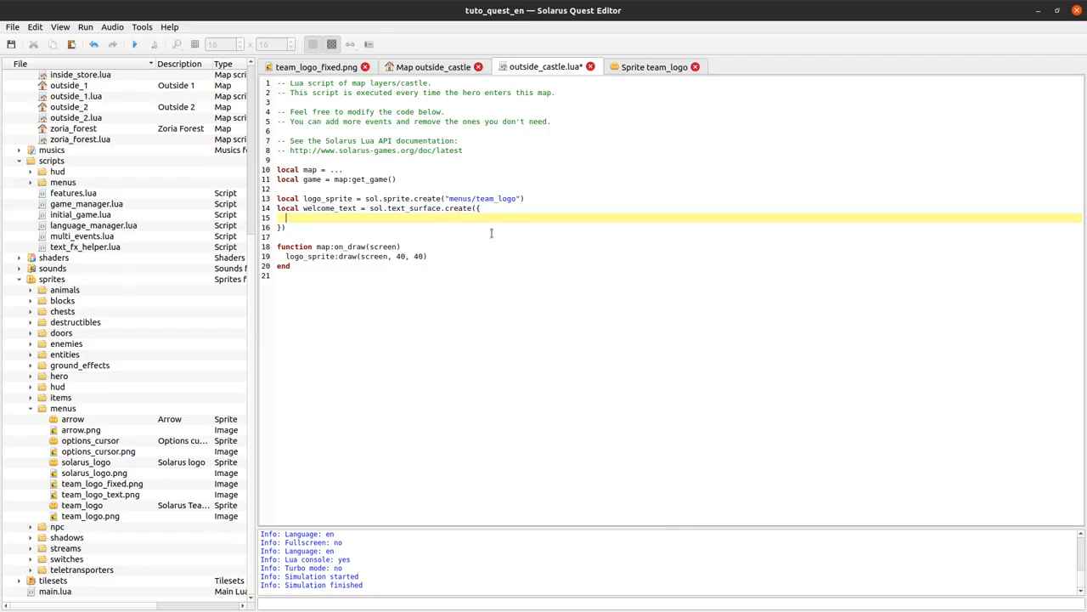
# Finish the "Welcome to this tutorial!" text and add welcome_text:draw(screen, 60, 20) in on_draw
pyautogui.write('text = "Welcome to this tutor')
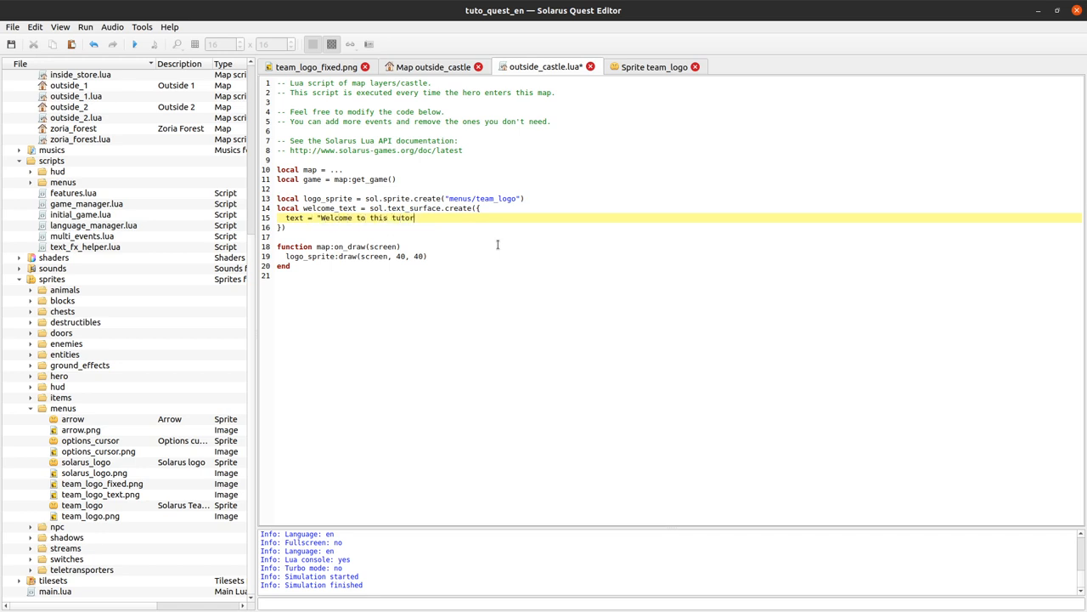
pyautogui.write('ial!"')
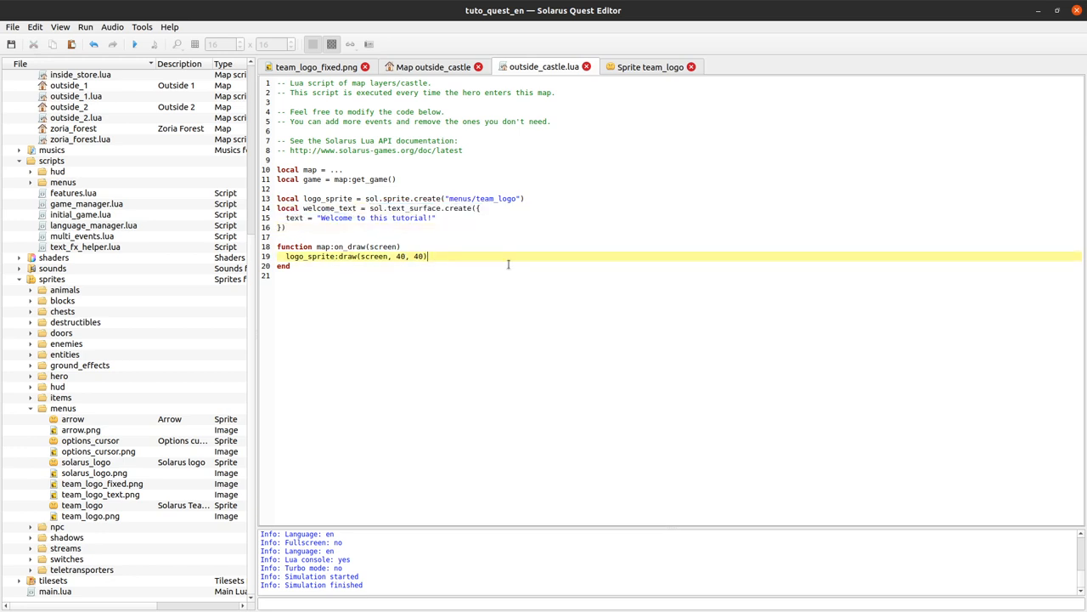
pyautogui.write('welcome_text:')
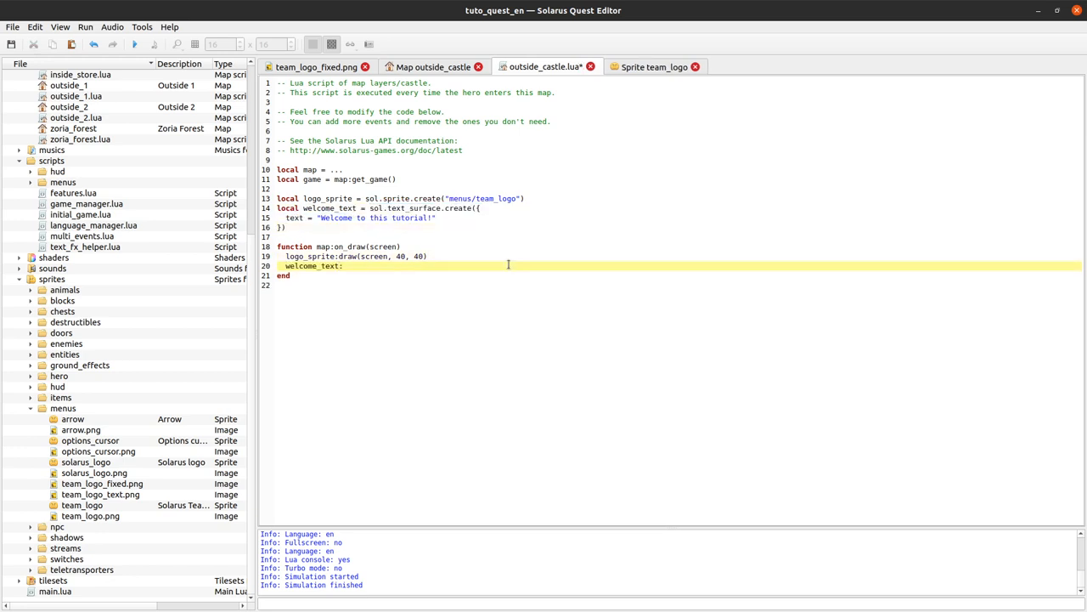
pyautogui.write('draw')
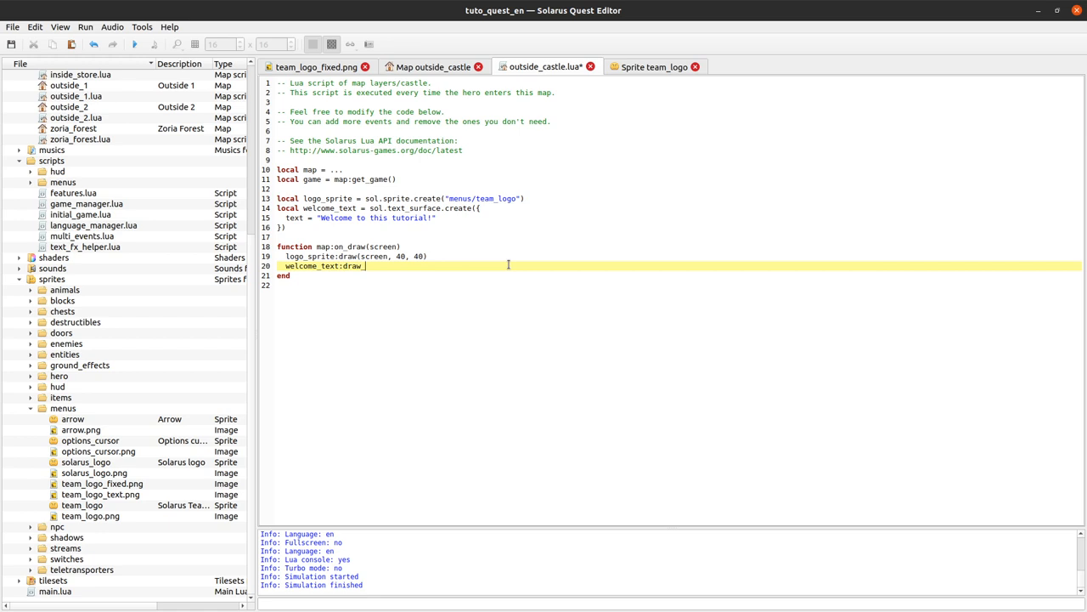
pyautogui.write('(')
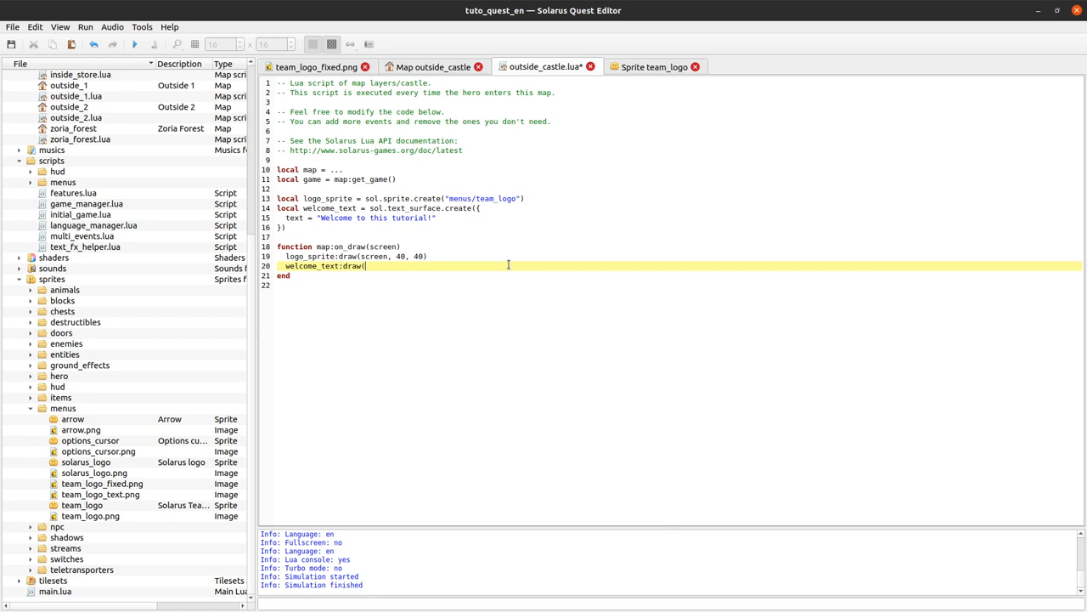
pyautogui.write('screen)')
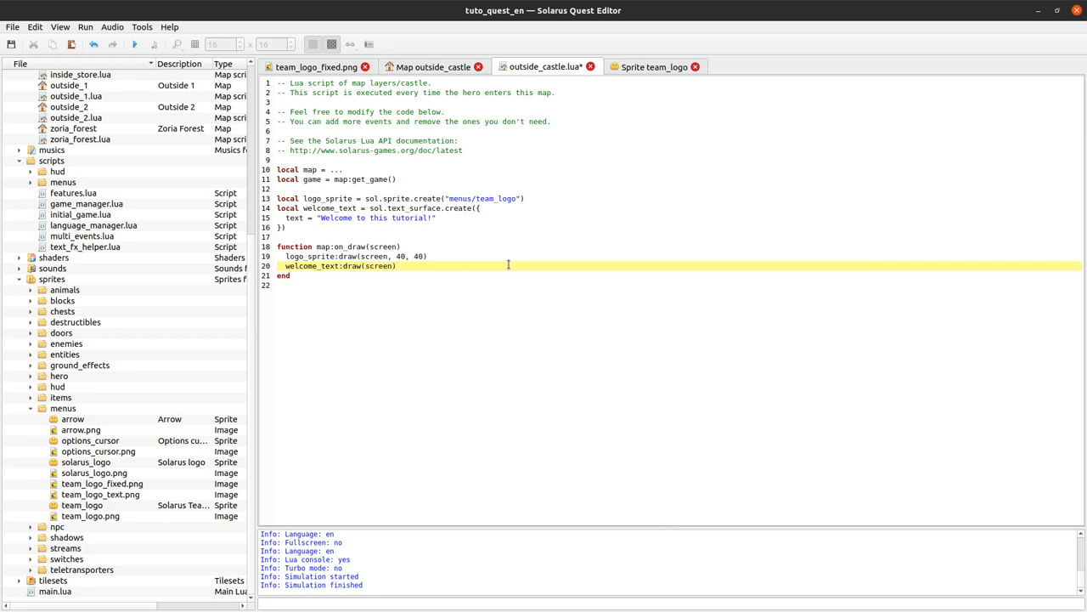
pyautogui.write(',')
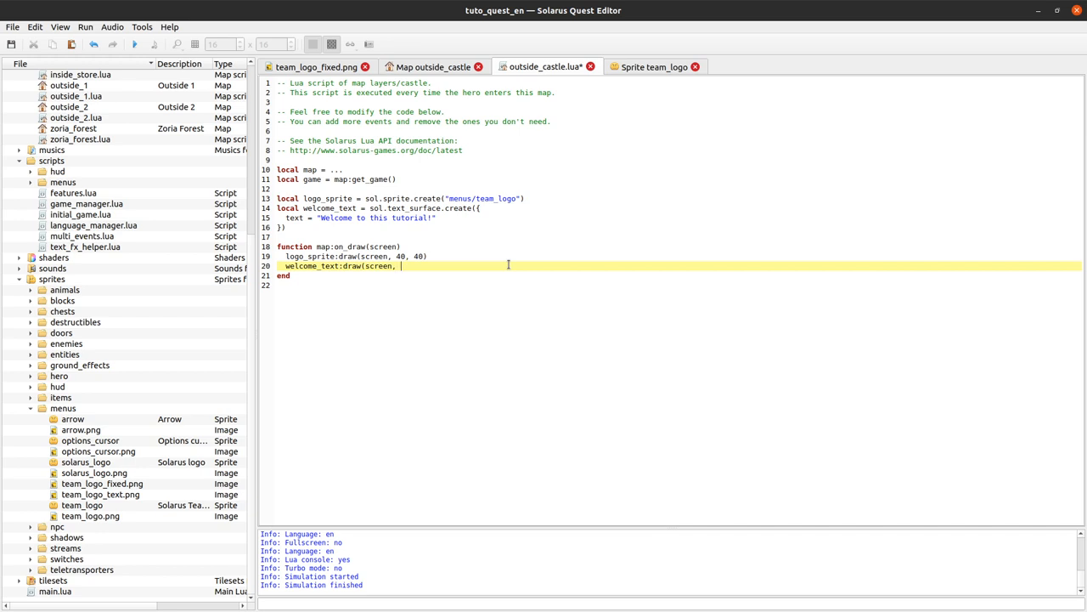
pyautogui.write('60,')
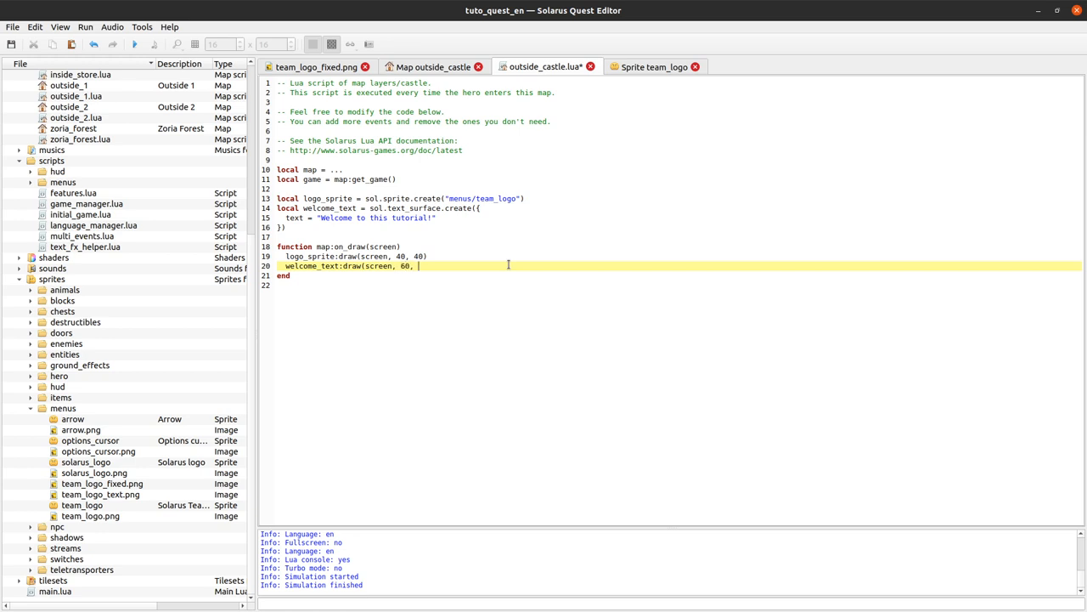
pyautogui.write('20)')
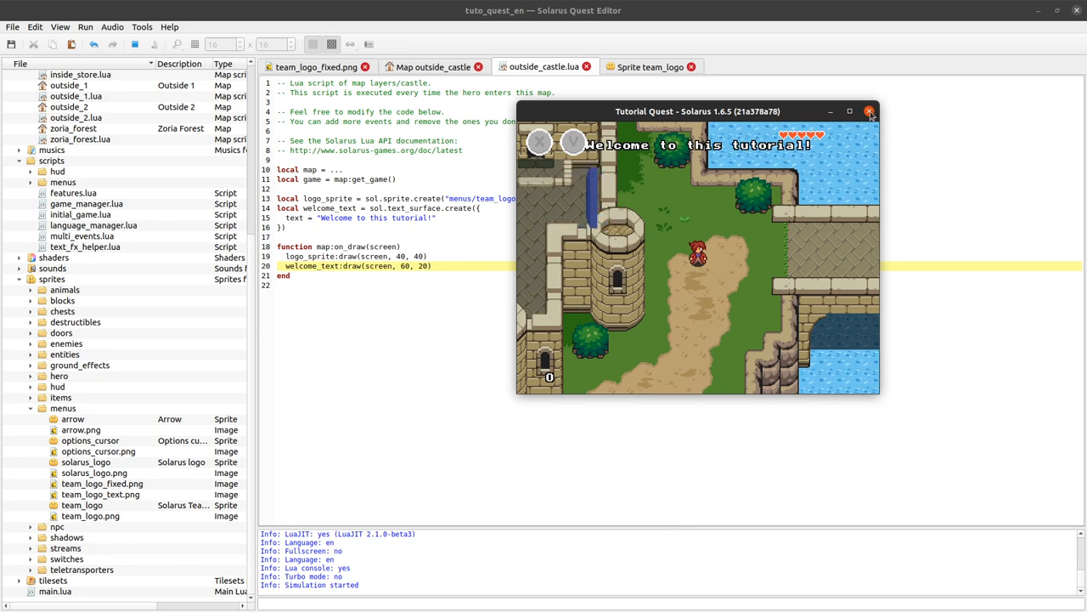
# Close the test game showing the welcome text over the castle map
pyautogui.click(870, 111)
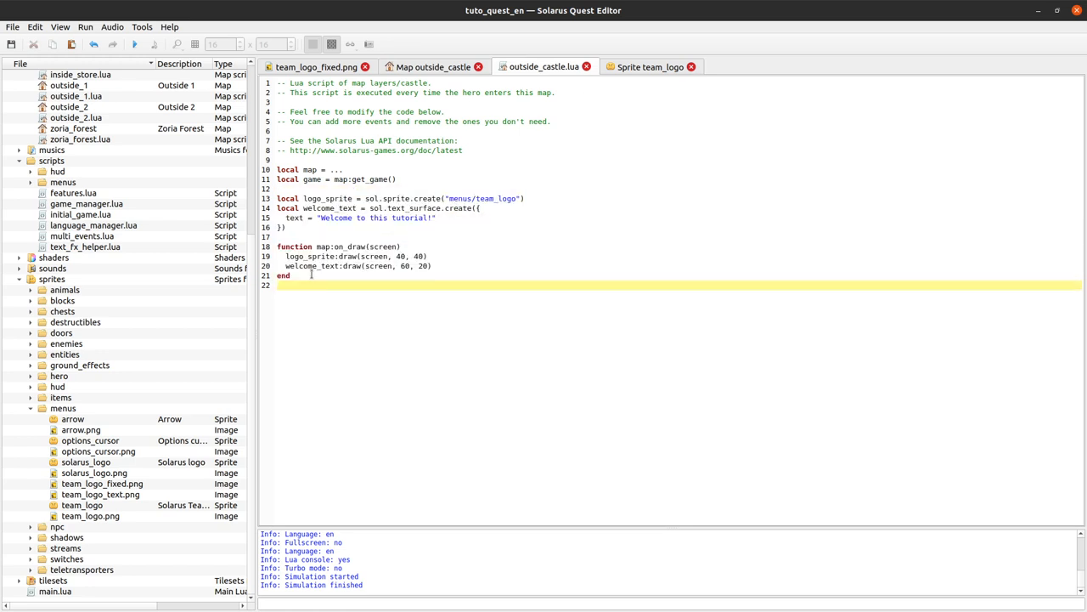
# Copy the logo and welcome text drawing code from outside_castle.lua and bring up game_manager.lua
pyautogui.doubleClick(349, 246)
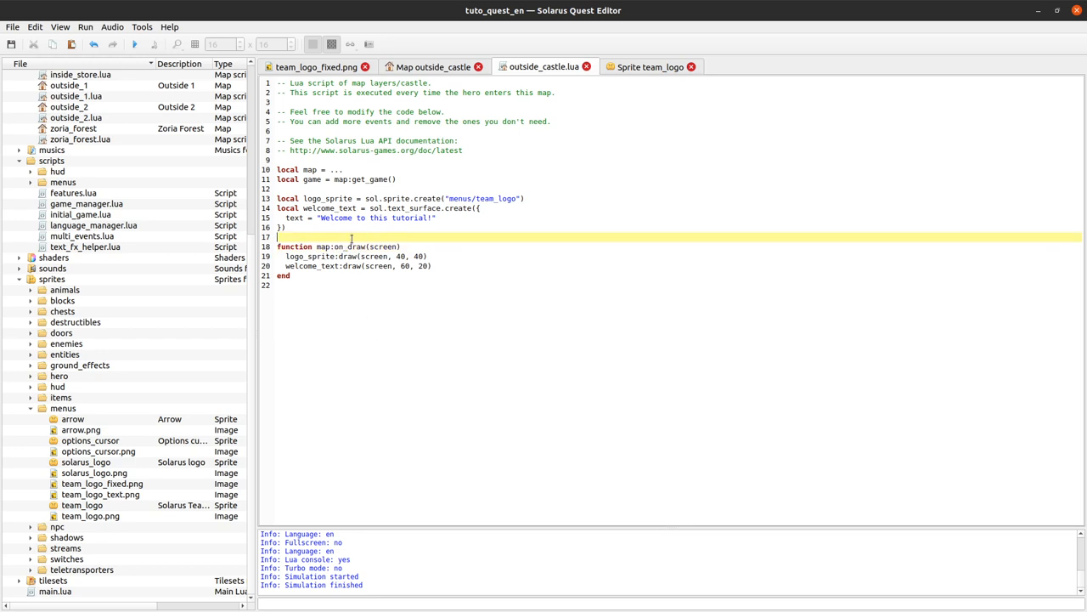
pyautogui.doubleClick(344, 246)
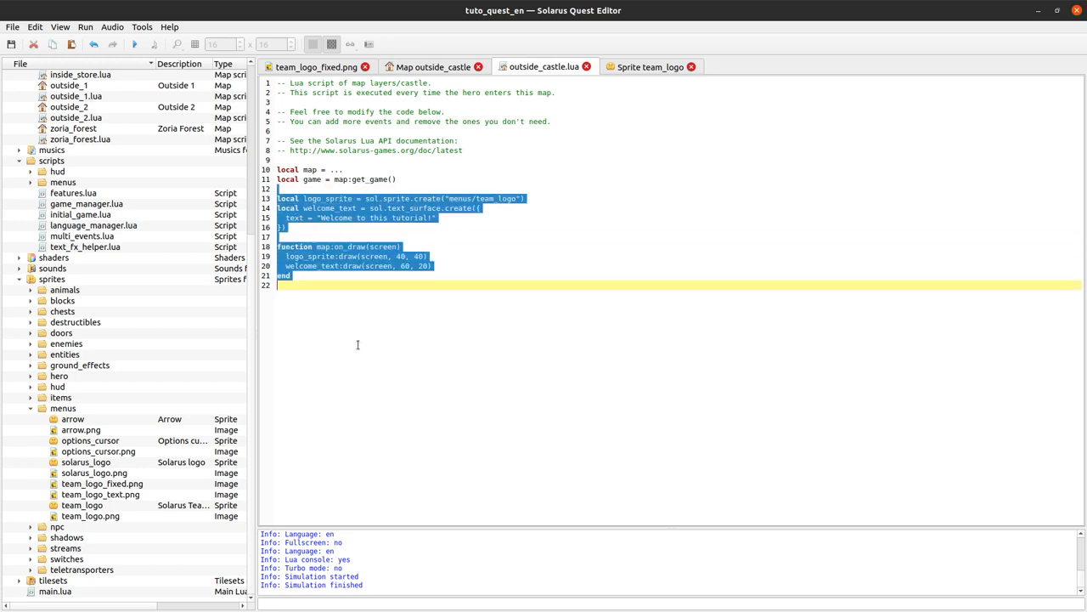
pyautogui.press('Delete')
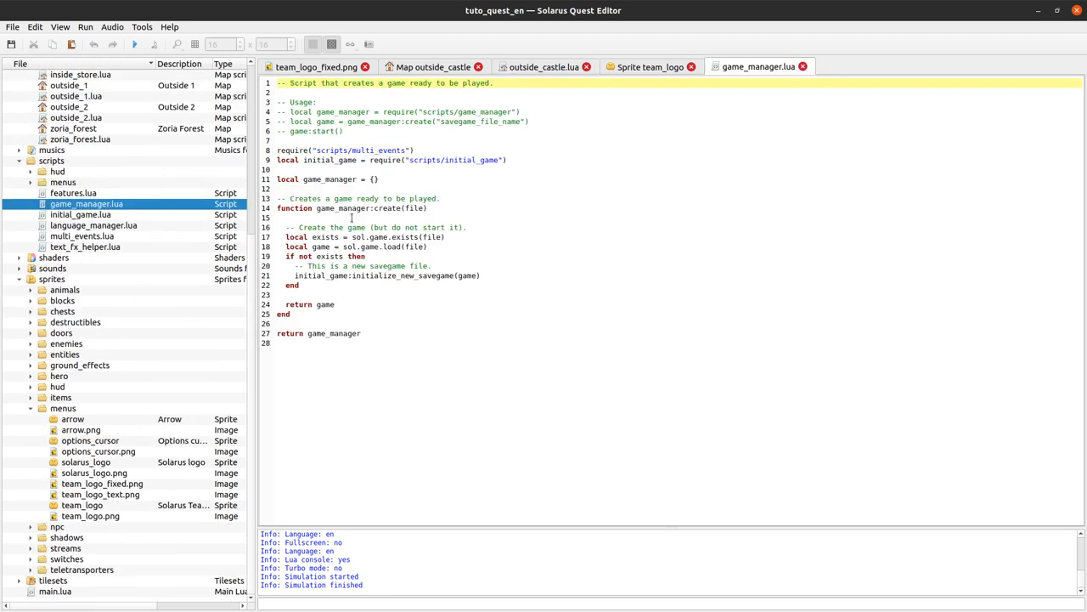
# Paste the drawing code before 'return game' as game:on_draw and run the quest
pyautogui.click(393, 295)
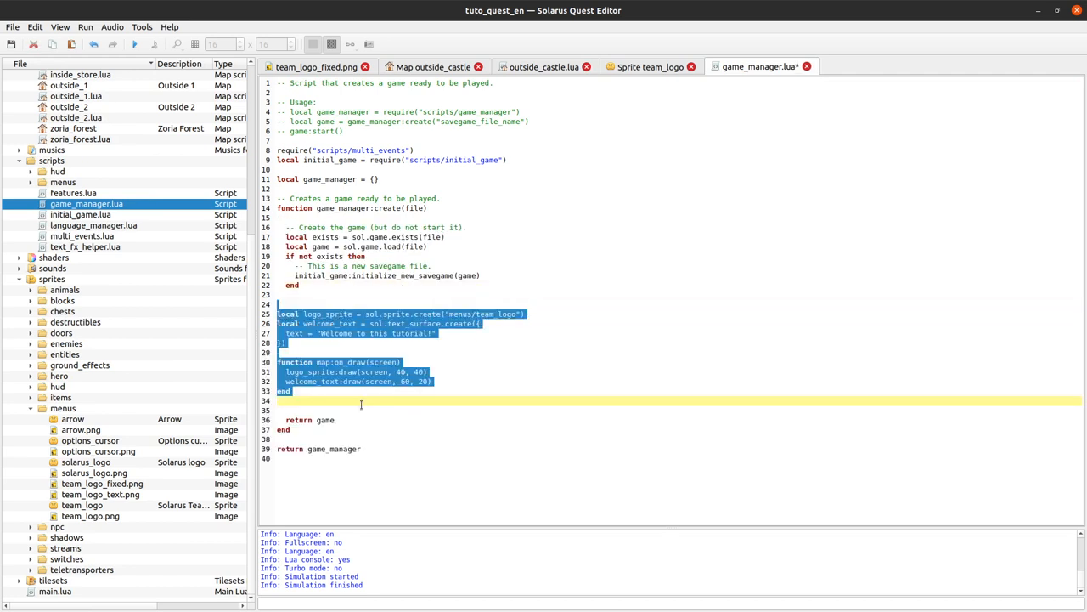
pyautogui.click(361, 403)
pyautogui.write('game')
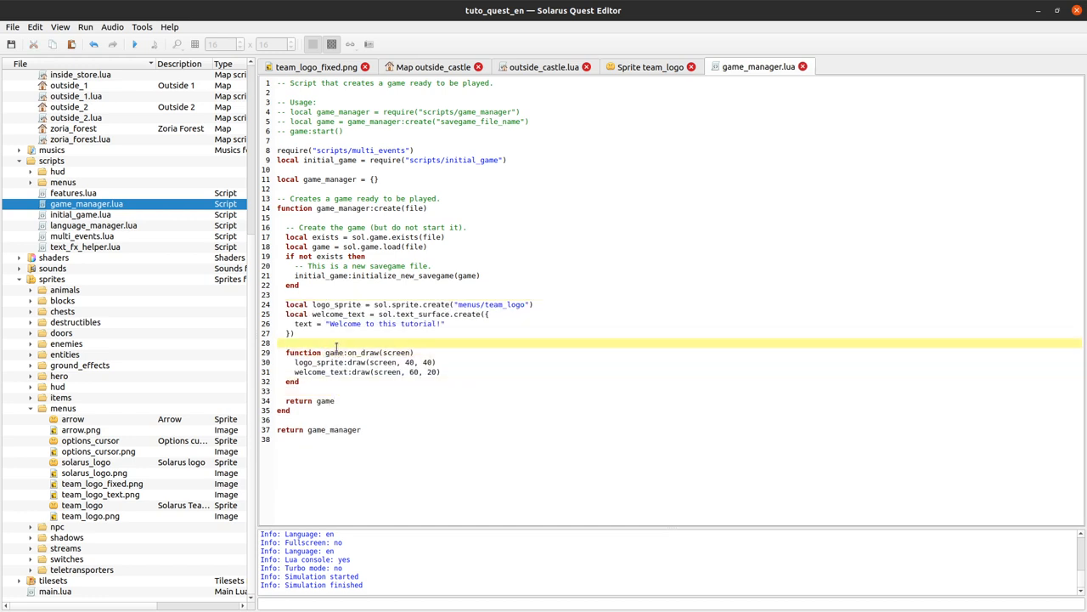
pyautogui.click(275, 342)
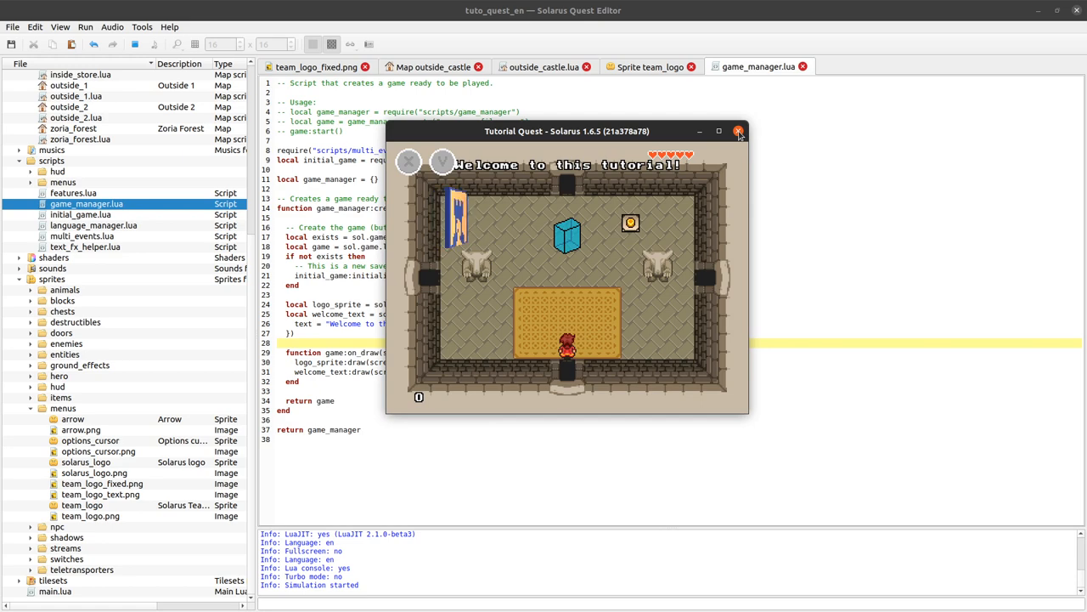
# Close the game, cut the drawing block out of game_manager.lua and move to the end of main.lua
pyautogui.click(738, 131)
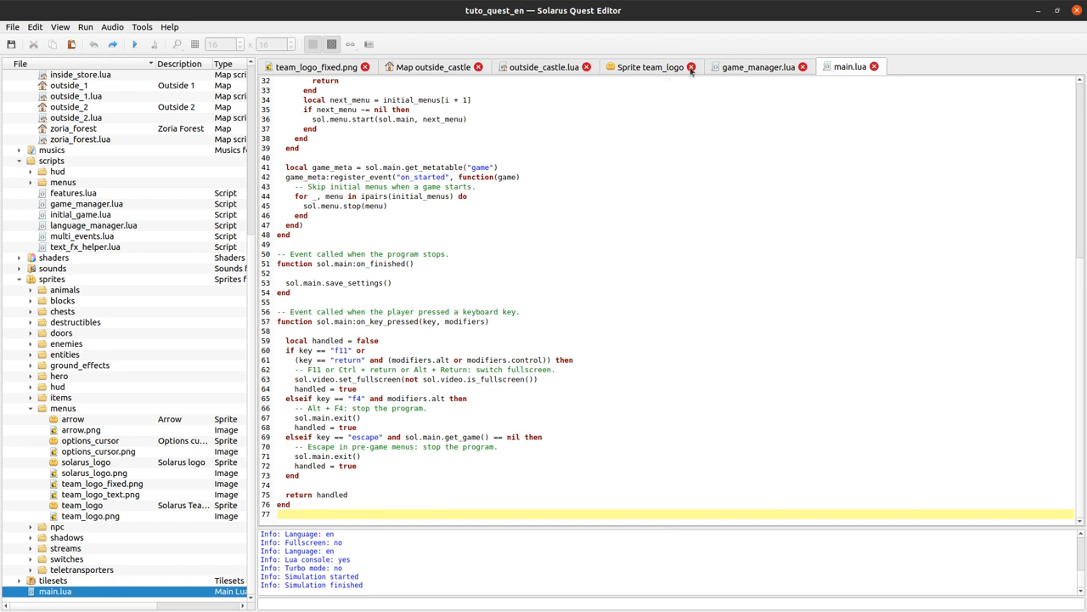
pyautogui.click(761, 65)
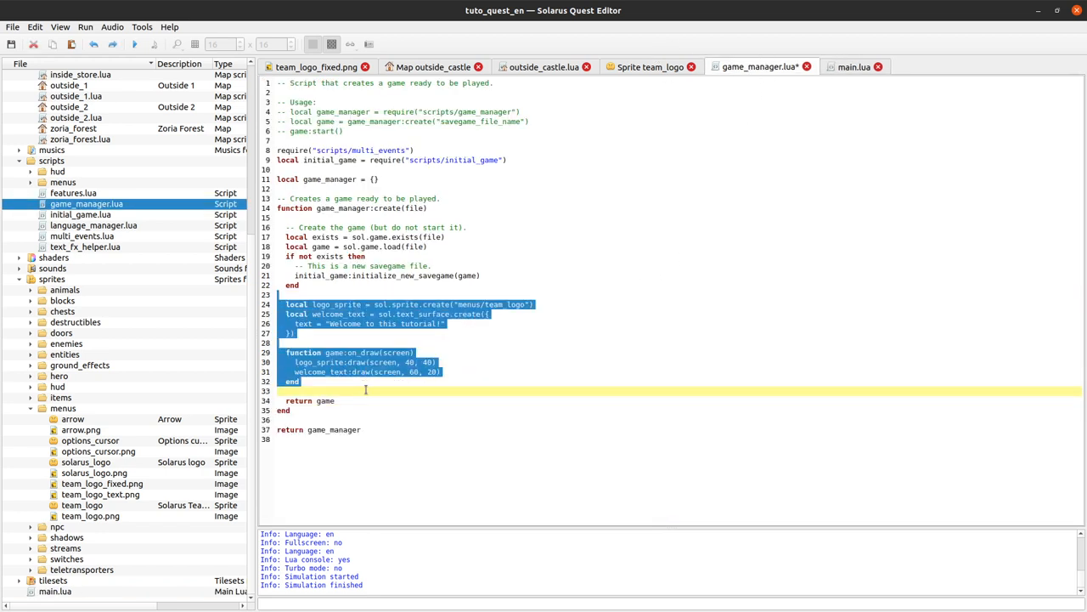
pyautogui.press('Delete')
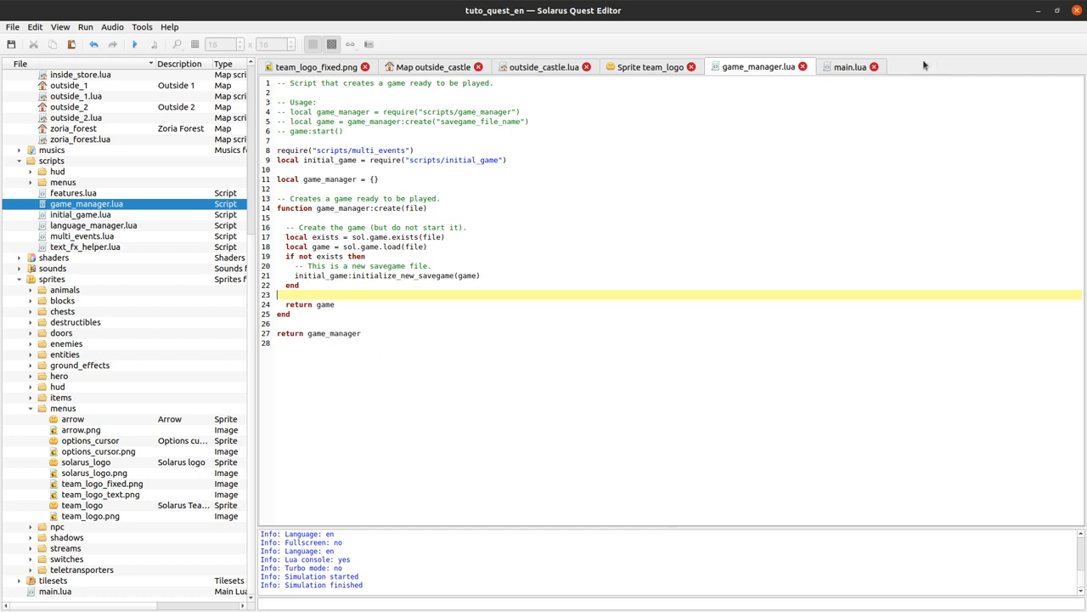
pyautogui.click(852, 66)
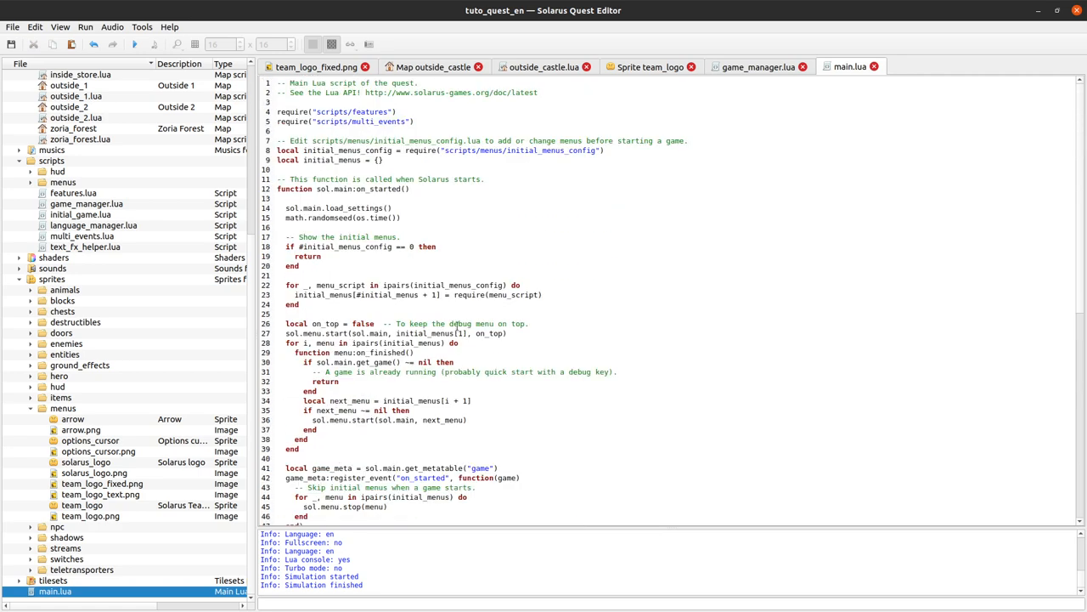
pyautogui.scroll(-3)
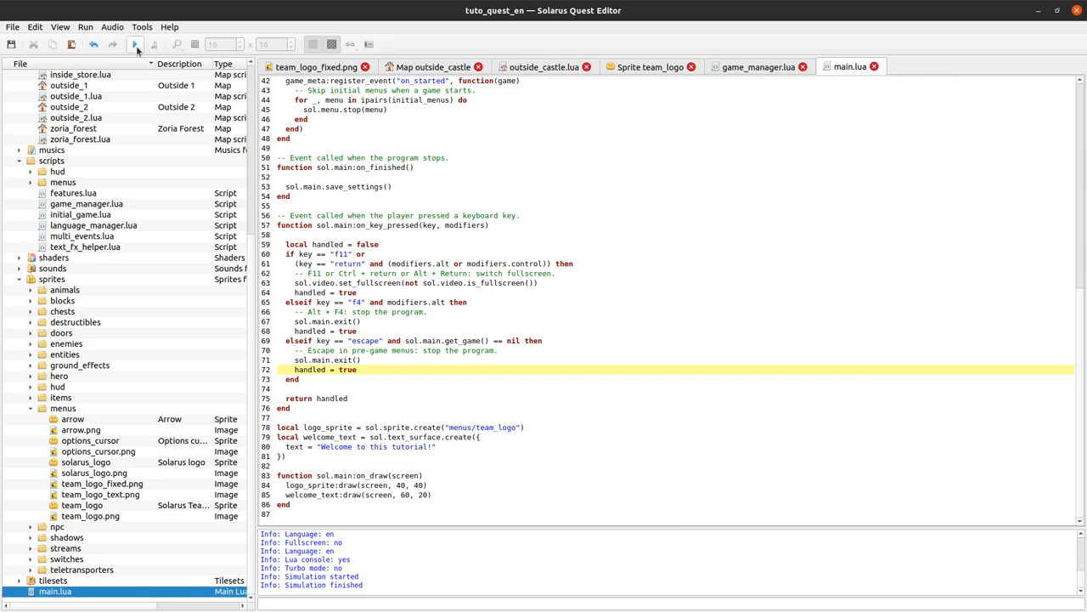
# Run the quest twice to check sol.main:on_draw shows the logo and welcome text across maps
pyautogui.click(133, 45)
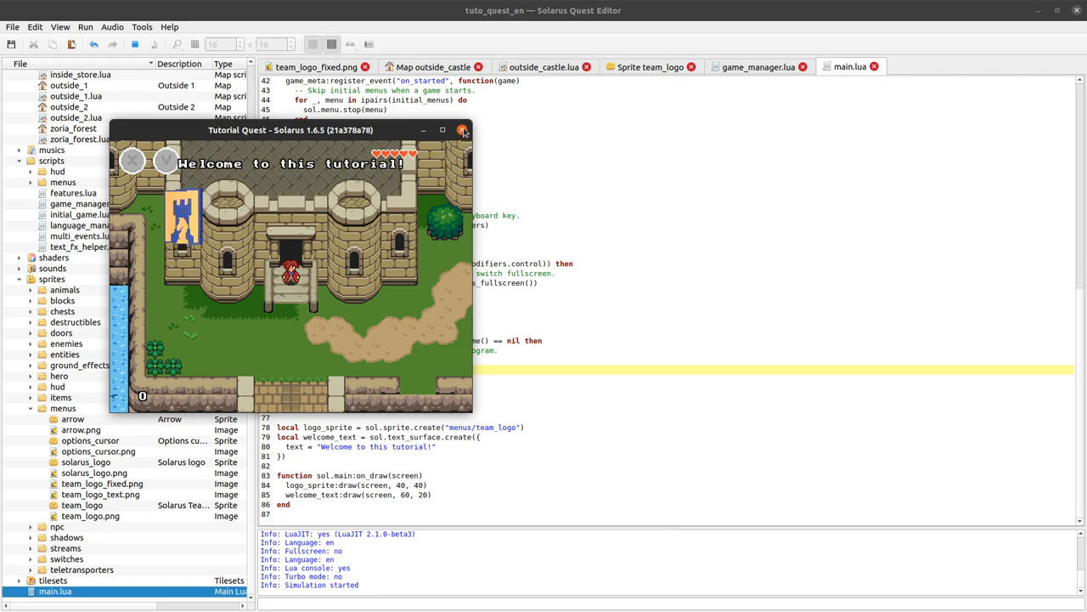
pyautogui.click(463, 129)
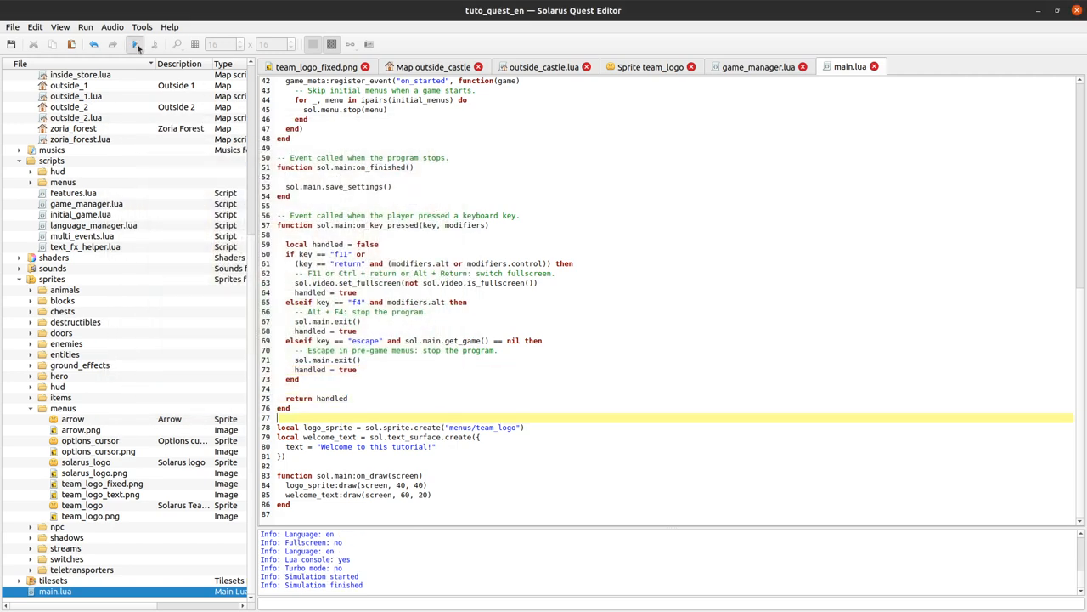
pyautogui.click(137, 46)
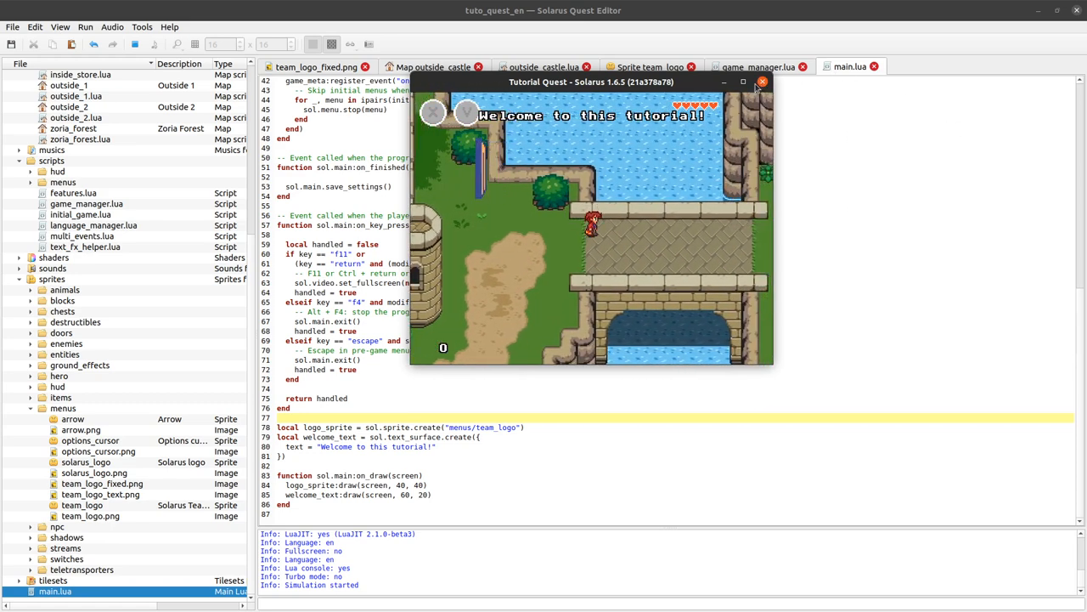
# Close the test game and return to main.lua before switching to the outside_castle map
pyautogui.click(761, 81)
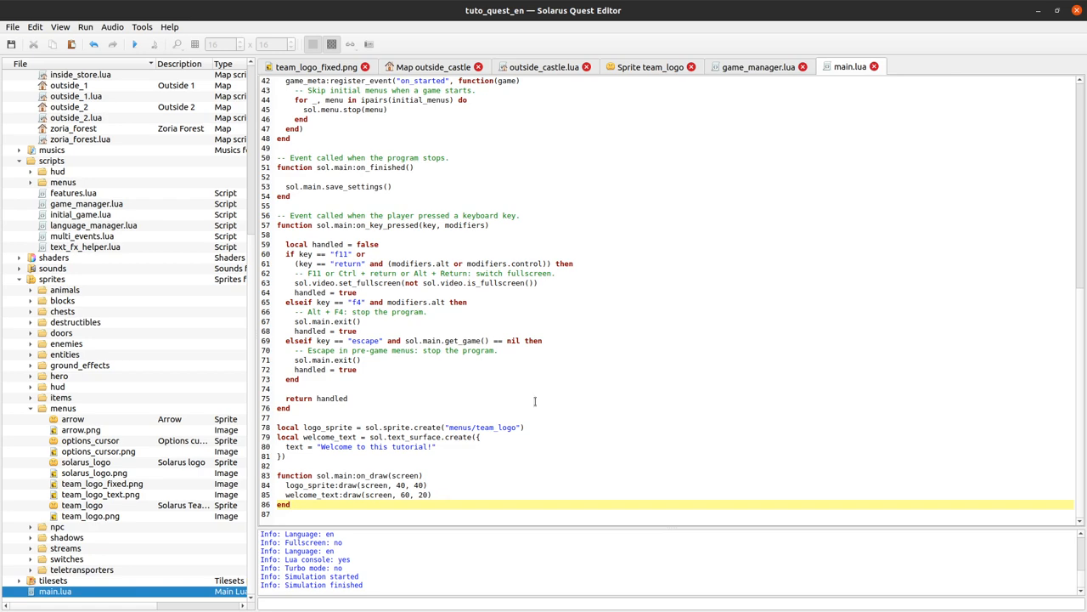
pyautogui.click(437, 66)
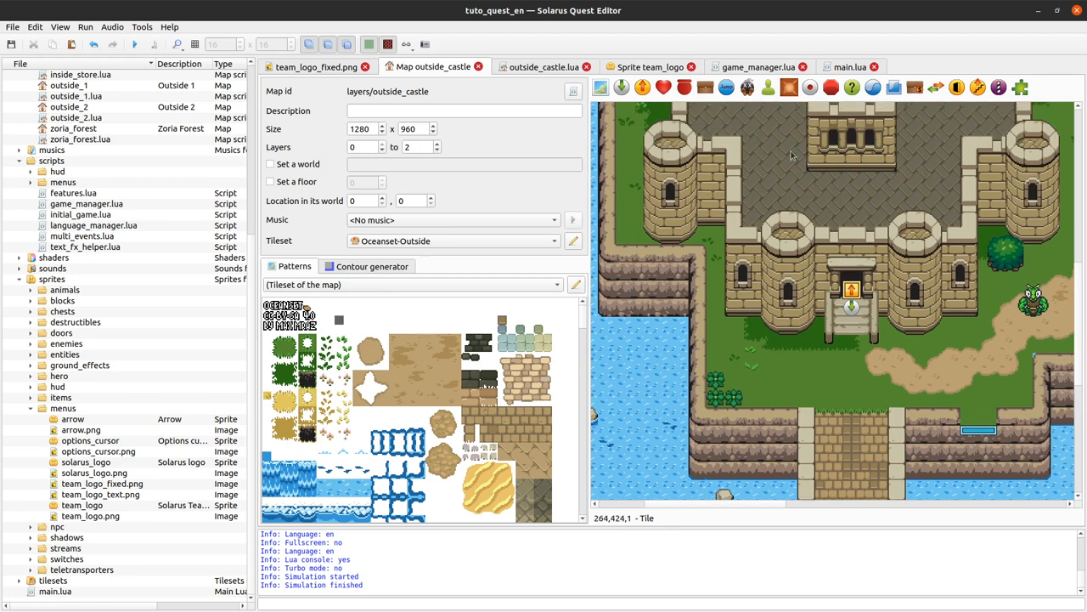
# Switch back to main.lua and place the cursor above its sol.main:on_draw drawing code
pyautogui.click(845, 65)
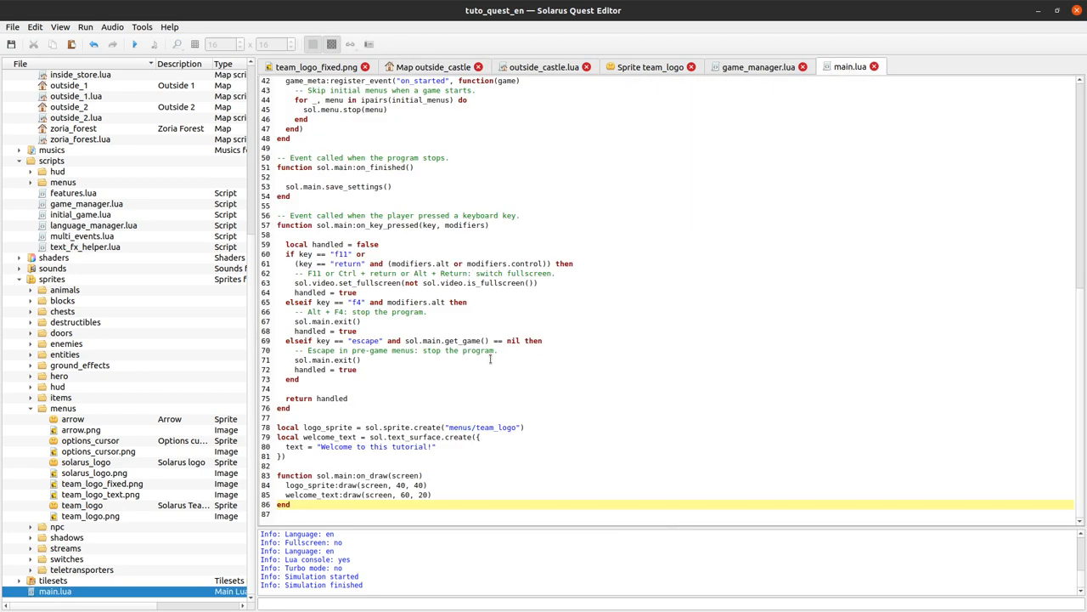
pyautogui.click(367, 475)
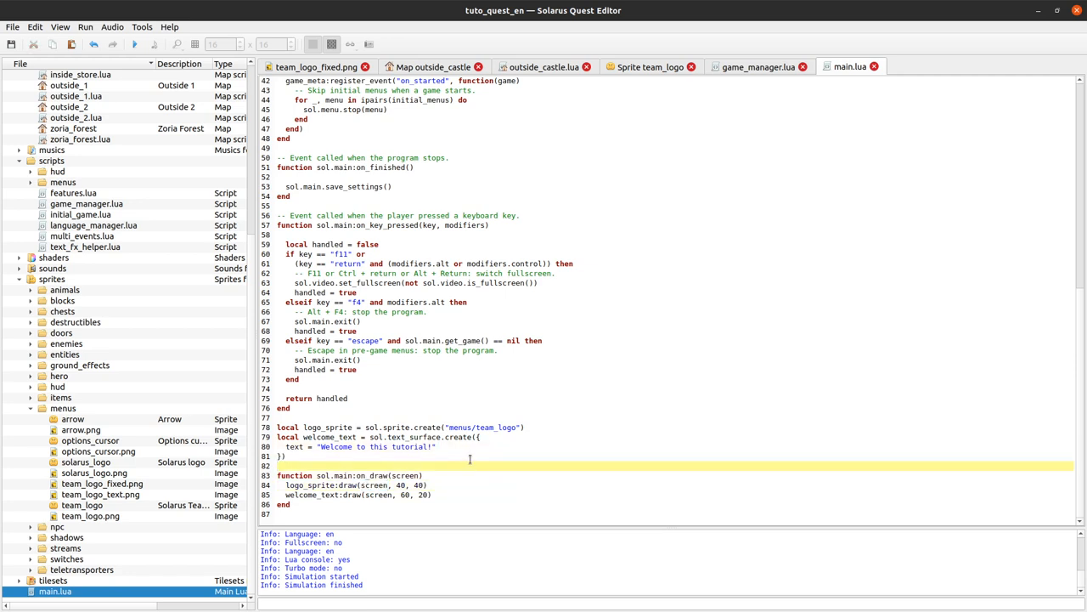
pyautogui.moveTo(438, 459)
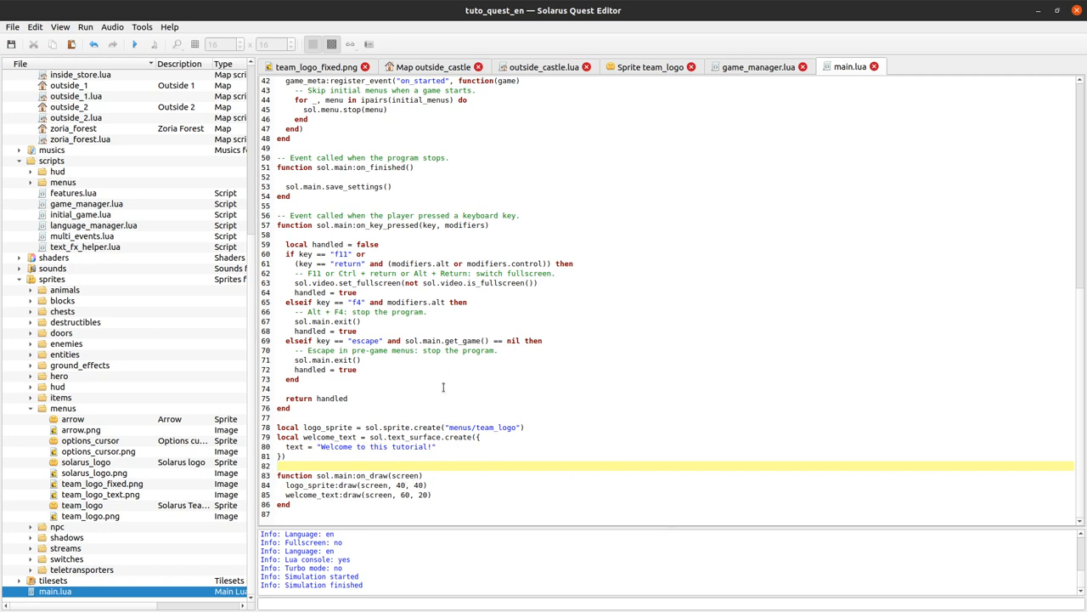
pyautogui.moveTo(467, 395)
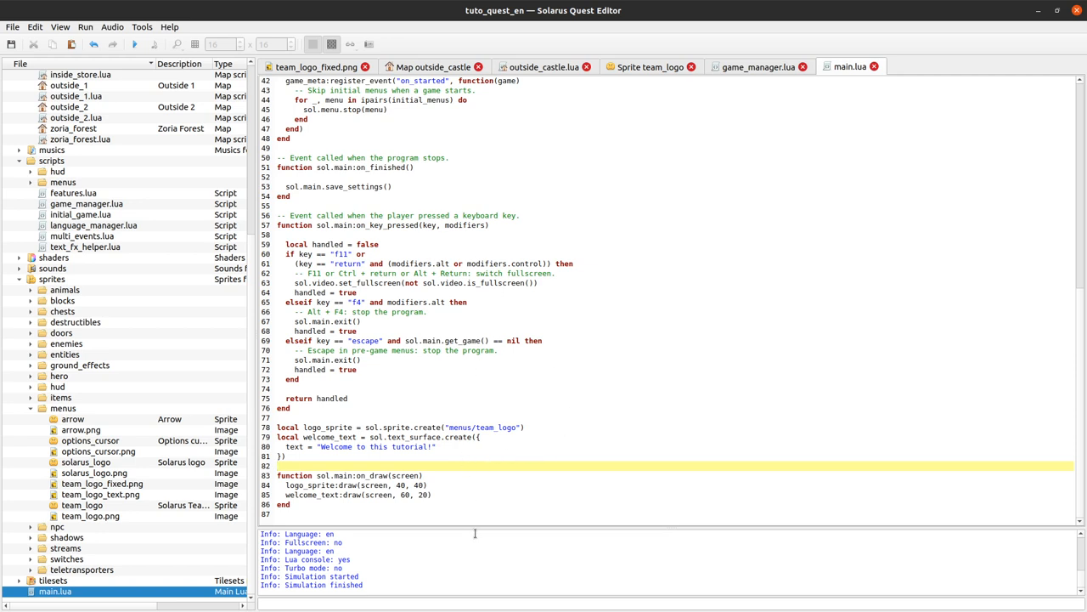
pyautogui.moveTo(773, 71)
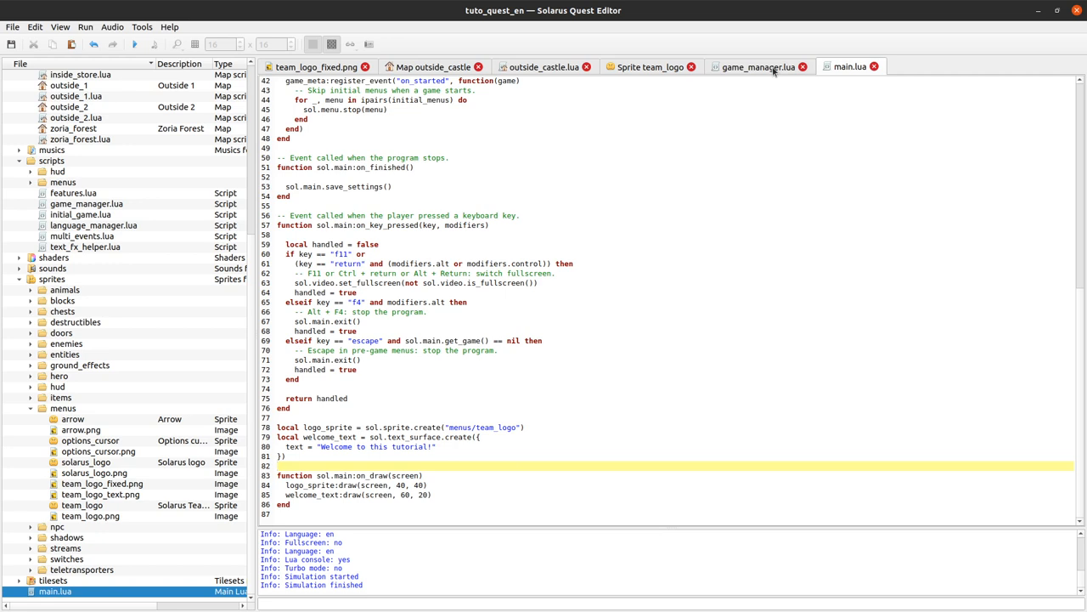
pyautogui.moveTo(773, 66)
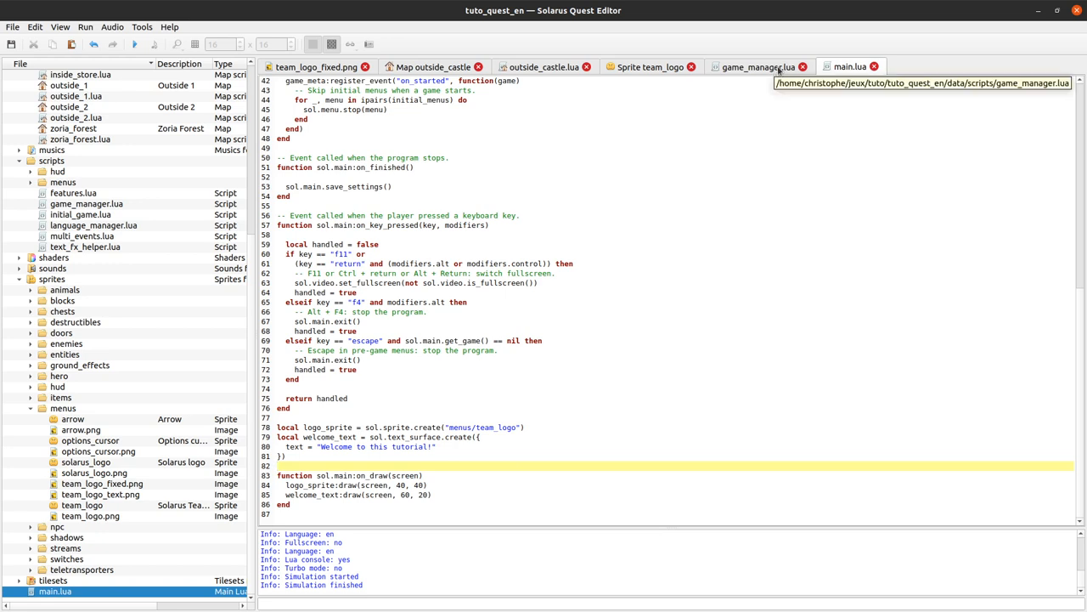
pyautogui.moveTo(630, 311)
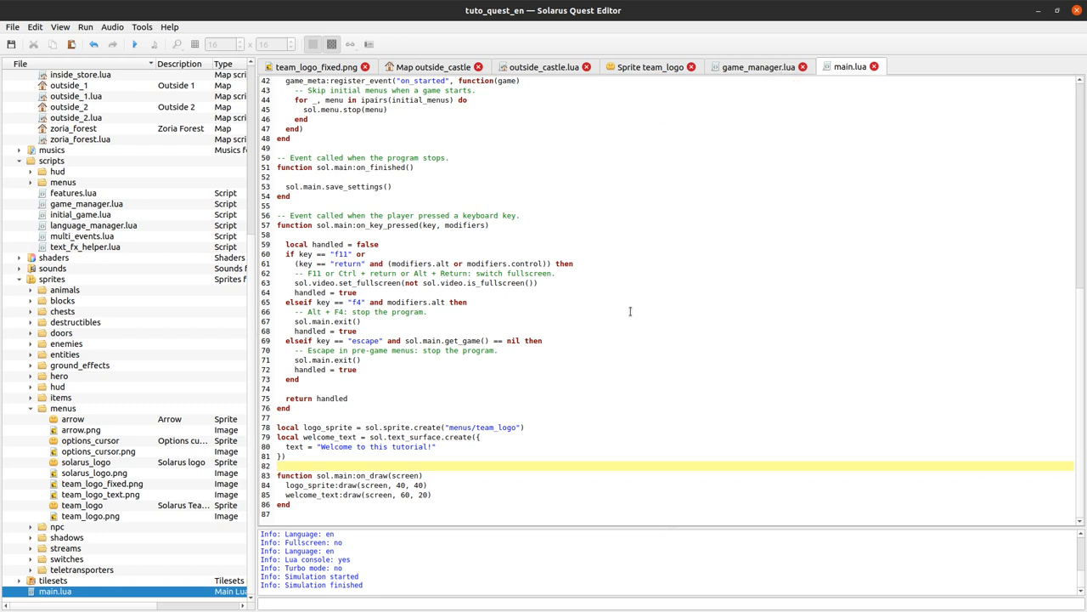